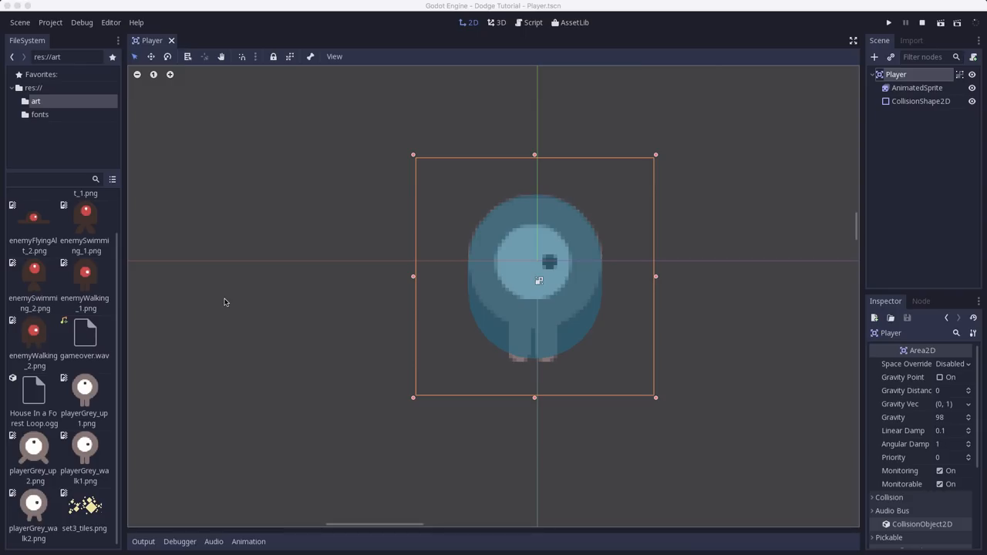
mouse_move(614, 323)
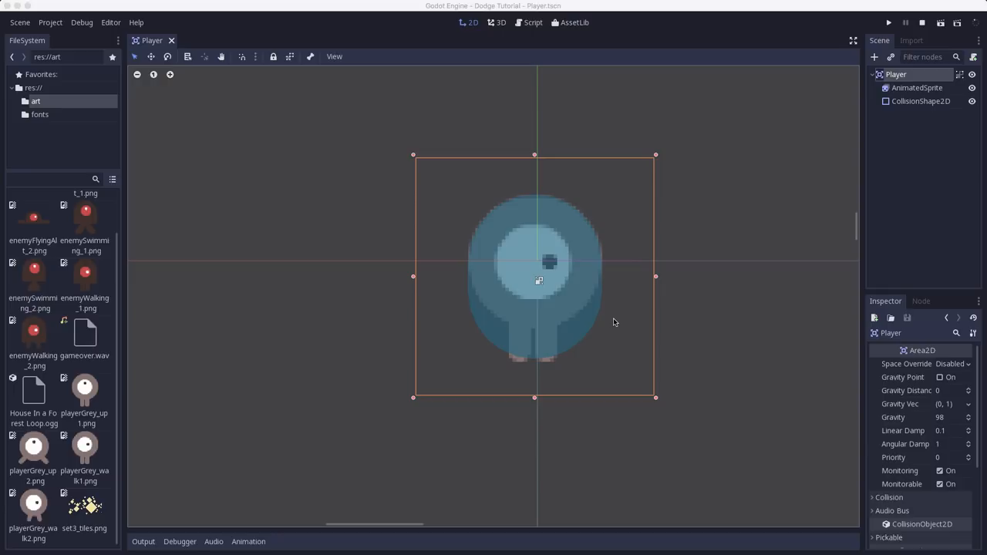
mouse_move(568, 326)
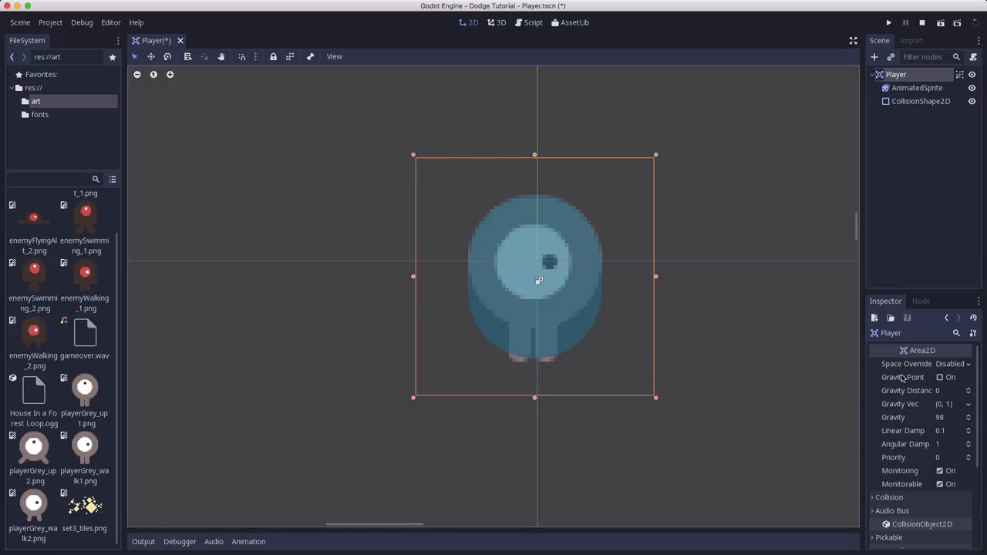
mouse_move(940, 440)
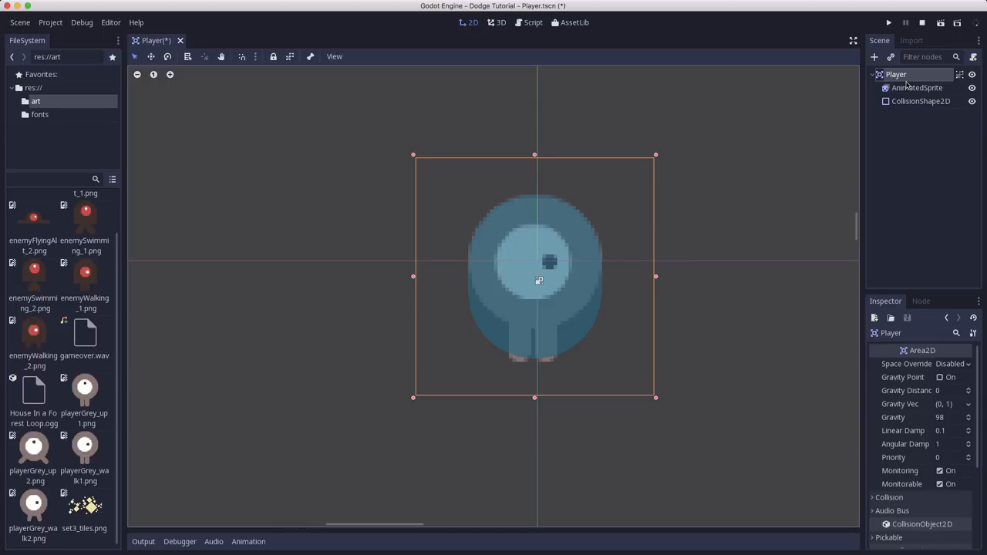
mouse_move(896, 74)
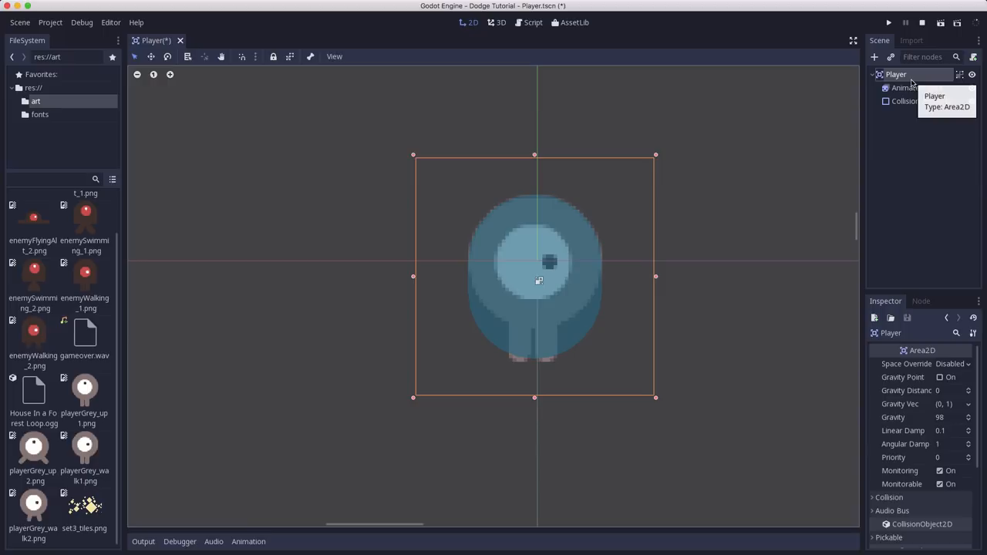
Step: Select the Player root node and begin attaching a new GDScript, res://Player.gd inheriting Area2D
click(972, 58)
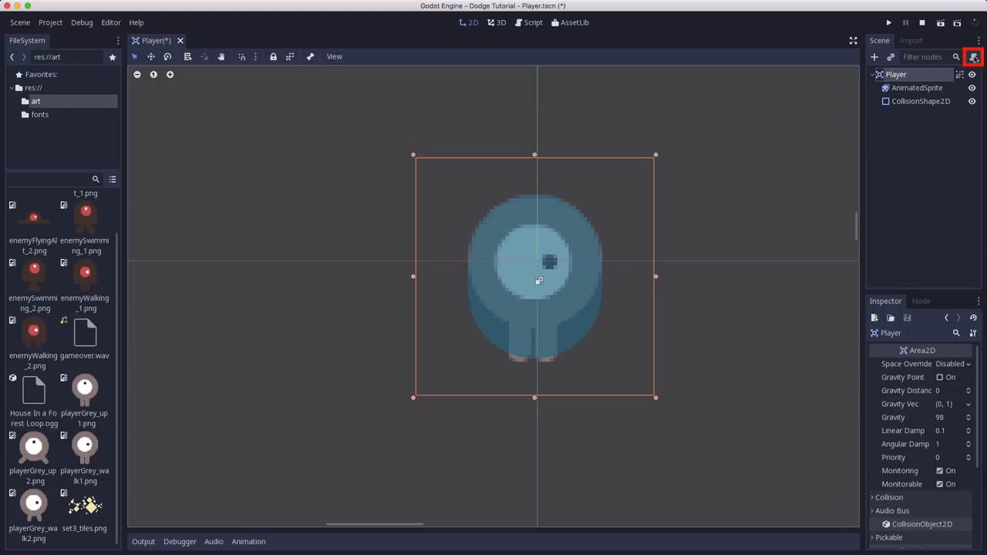
click(973, 55)
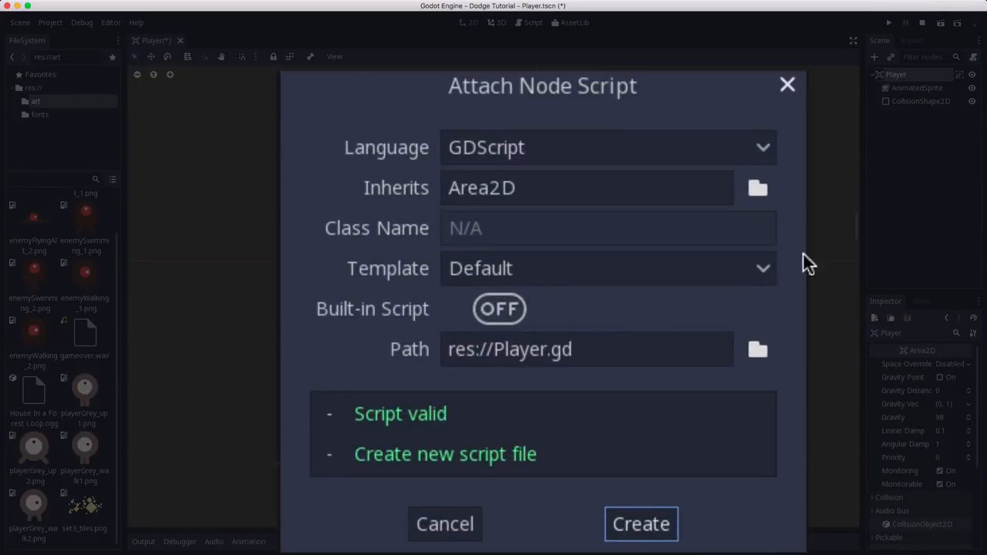
mouse_move(622, 136)
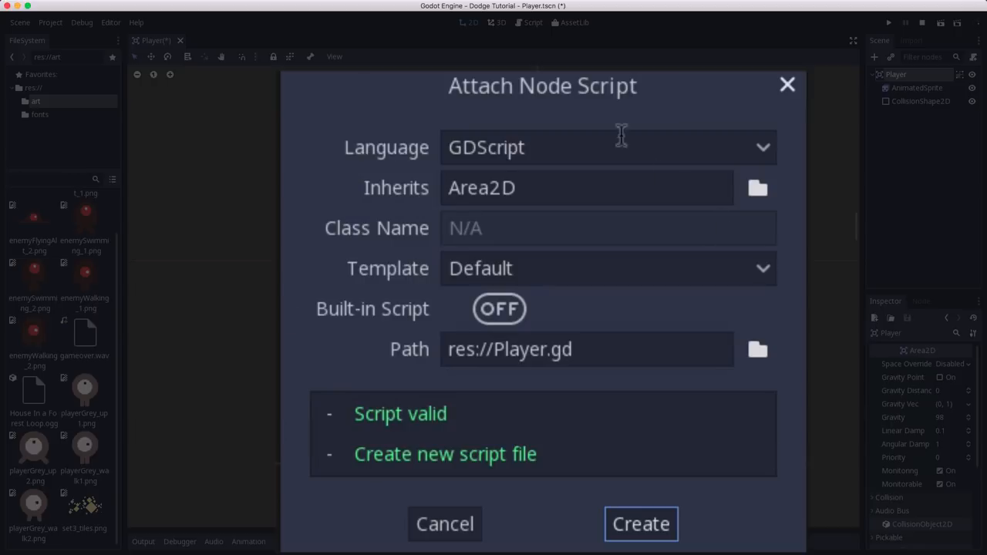
mouse_move(503, 416)
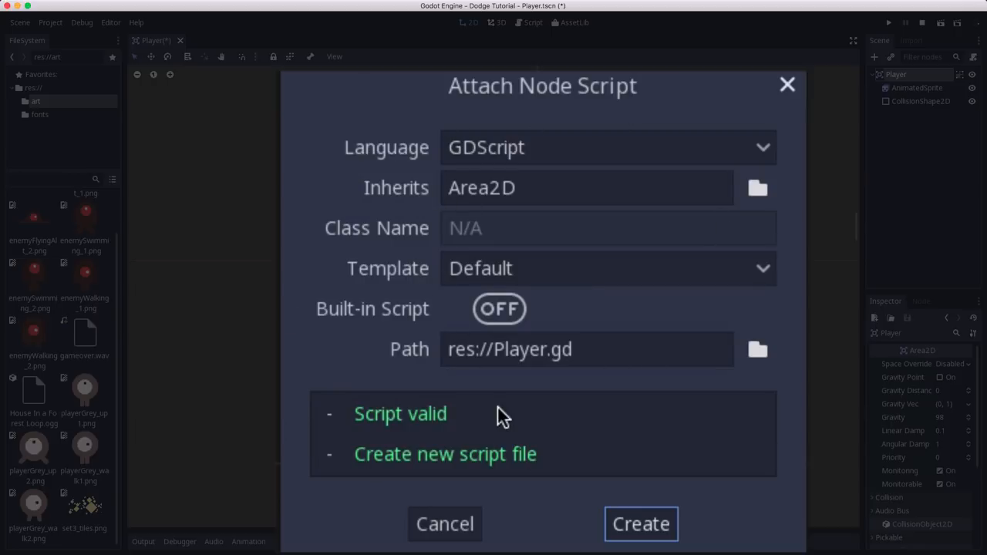
mouse_move(432, 410)
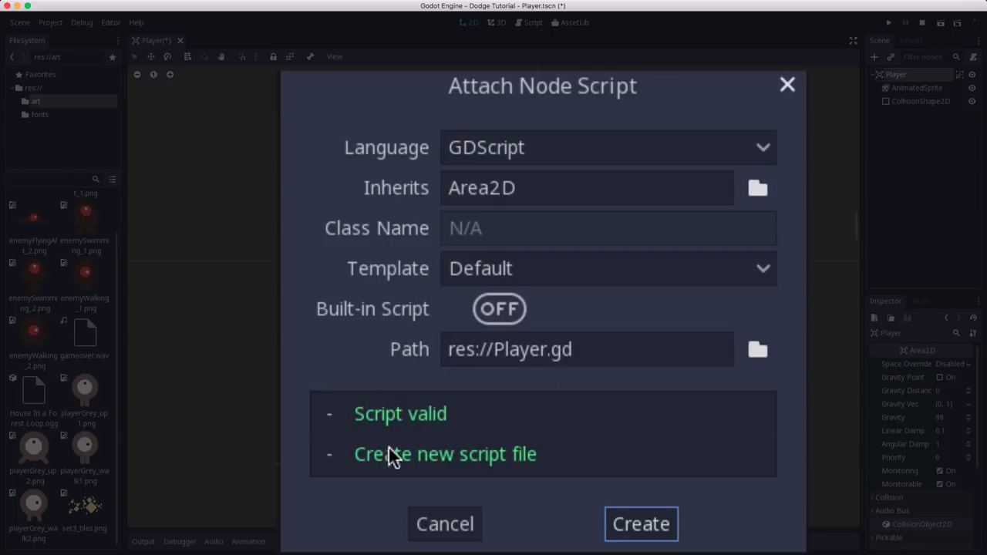
mouse_move(555, 362)
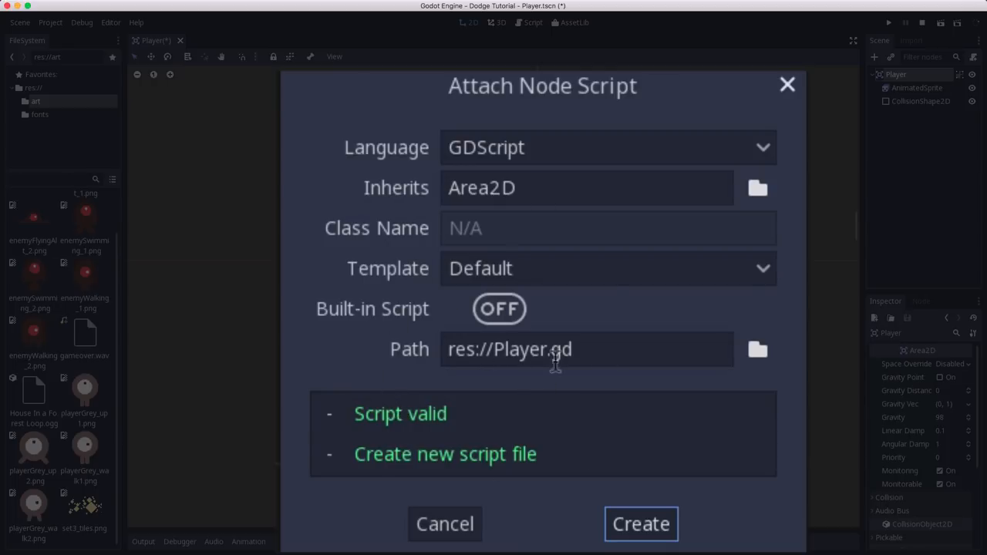
mouse_move(540, 352)
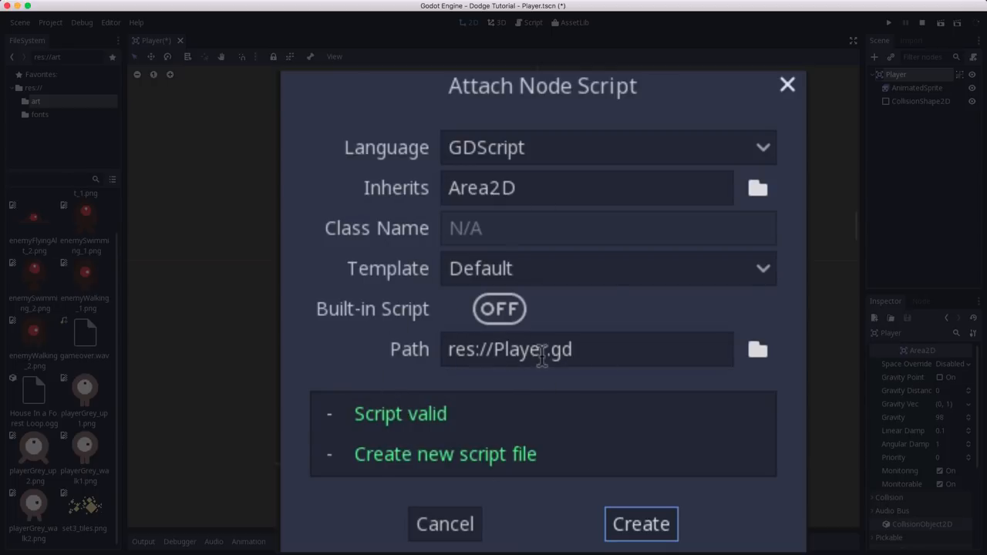
mouse_move(898, 96)
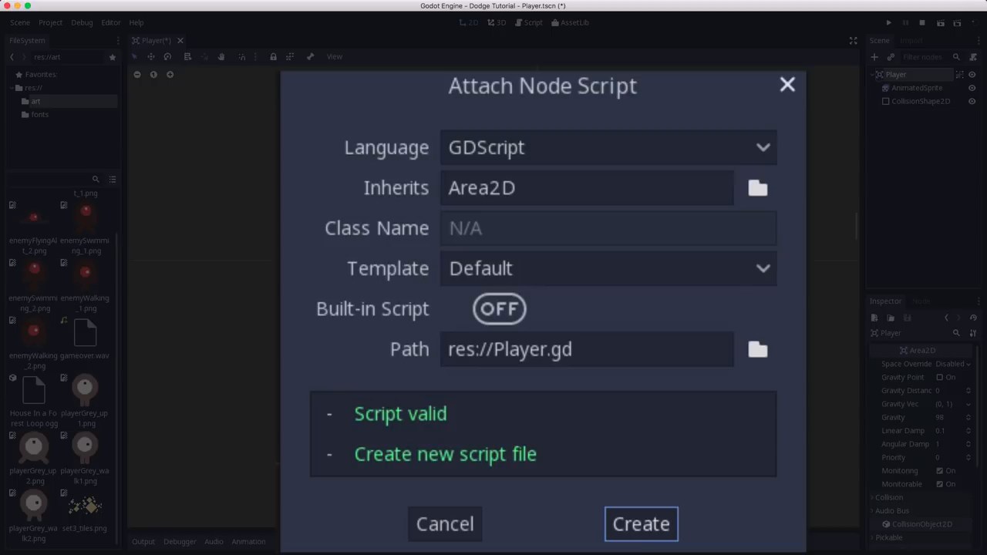
Step: Create Player.gd so it opens in the script editor with the default Area2D template
click(642, 524)
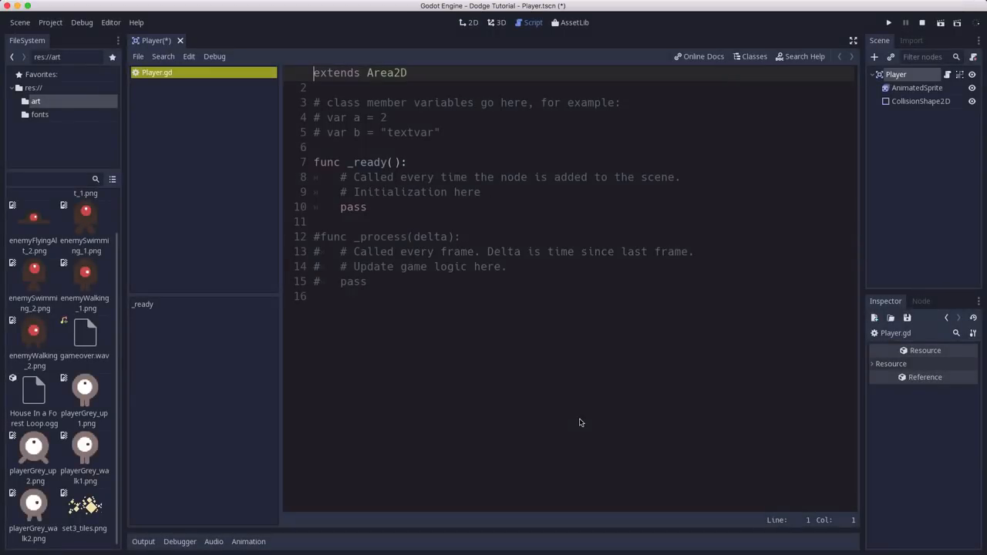
mouse_move(484, 311)
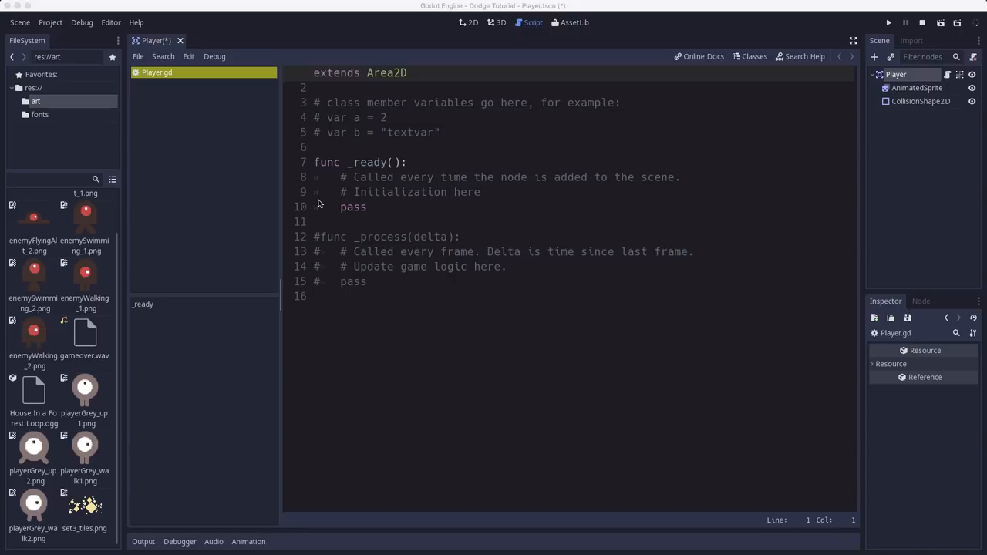
mouse_move(353, 305)
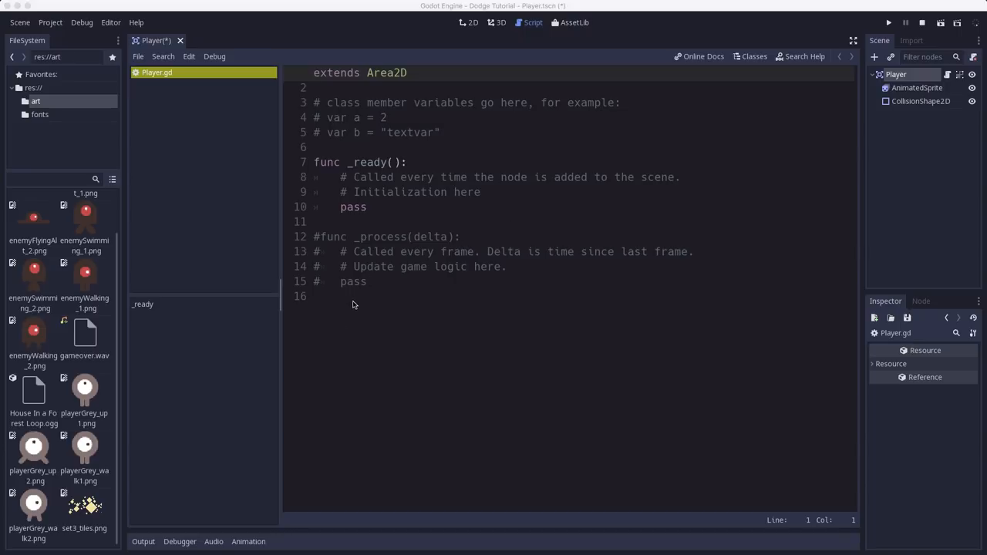
mouse_move(355, 301)
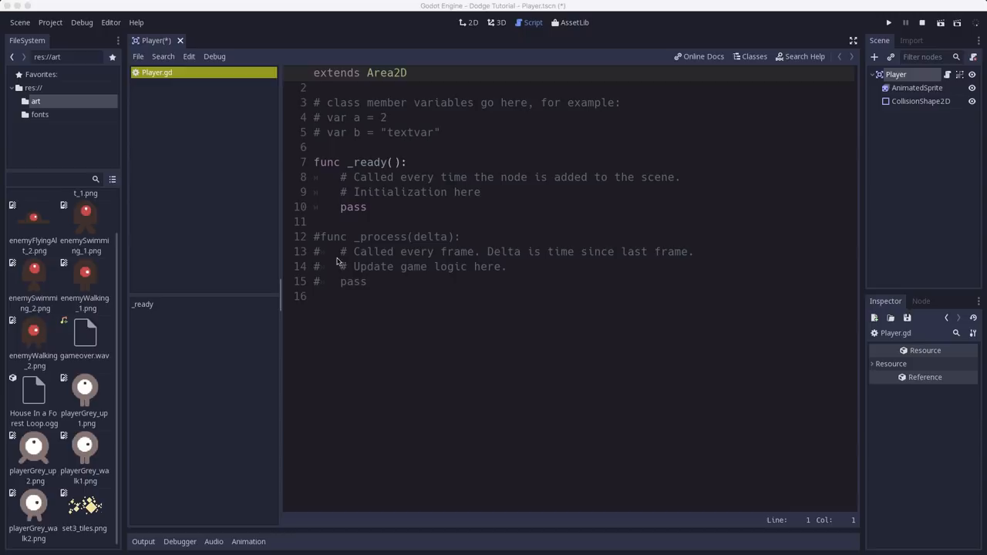
mouse_move(208, 185)
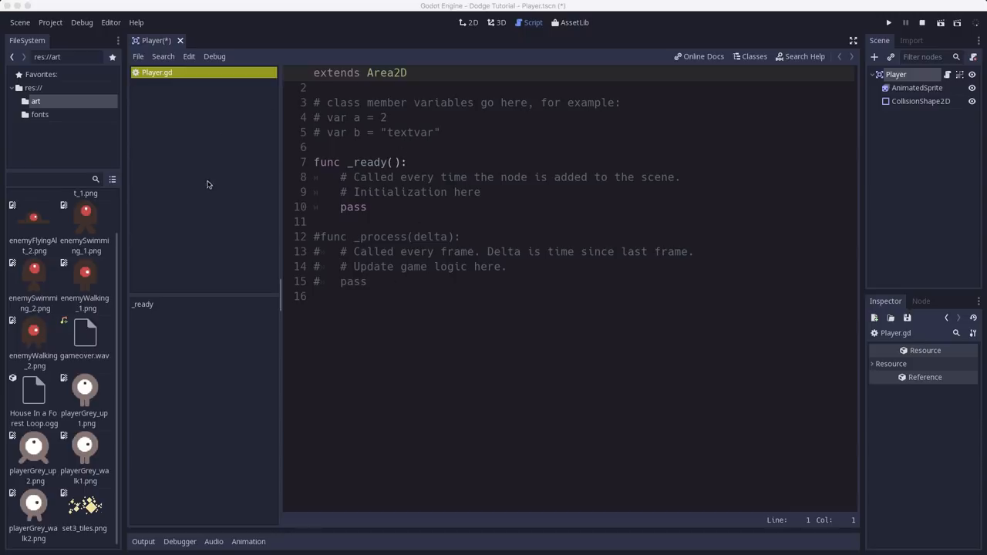
mouse_move(238, 162)
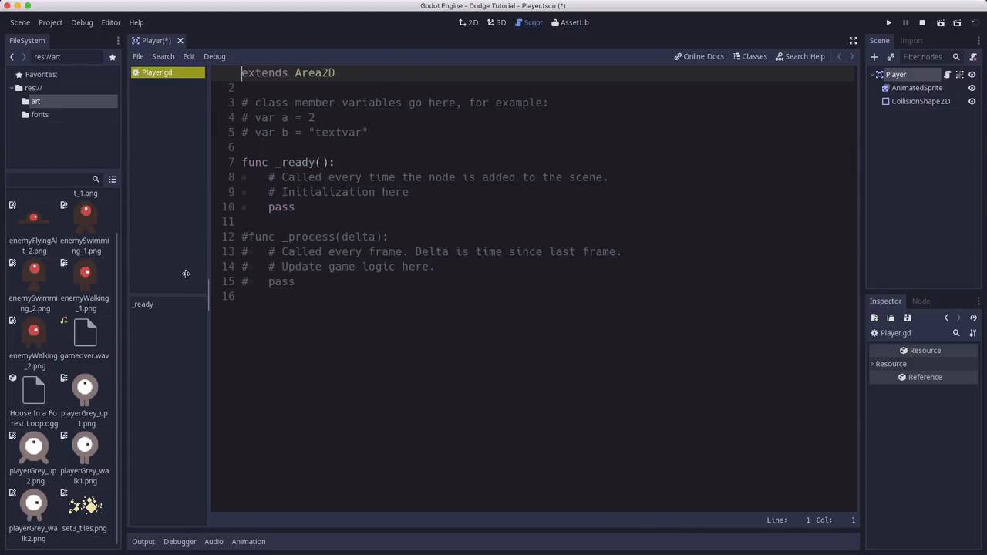
mouse_move(183, 392)
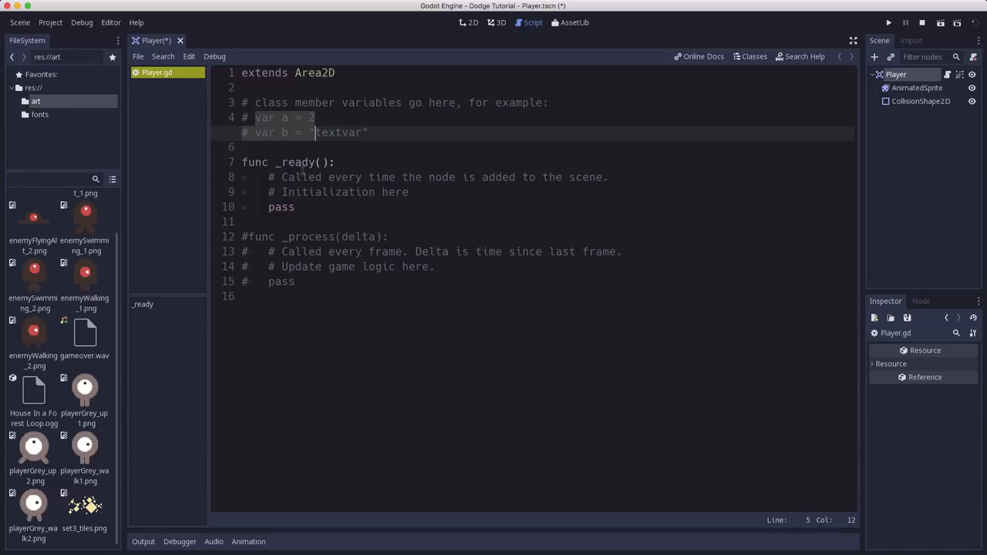
mouse_move(299, 223)
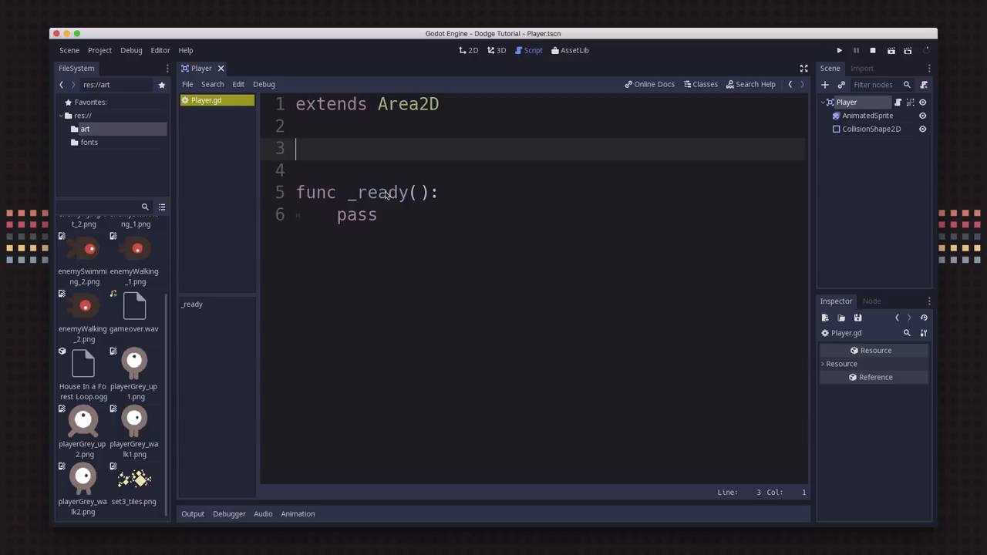
text(var)
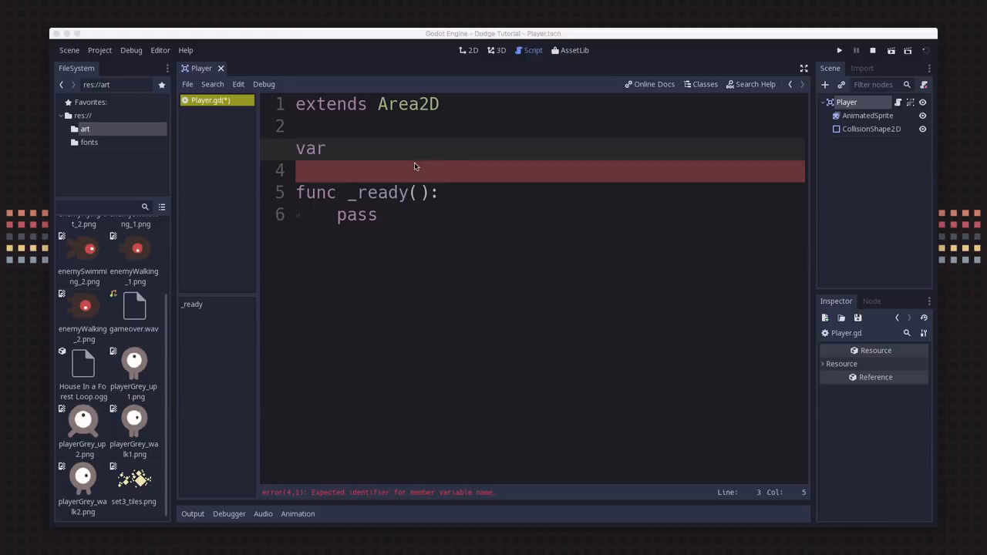
text(SPEED)
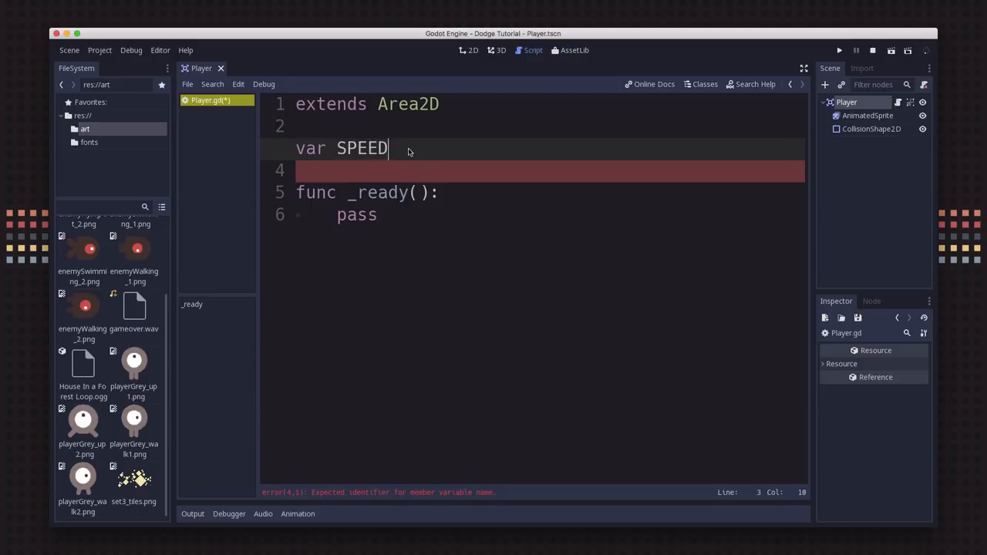
text(= 4)
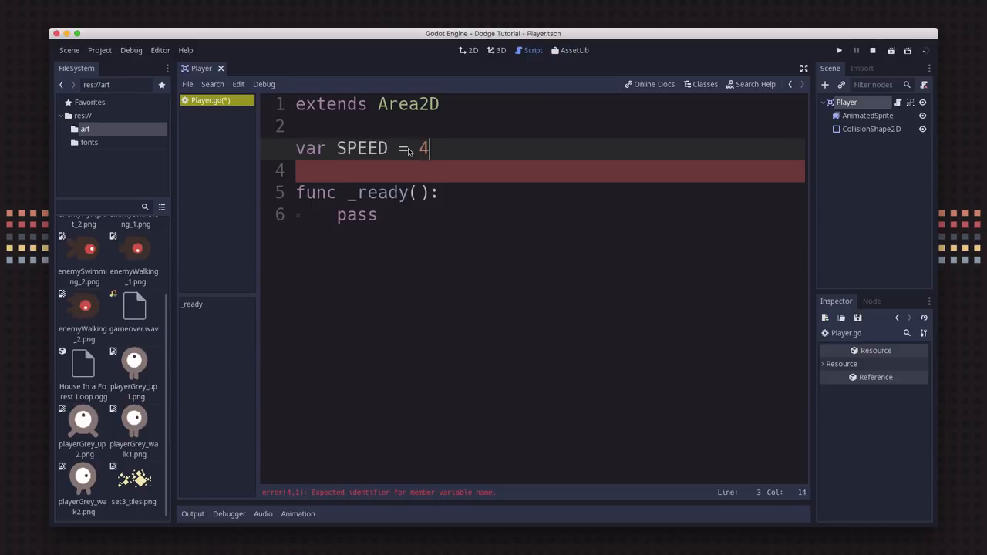
text(00)
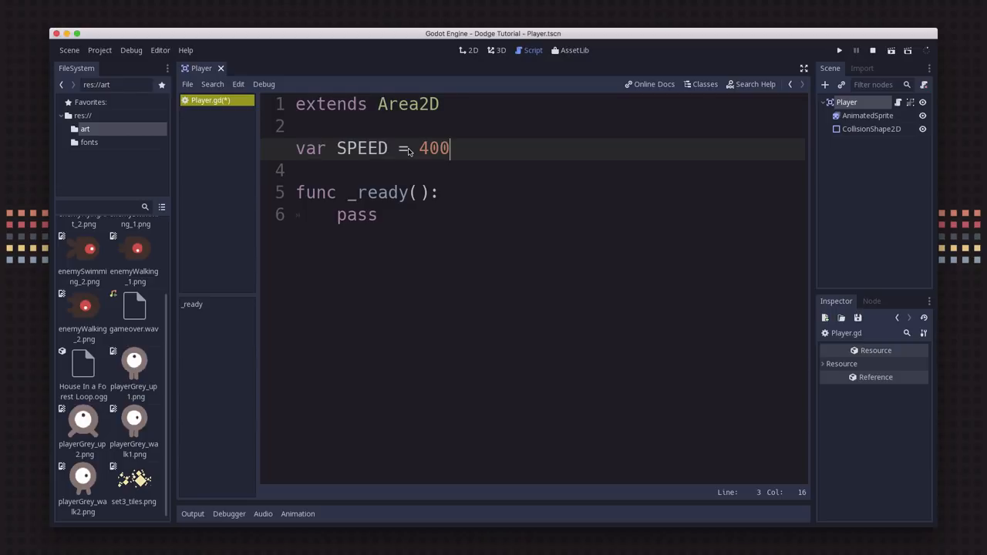
key(Backspace)
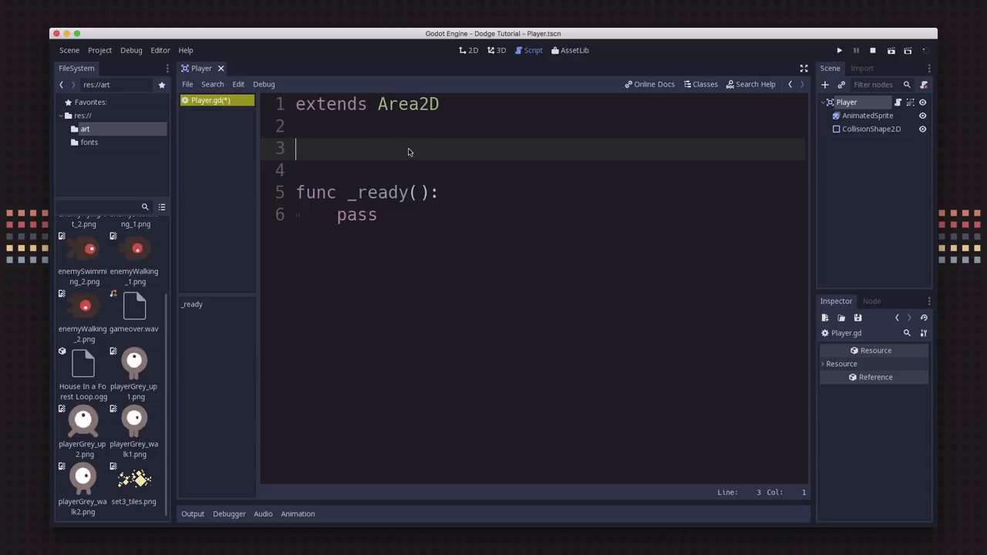
Step: Declare 'export (int) var SPEED' on line 3 of Player.gd
text(export ()
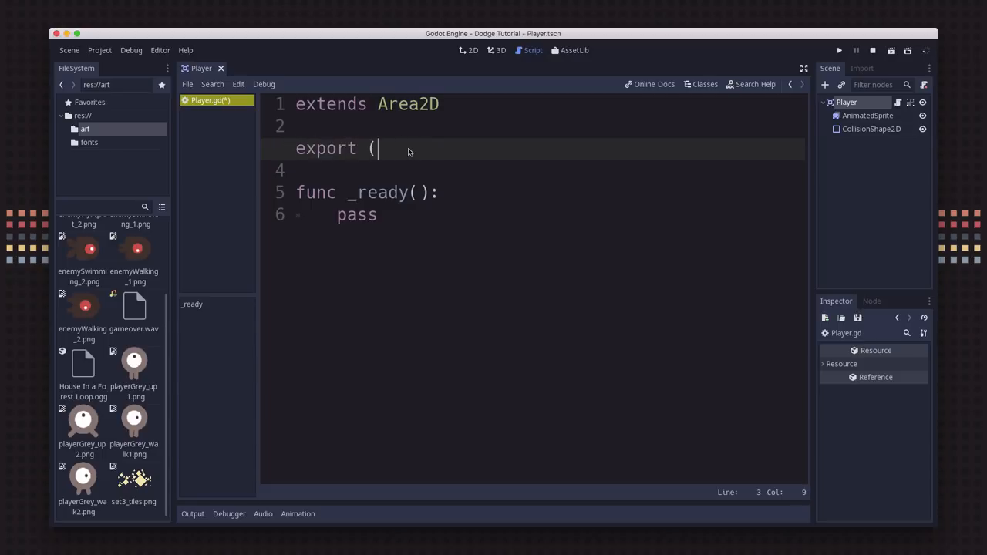
text(int) var)
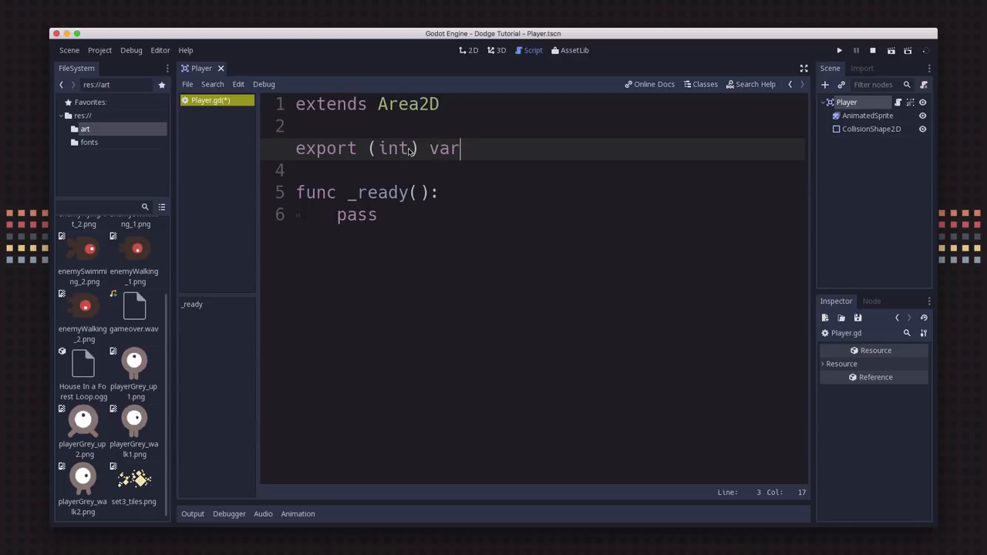
text(SPEED)
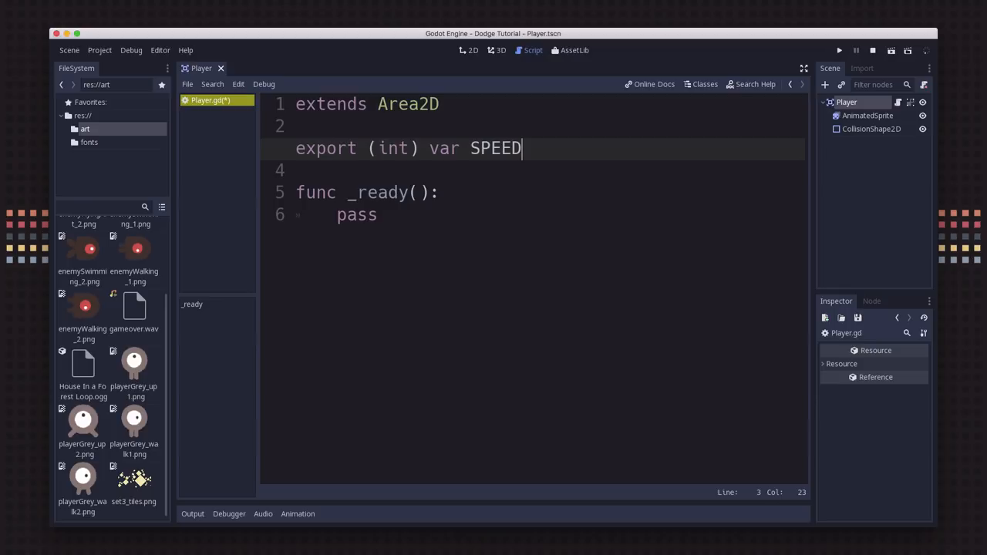
click(373, 148)
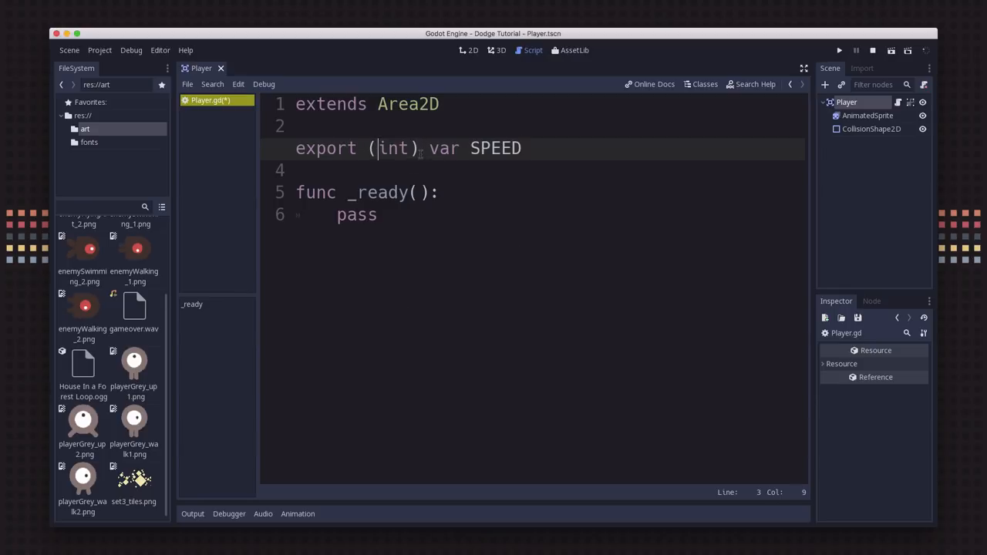
Step: Return to the Player scene and enter 400 in the exported Speed script variable
click(469, 21)
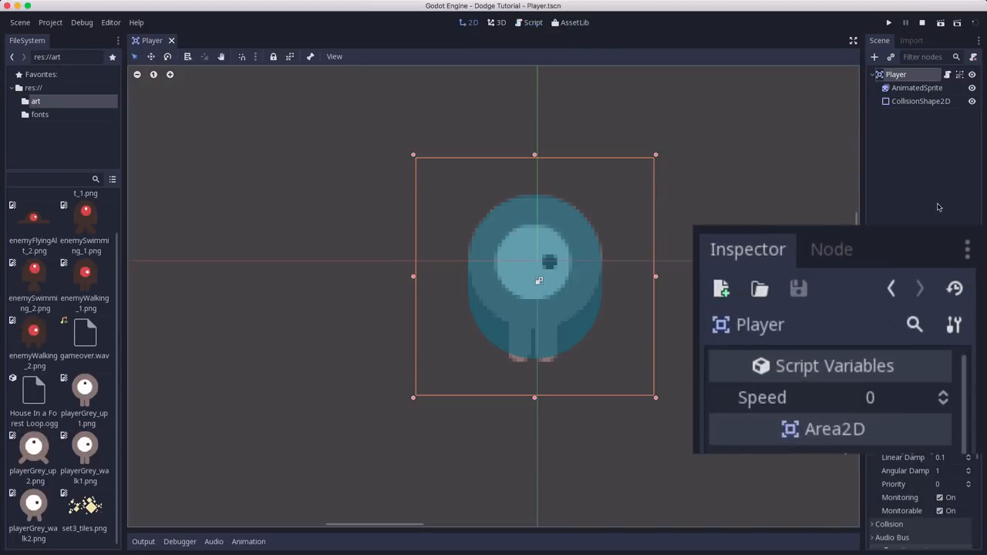
mouse_move(847, 389)
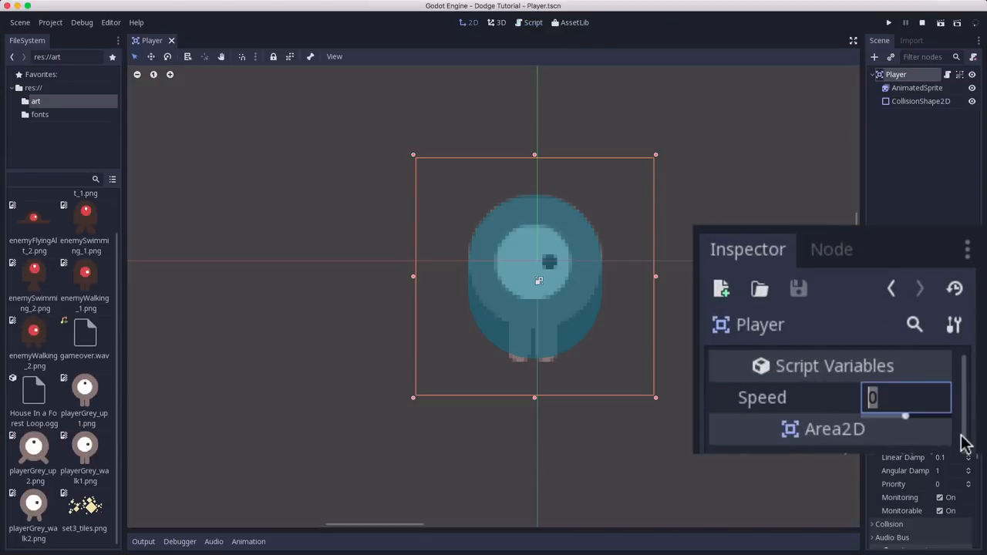
text(400)
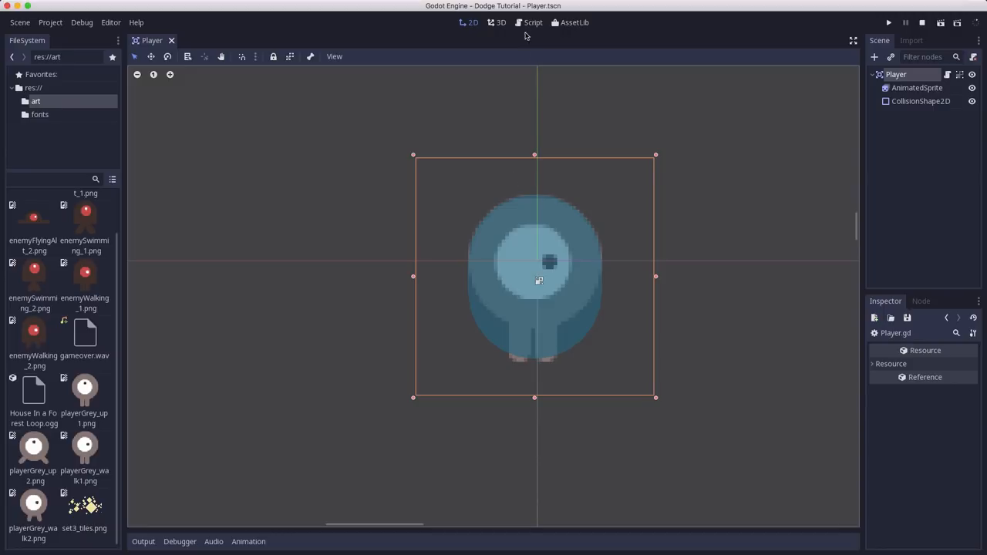
Step: Add 'var velocity = Vector2()' and 'var screensize' below the SPEED export in Player.gd
click(534, 22)
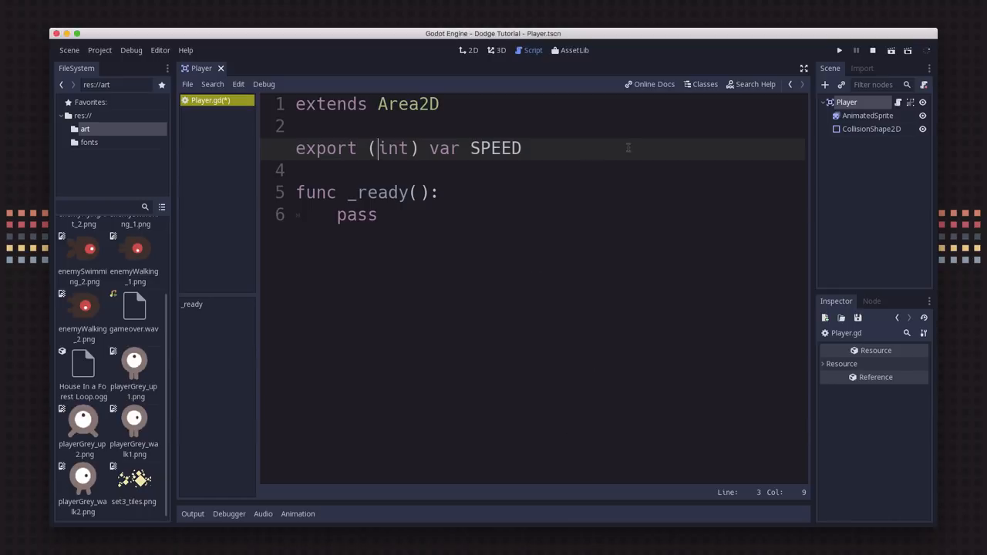
key(Return)
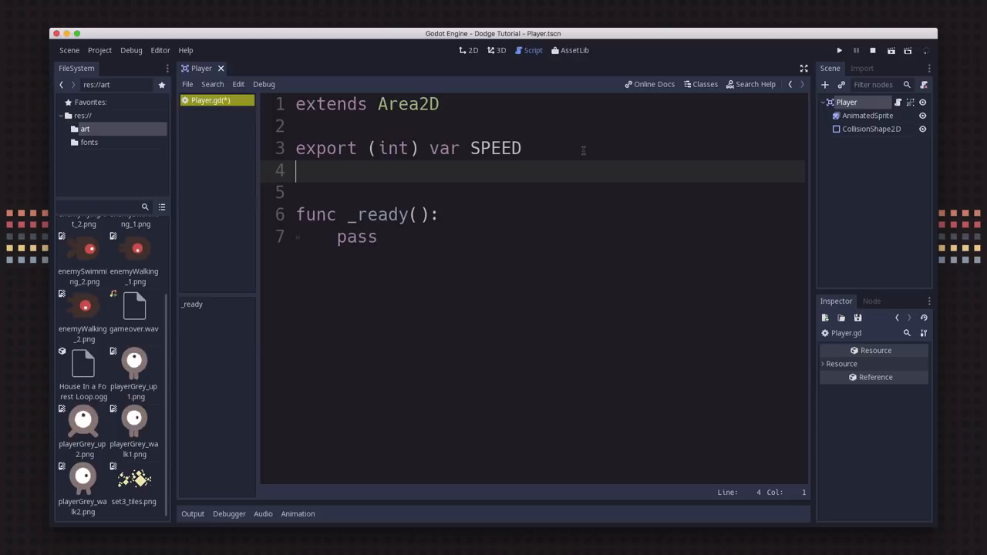
text(var v)
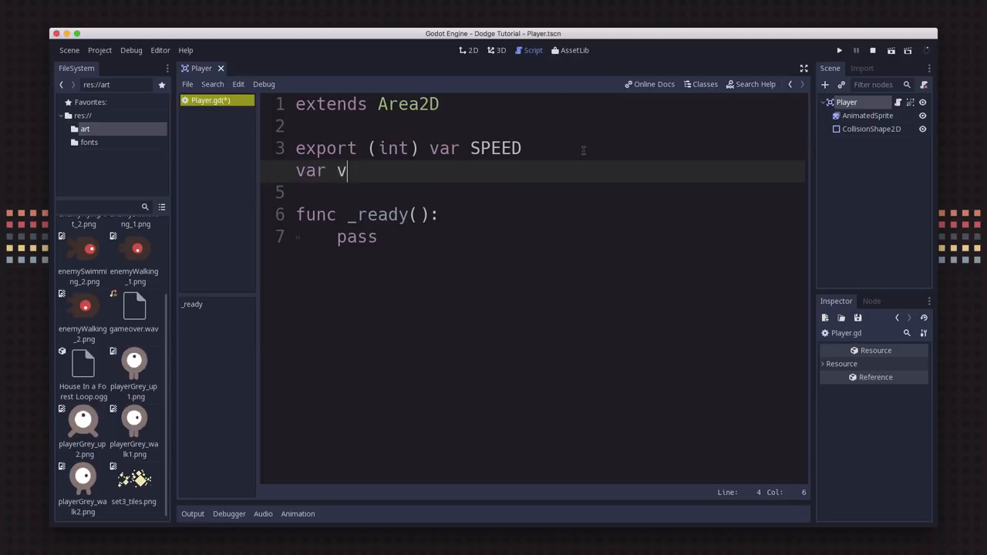
text(elocity = Vect)
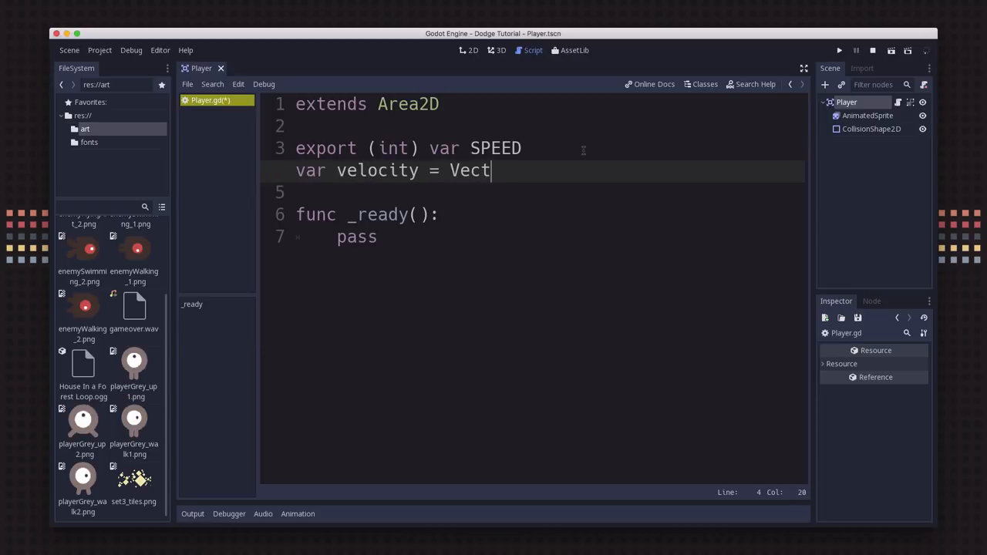
text(or2())
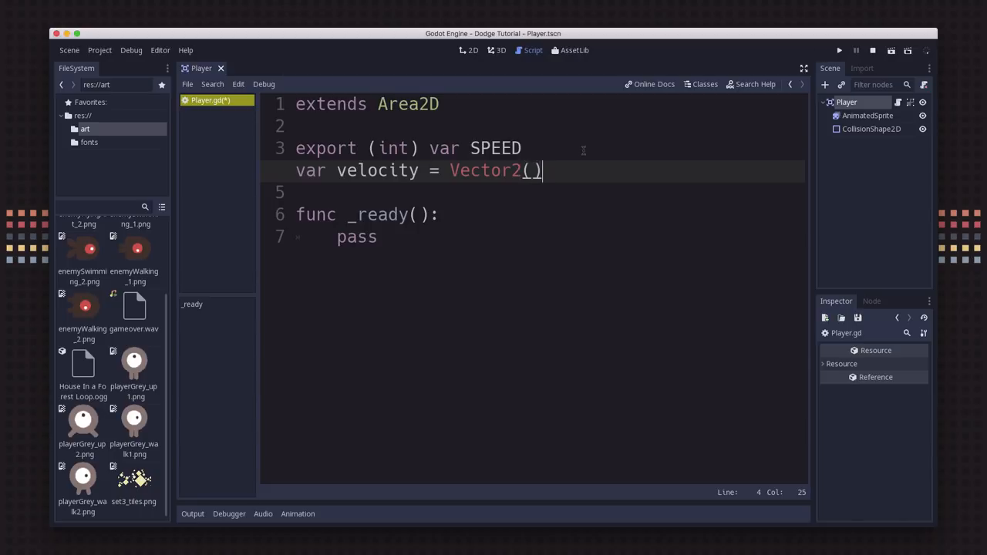
text(var sc)
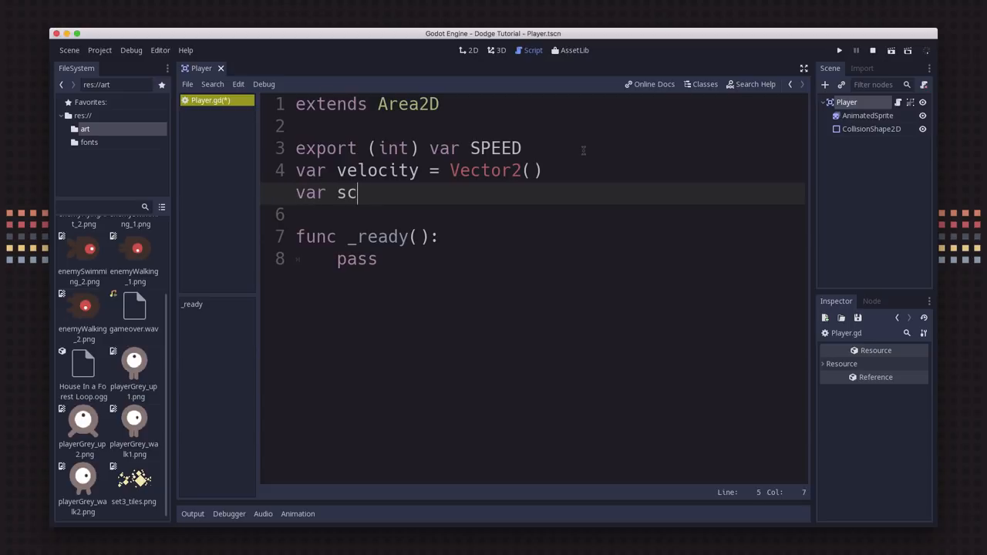
text(reensize)
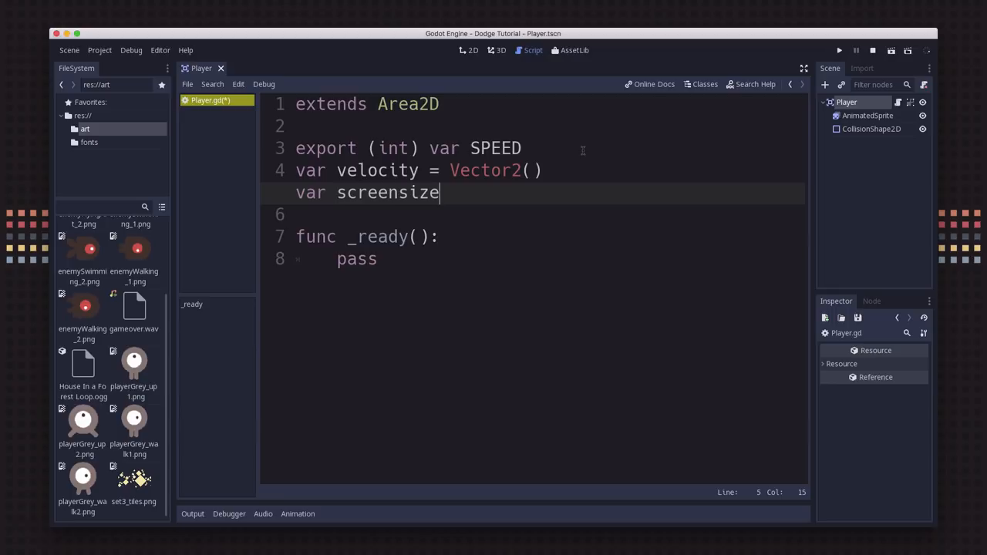
mouse_move(608, 158)
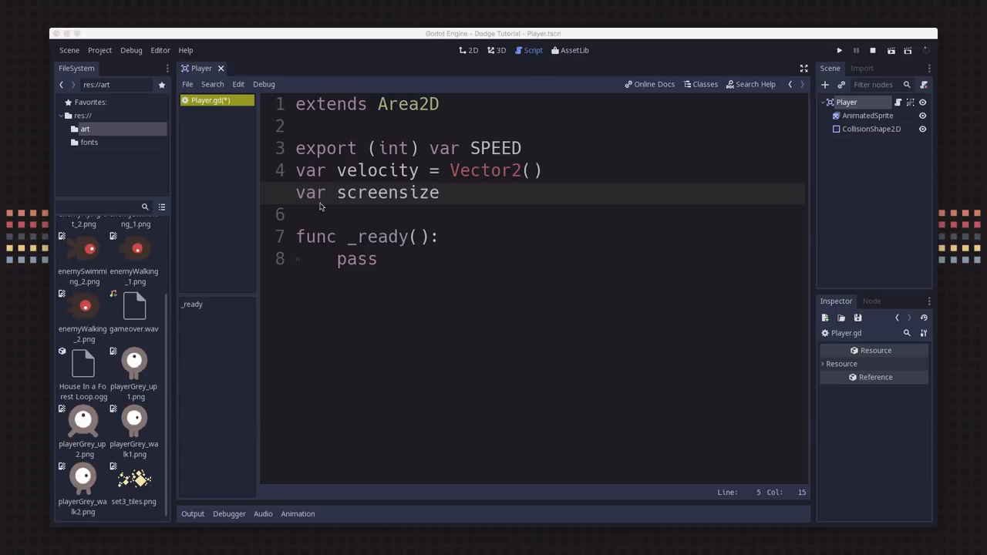
click(440, 238)
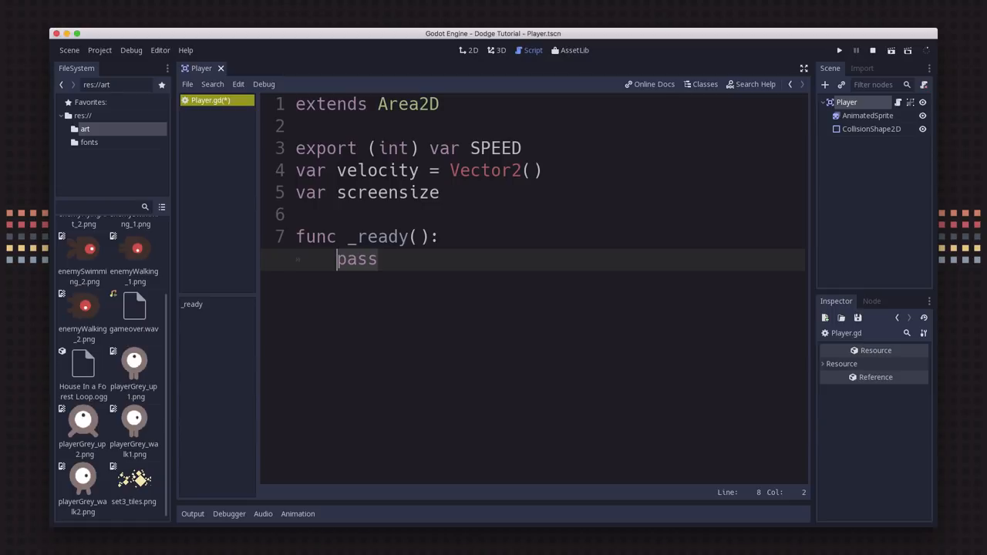
Step: Replace pass in _ready with 'screensize = get_viewport_rect().size'
text(s)
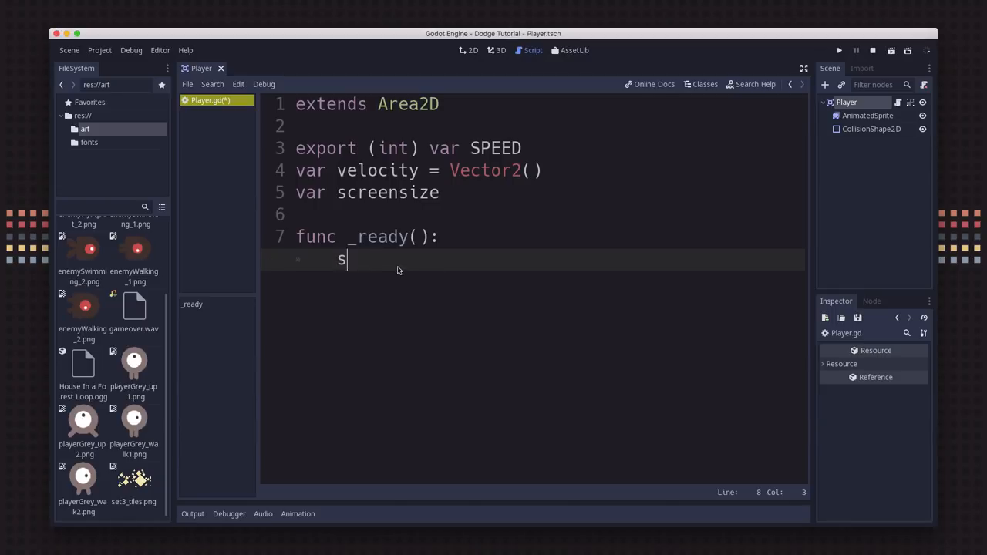
text(creensize =)
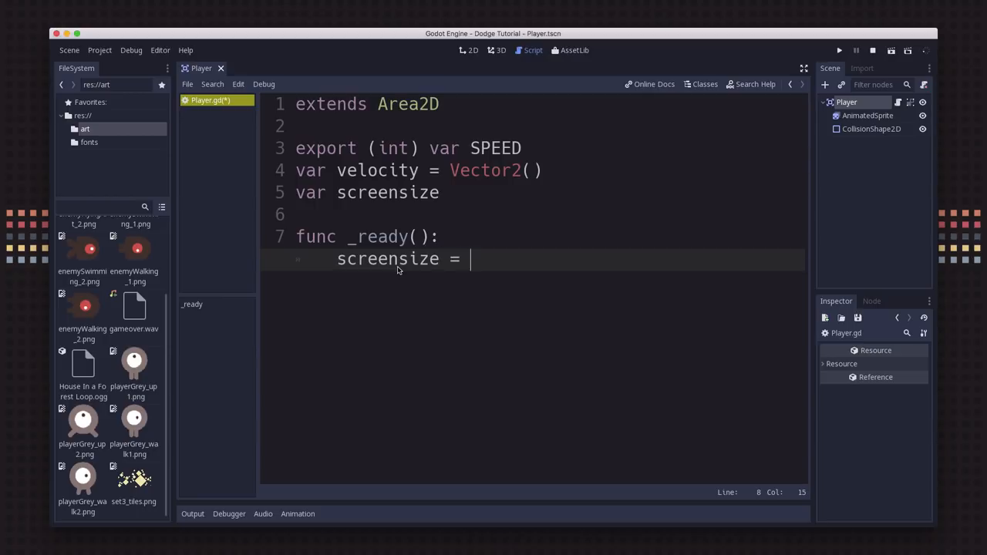
text(get)
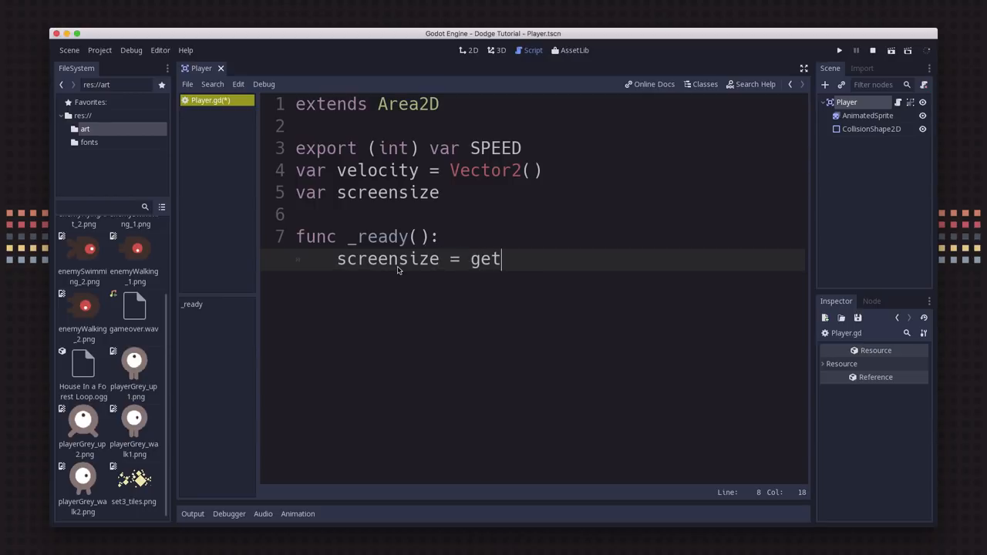
text(_viwre)
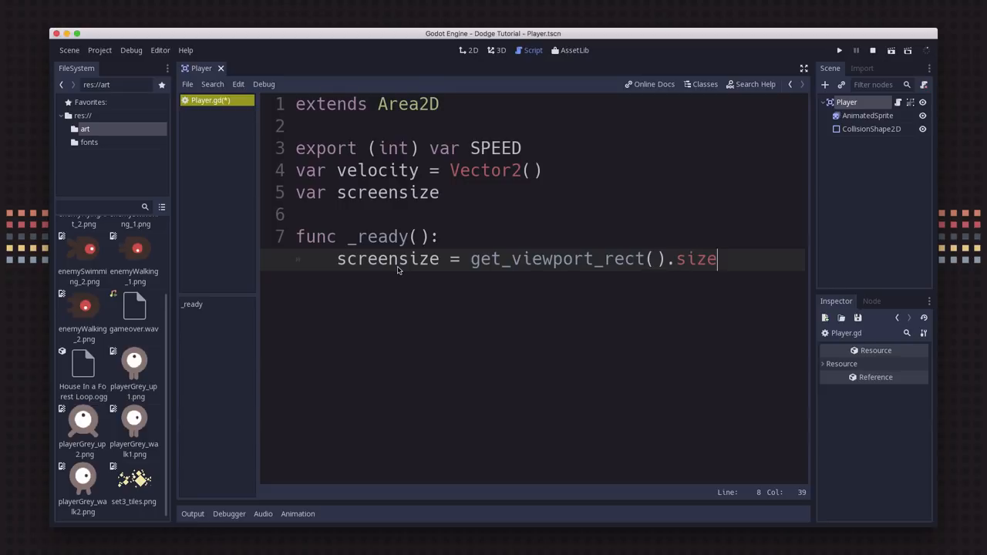
mouse_move(244, 203)
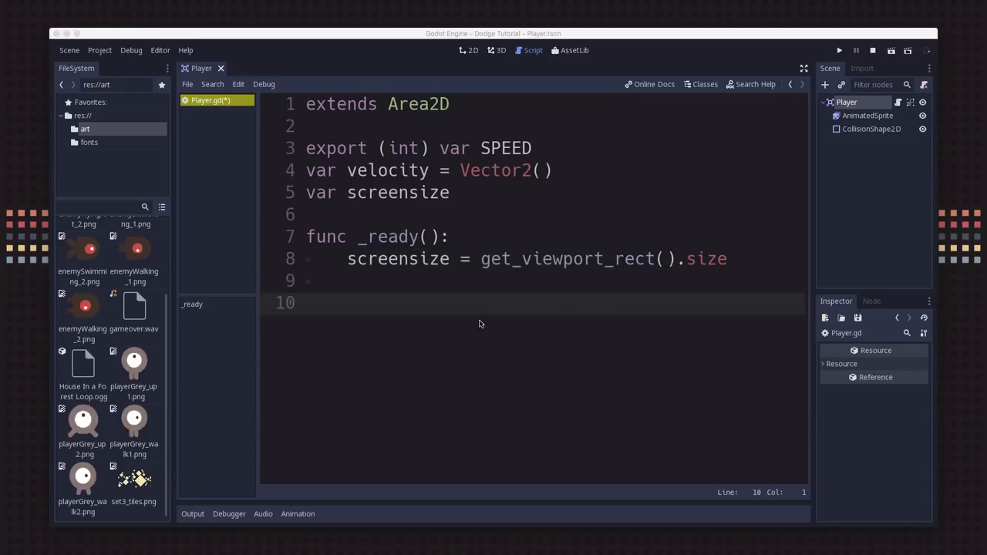
Step: Write the 'func _process(delta):' header below _ready with an empty indented body
text(func _)
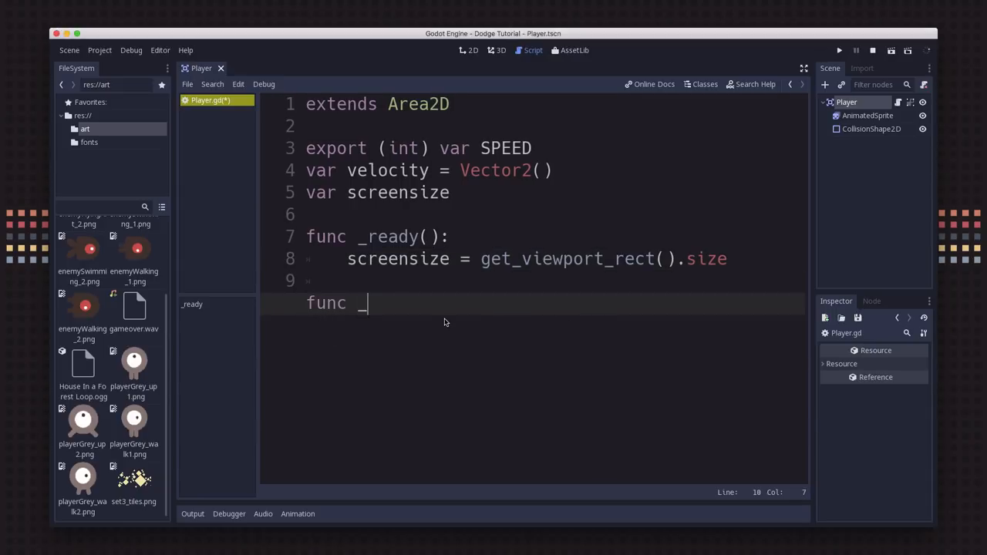
text(process(delta):)
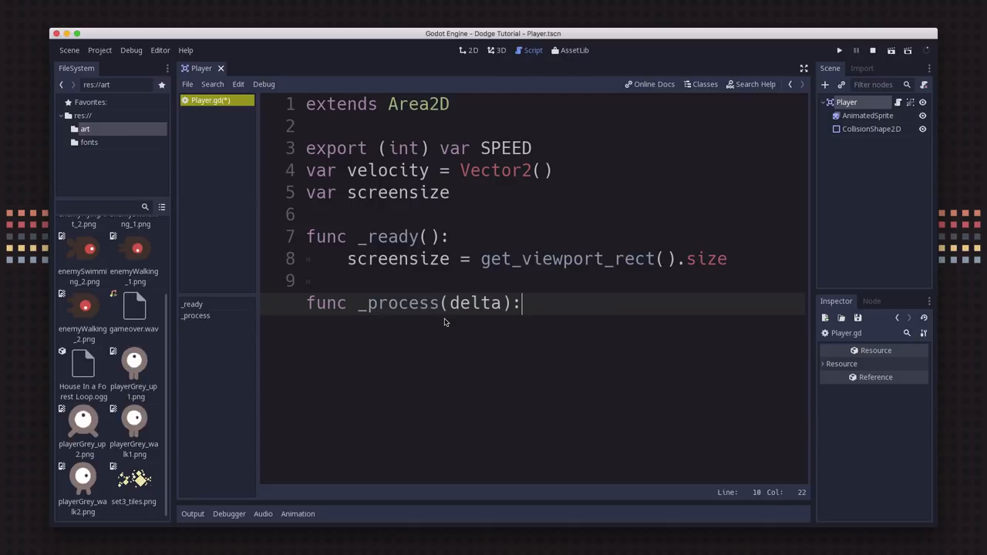
key(Return)
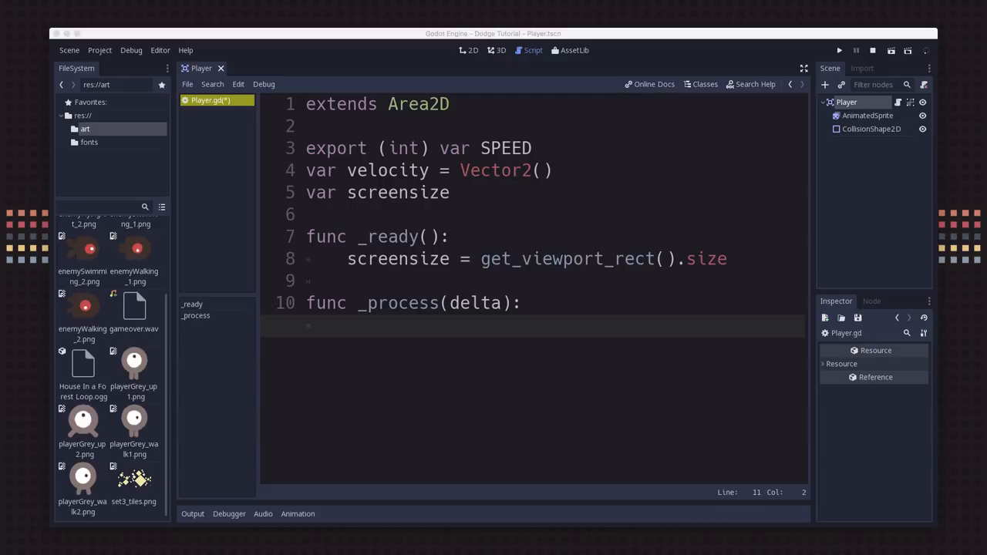
mouse_move(389, 389)
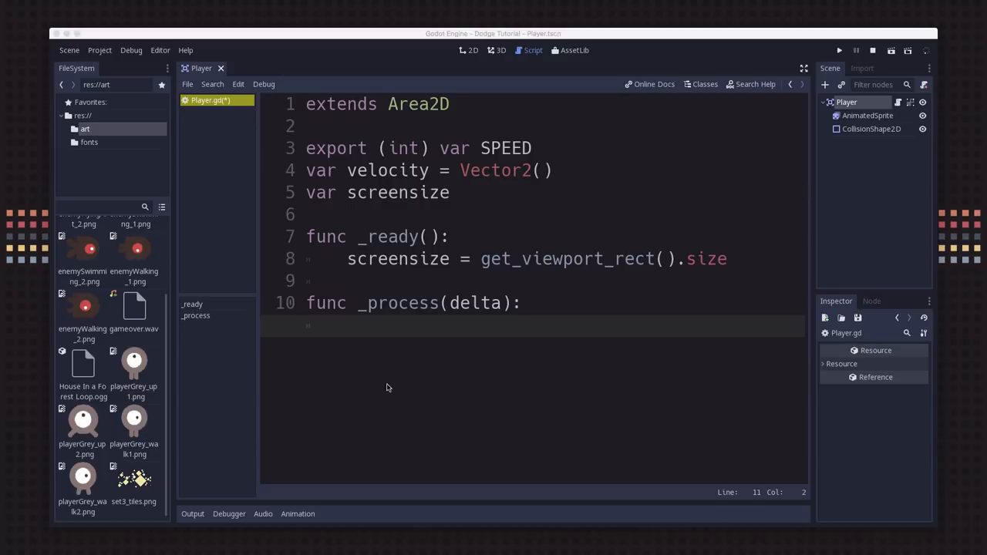
mouse_move(389, 361)
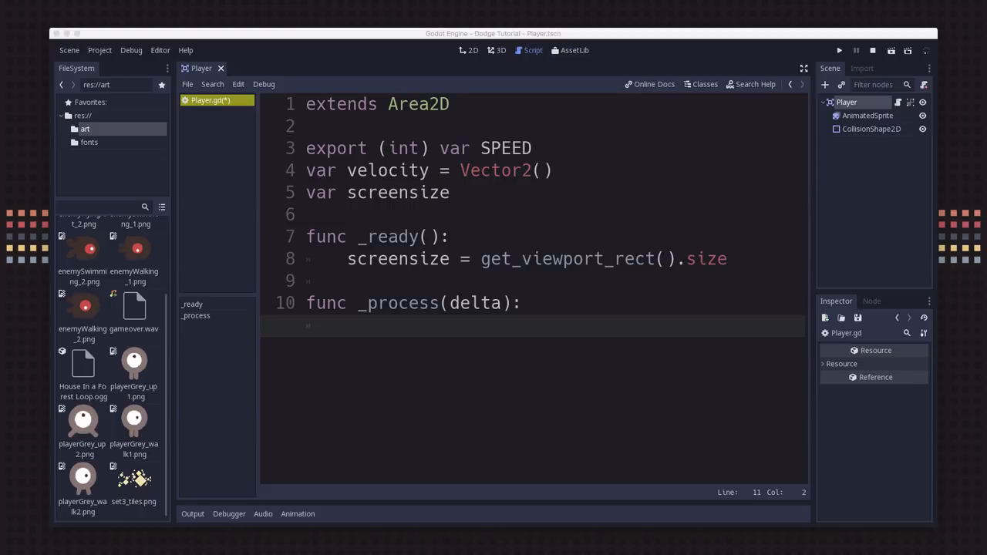
mouse_move(219, 283)
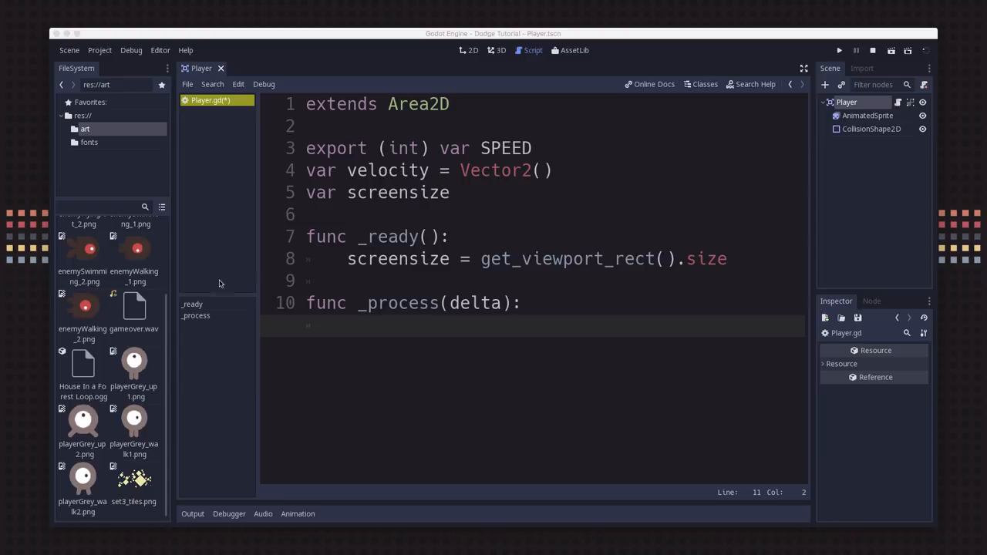
mouse_move(222, 283)
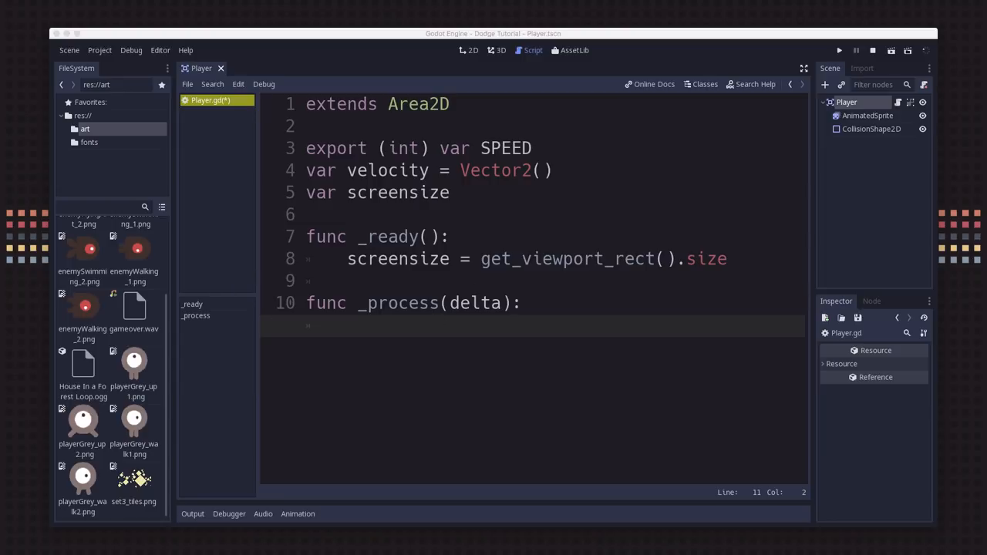
Step: In _process, reset 'velocity = Vector2()' and add 'if Input.is_action_pressed("ui_right"):'
text(velocity = Ved)
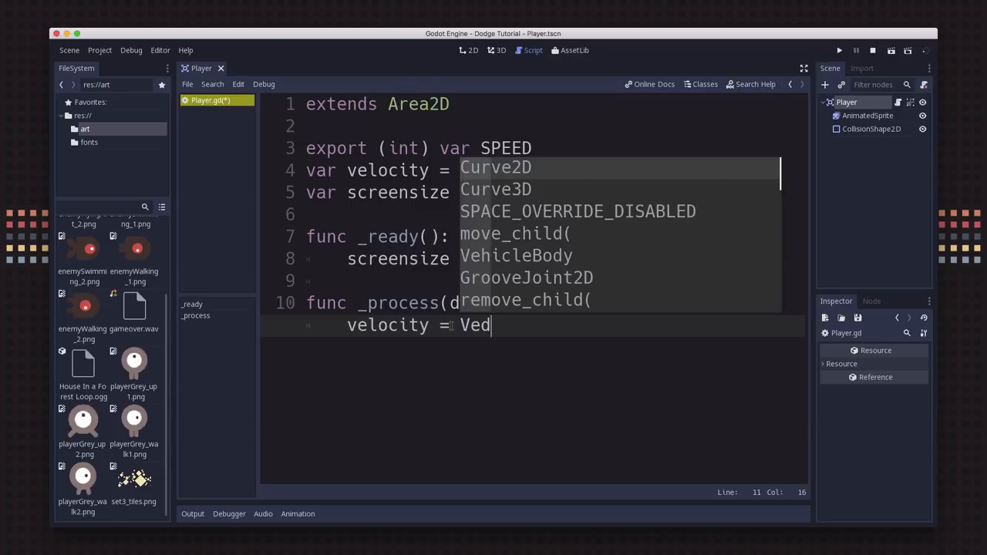
text(Vector2())
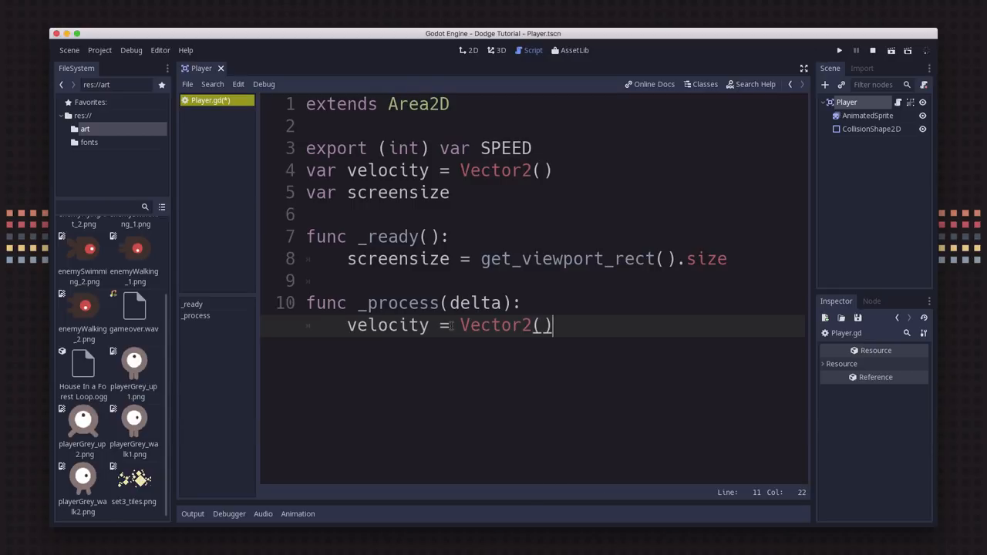
key(Return)
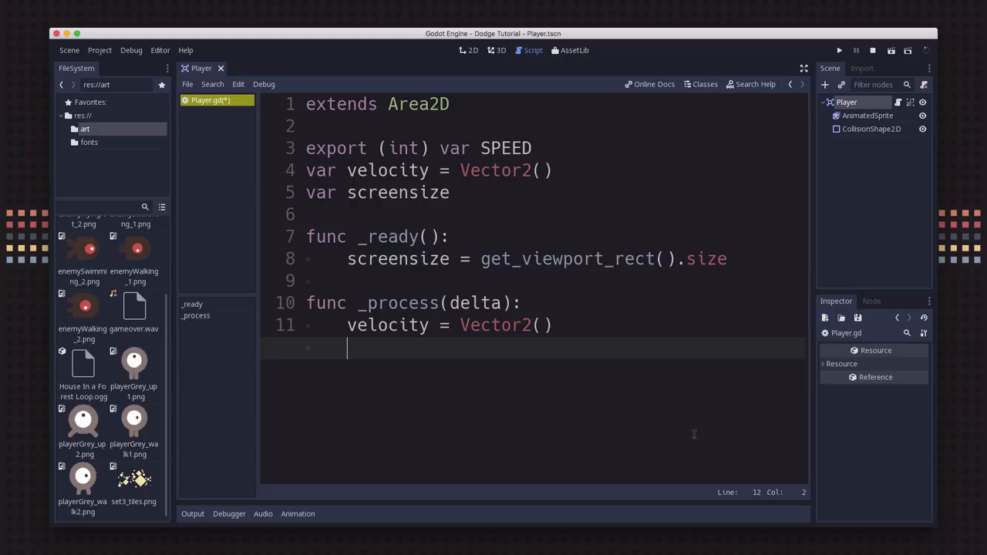
mouse_move(974, 524)
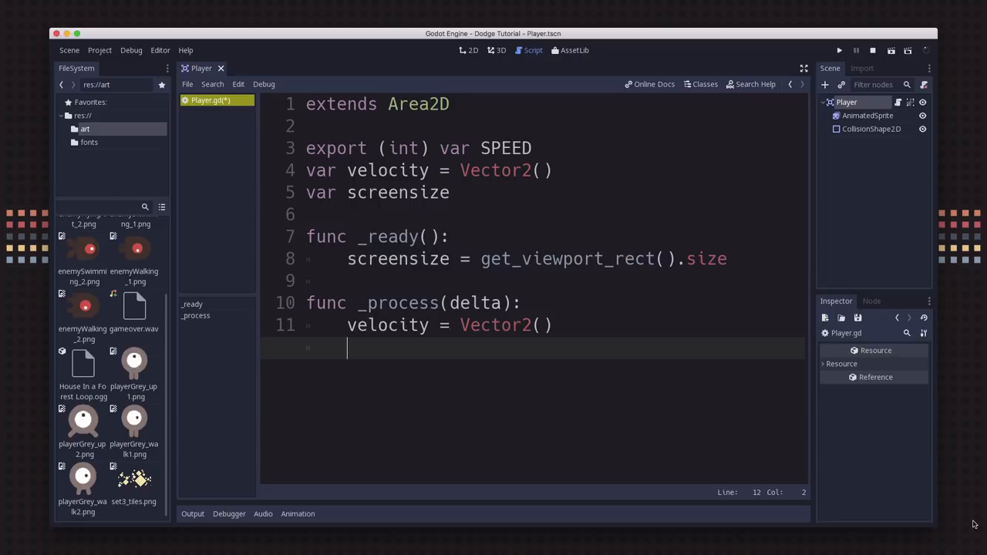
text(if)
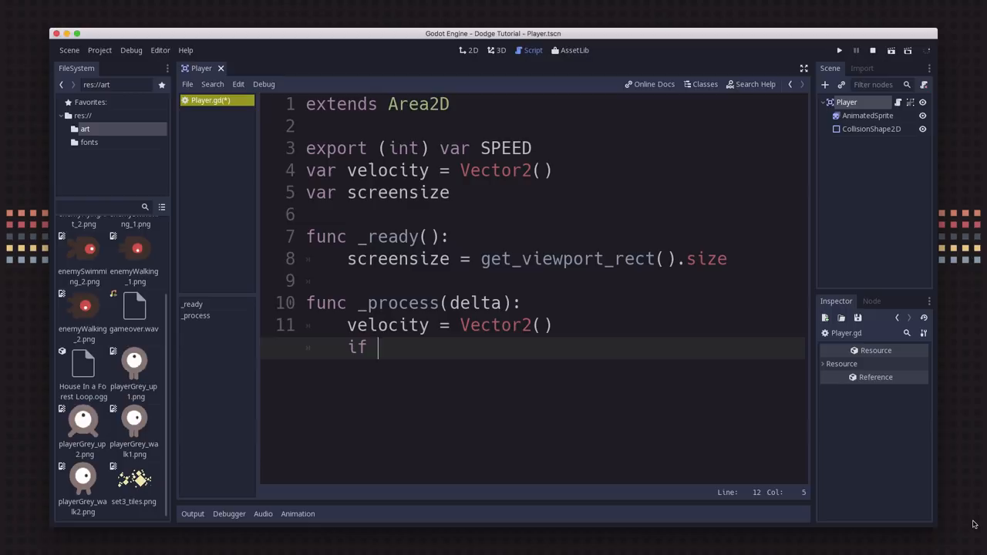
text(Input.isa)
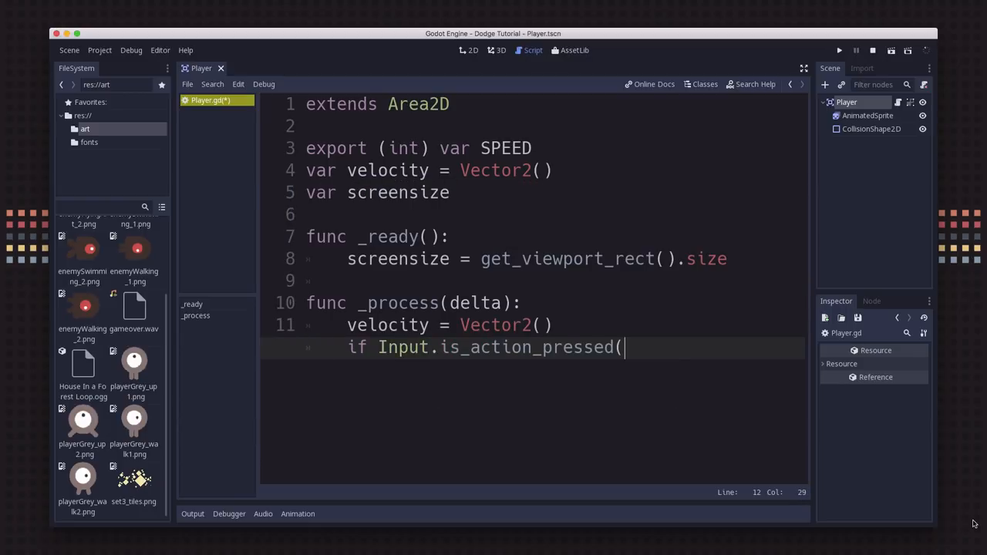
text("ui)
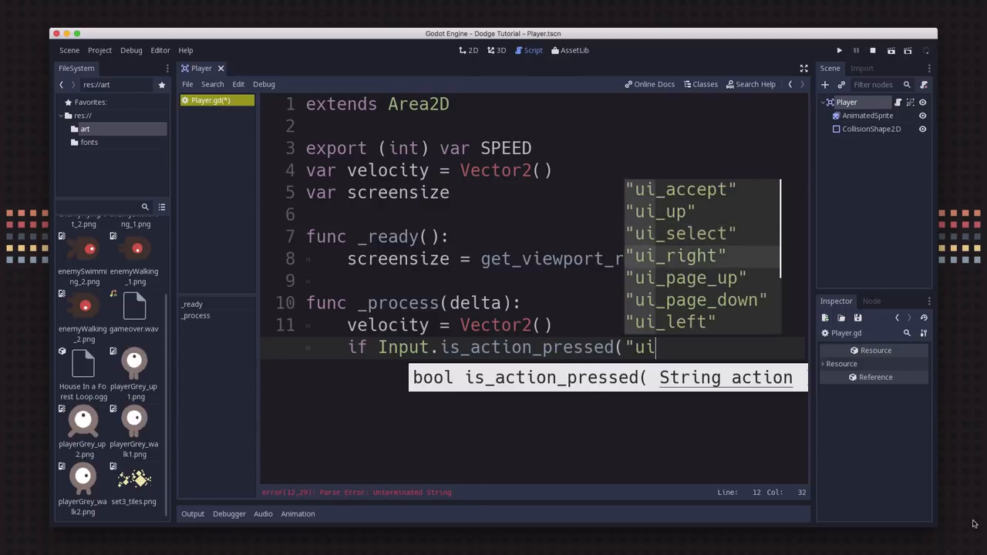
scroll(down, 3)
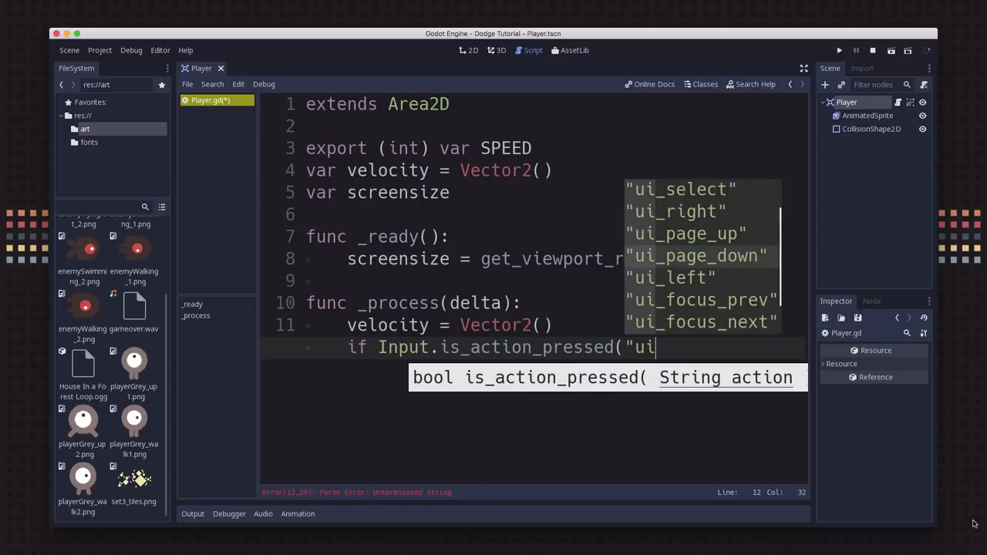
click(676, 211)
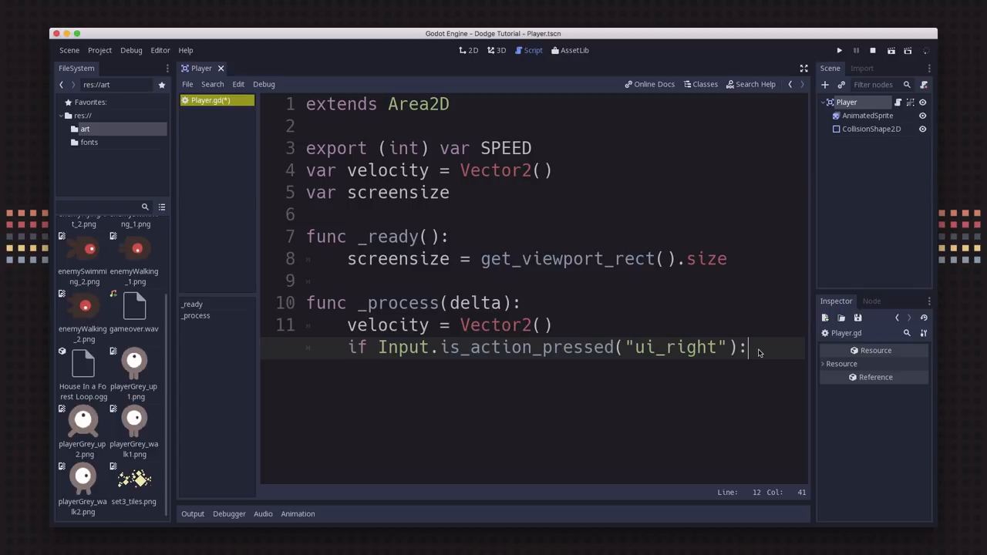
Step: Under the ui_right check write 'velocity.x += 1'
text(velocity)
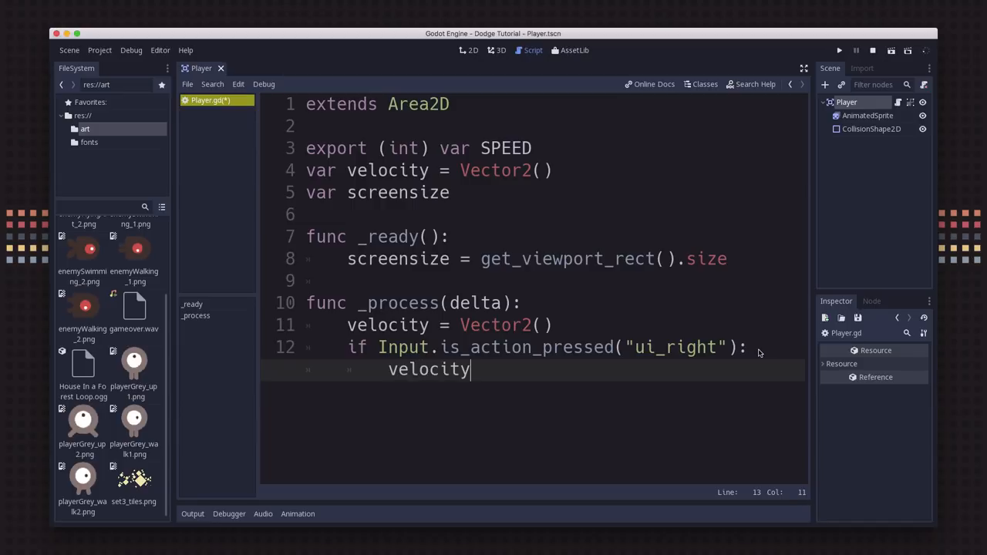
text(.x)
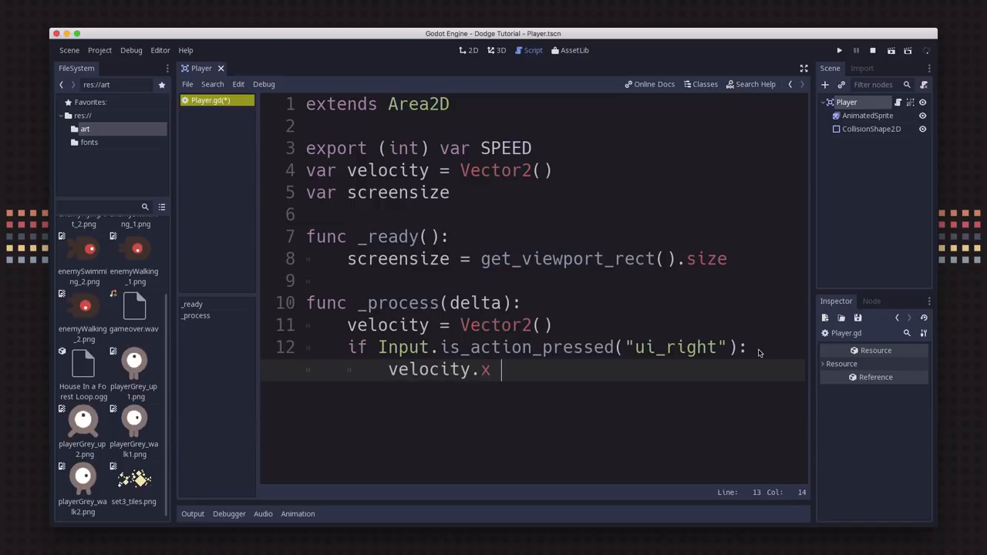
text(+=)
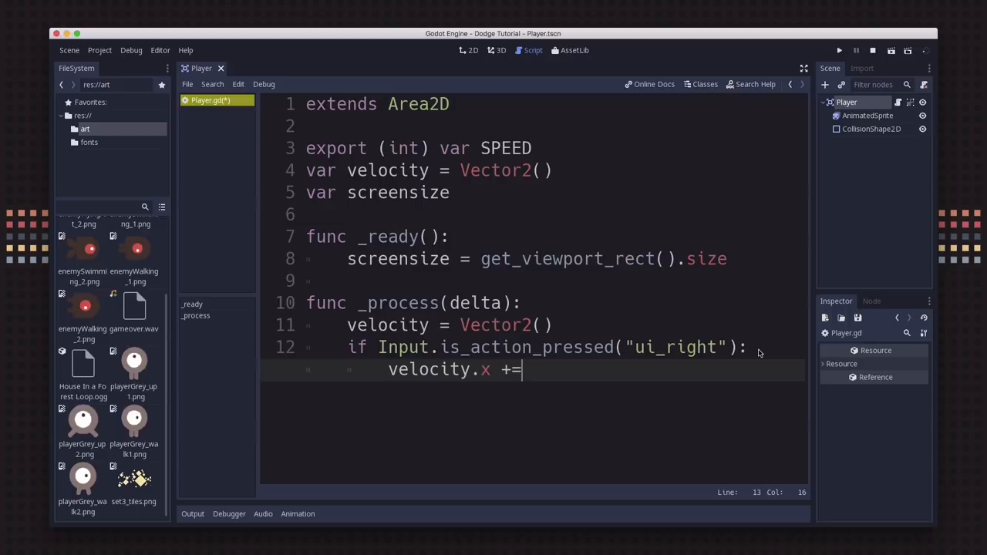
text(1)
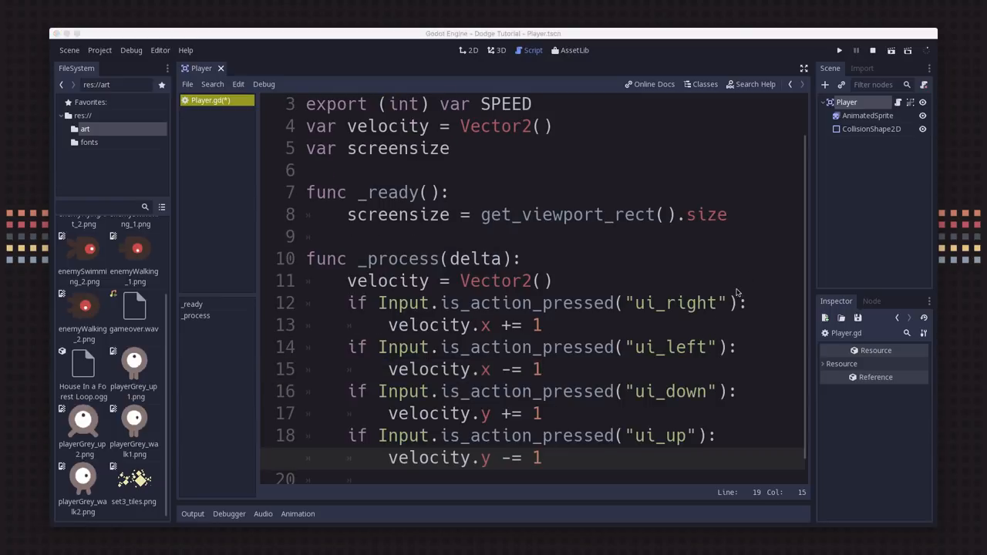
mouse_move(665, 315)
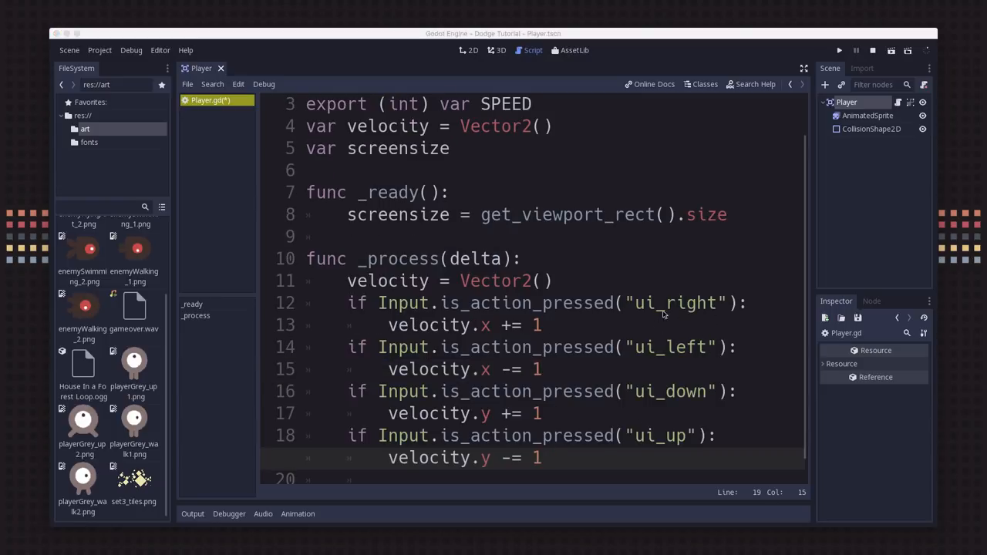
Step: Add if-blocks for ui_left, ui_down and ui_up adjusting velocity.x and velocity.y by 1
click(706, 302)
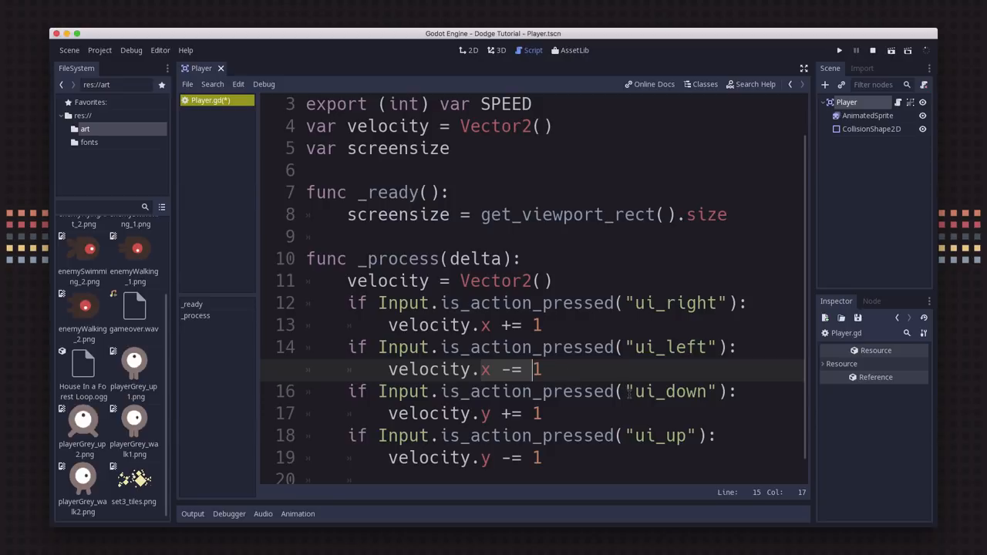
click(682, 435)
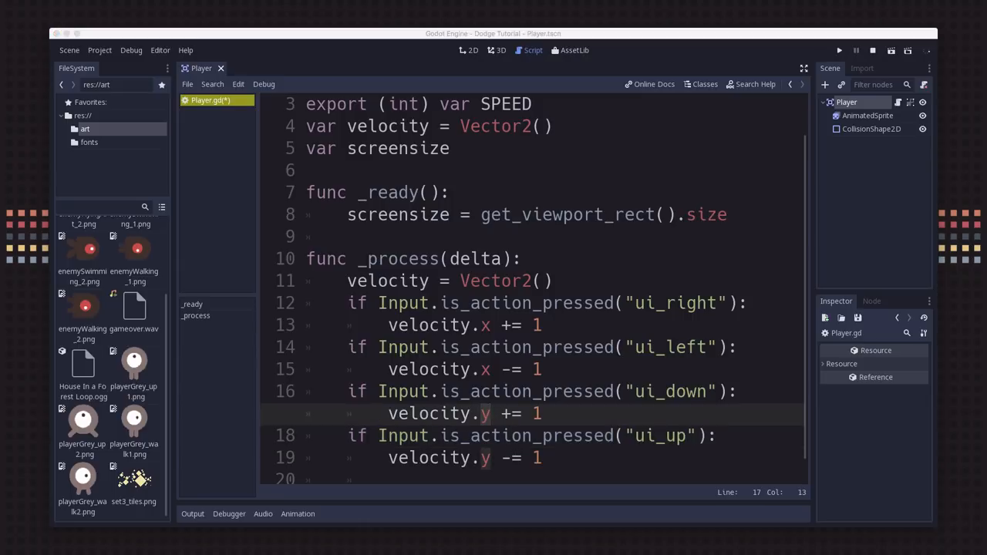
click(543, 457)
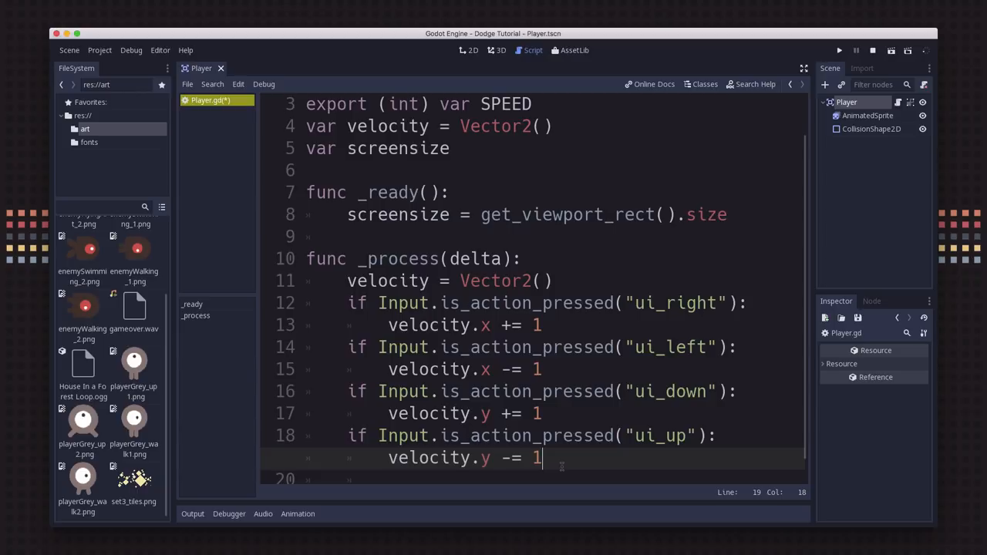
click(487, 414)
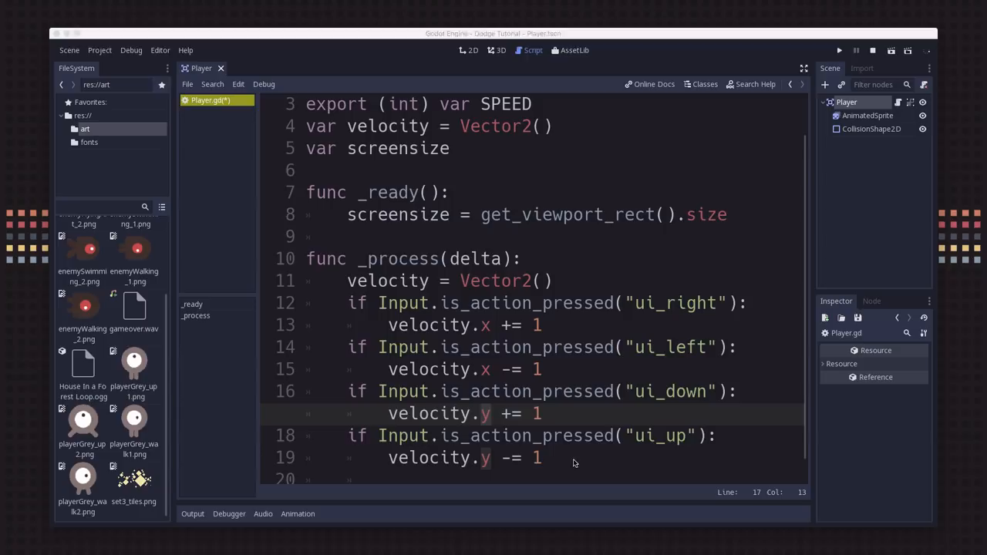
click(543, 457)
text(if)
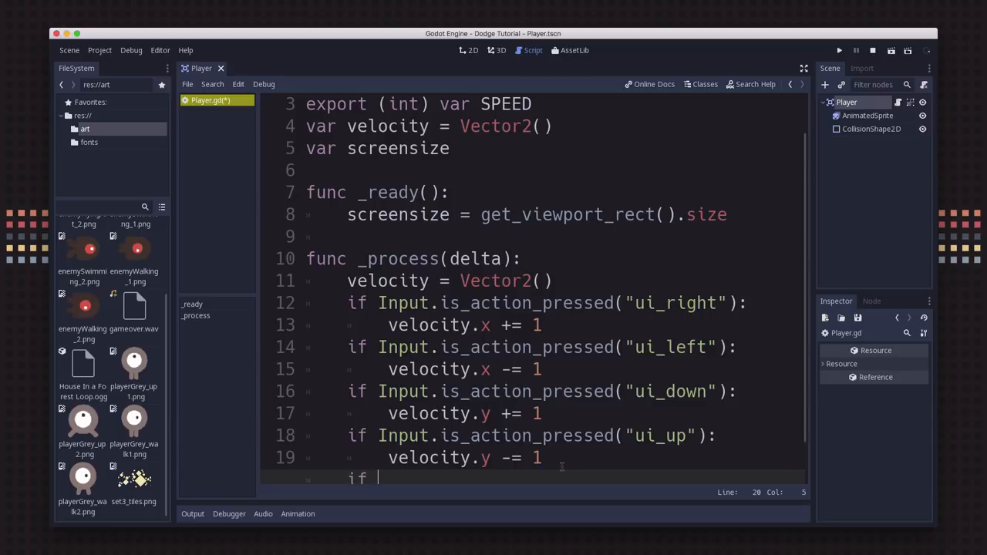
Step: Add 'if velocity.length() > 0: velocity = velocity.normalized() * SPEED'
scroll(down, 3)
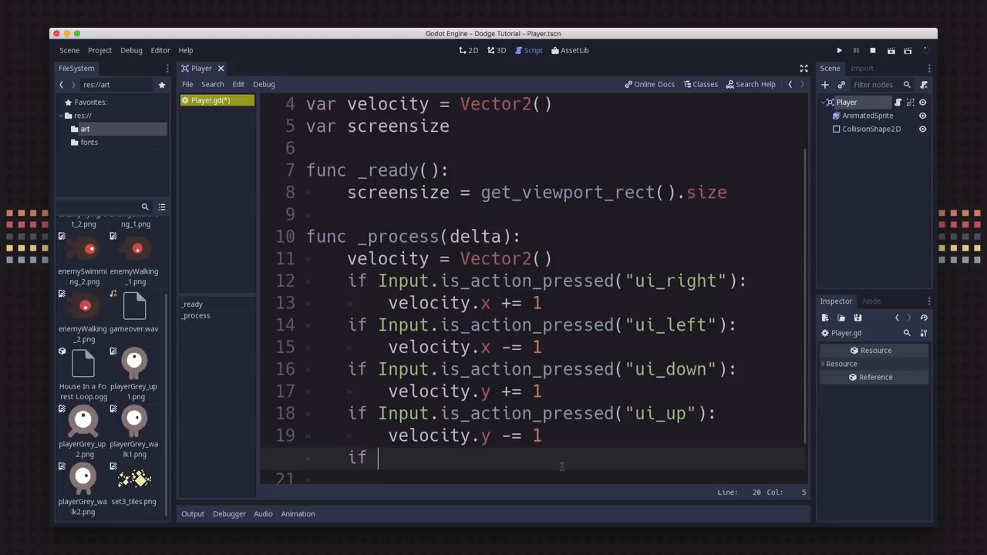
text(velocity.leng)
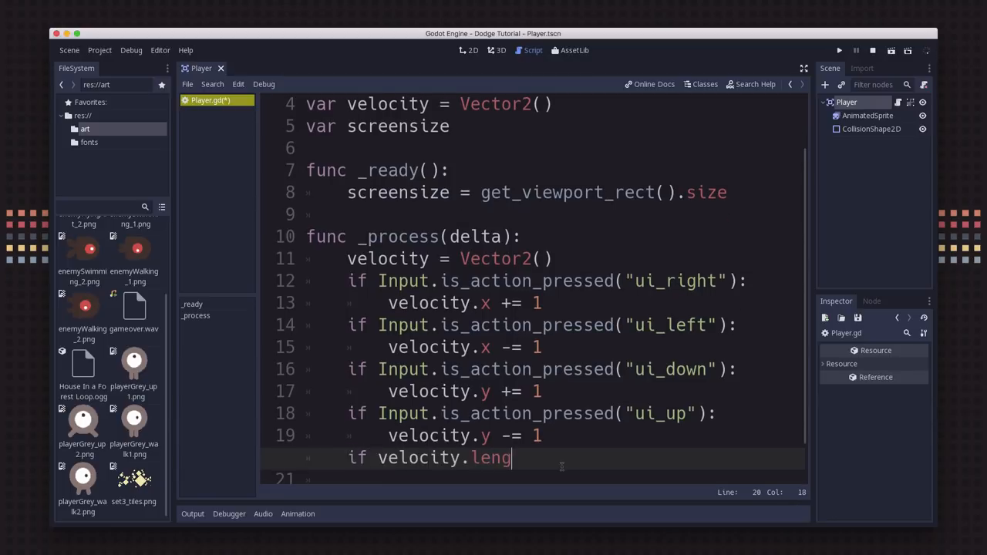
text(th() > 0:)
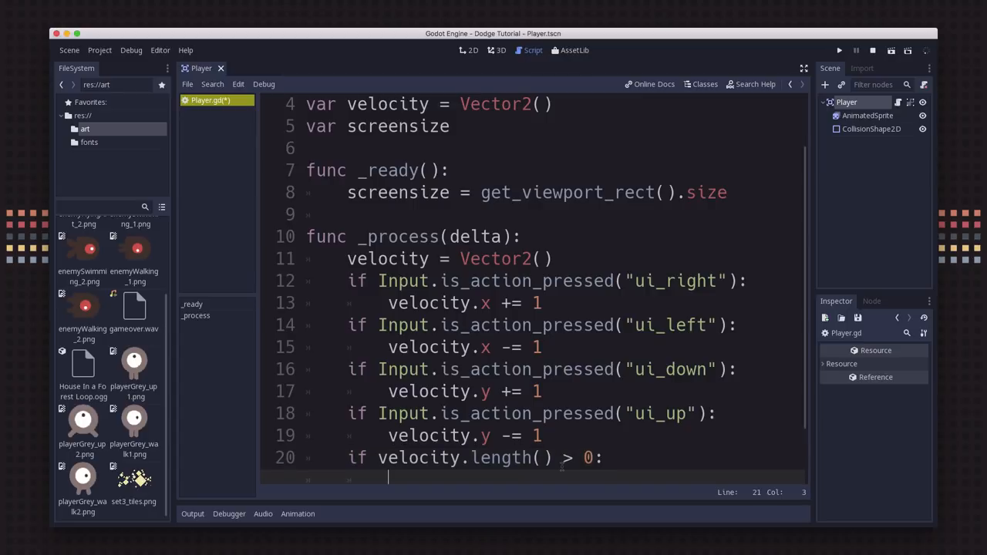
text(velocity = velocity.normalized()
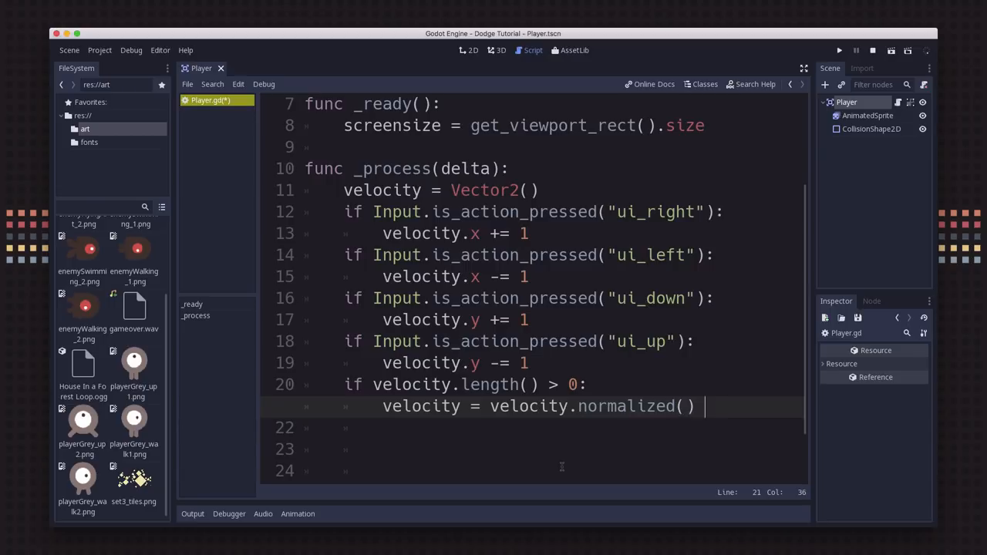
text(* SPEED)
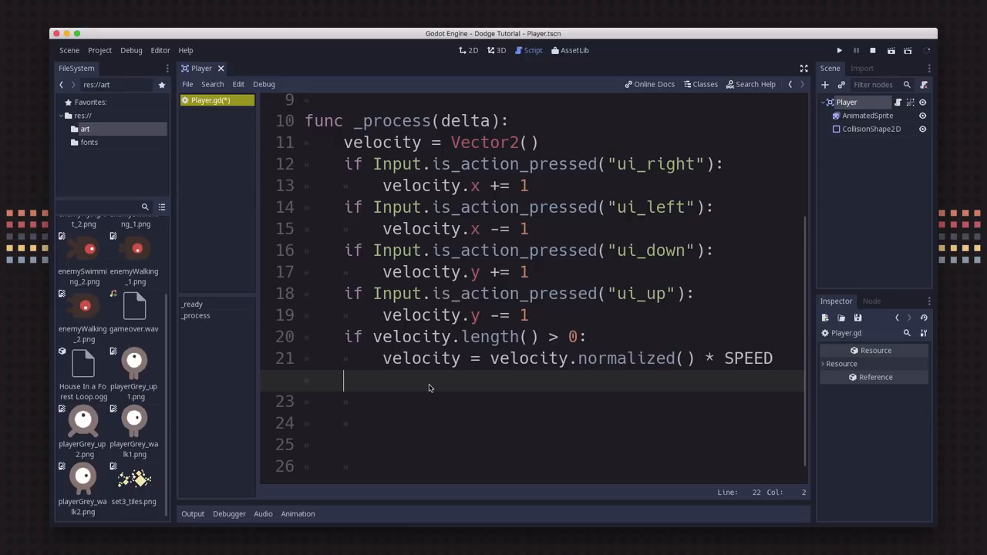
Step: Add 'position += velocity * delta' in _process, then view the Player scene in 2D
text(position)
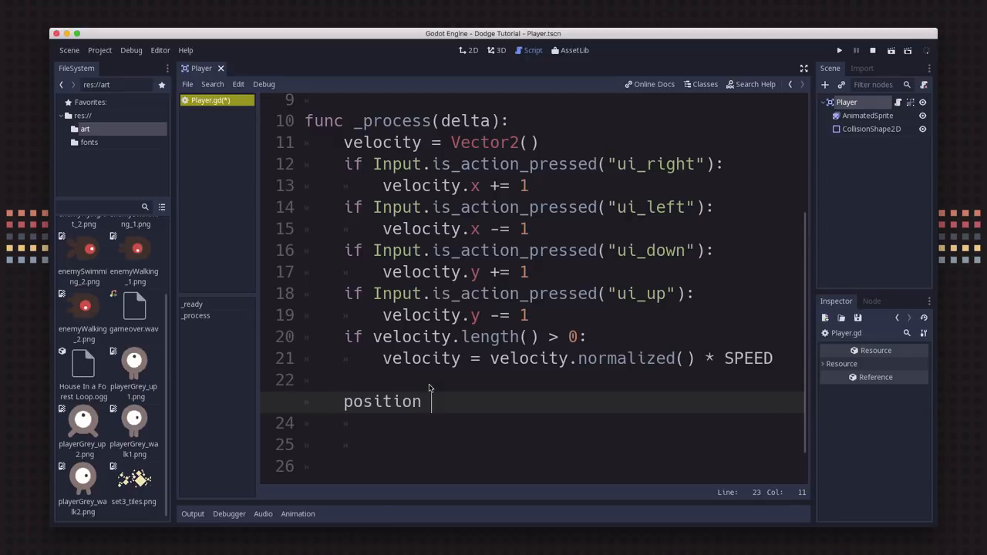
text(+=)
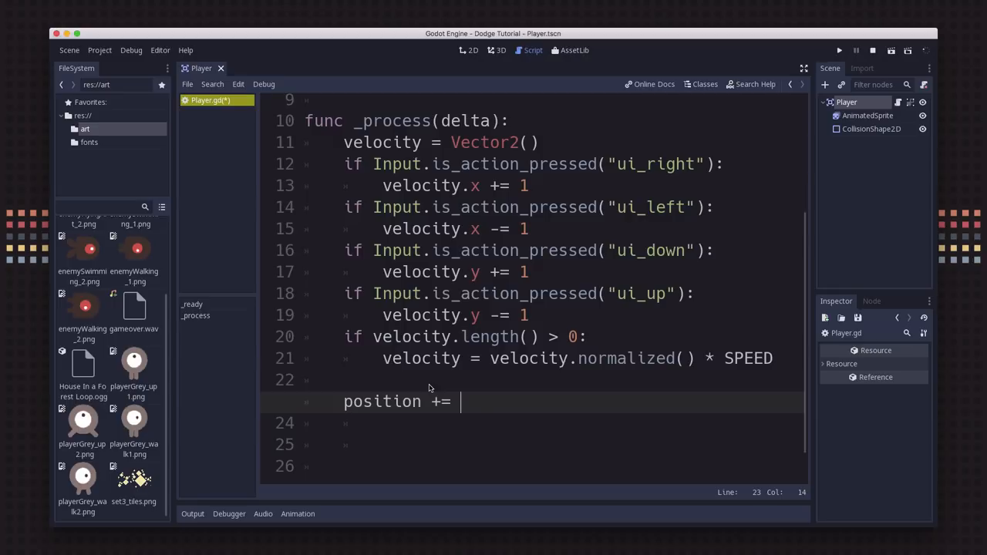
text(velocity *)
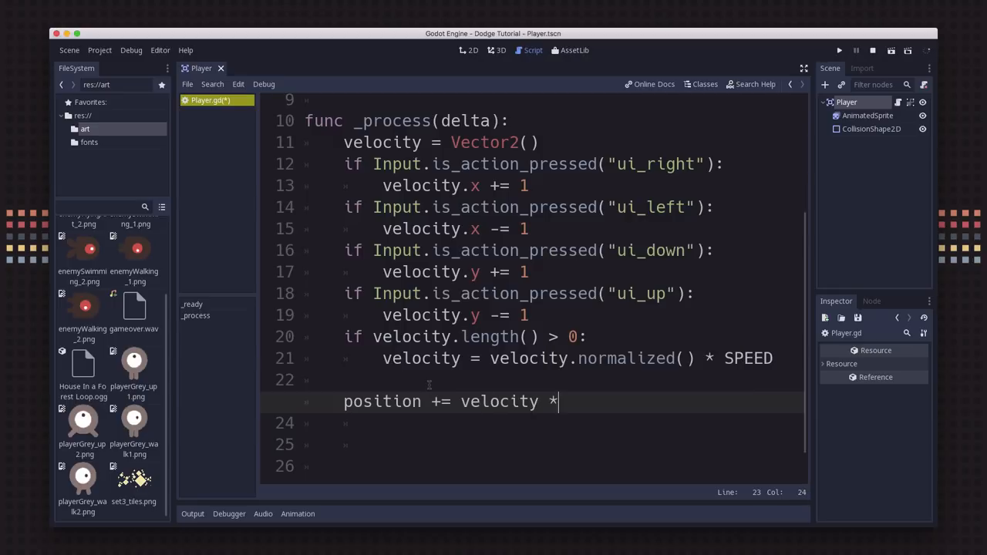
text(delta)
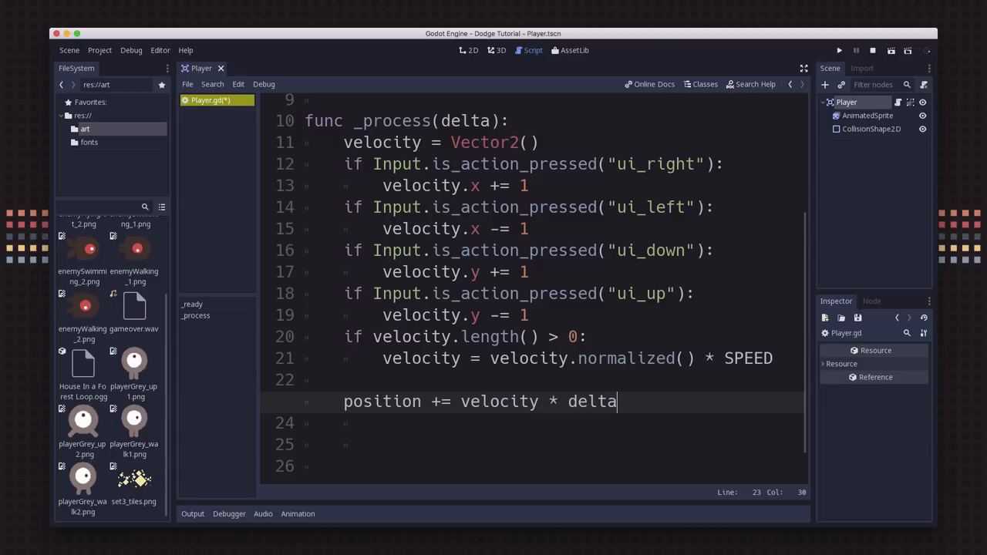
click(472, 22)
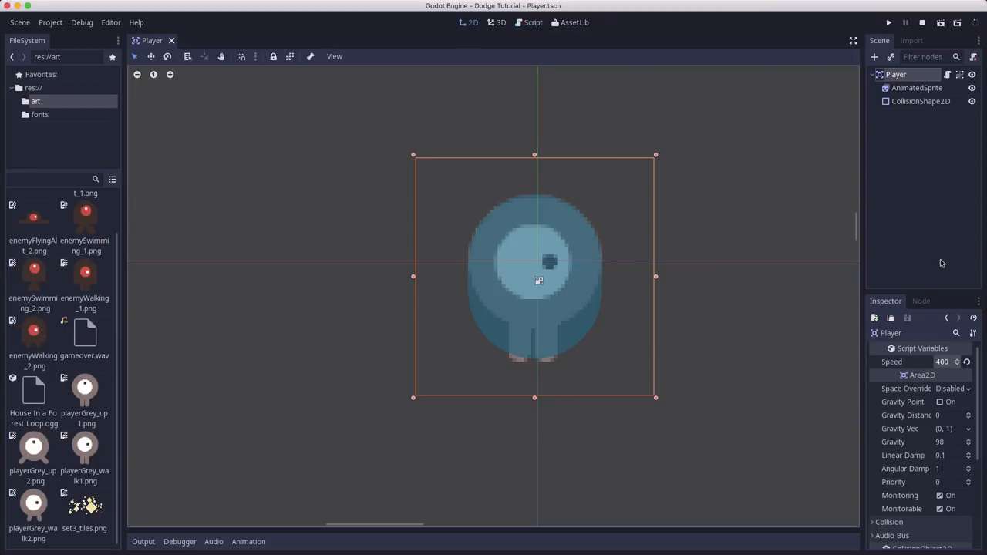
mouse_move(975, 115)
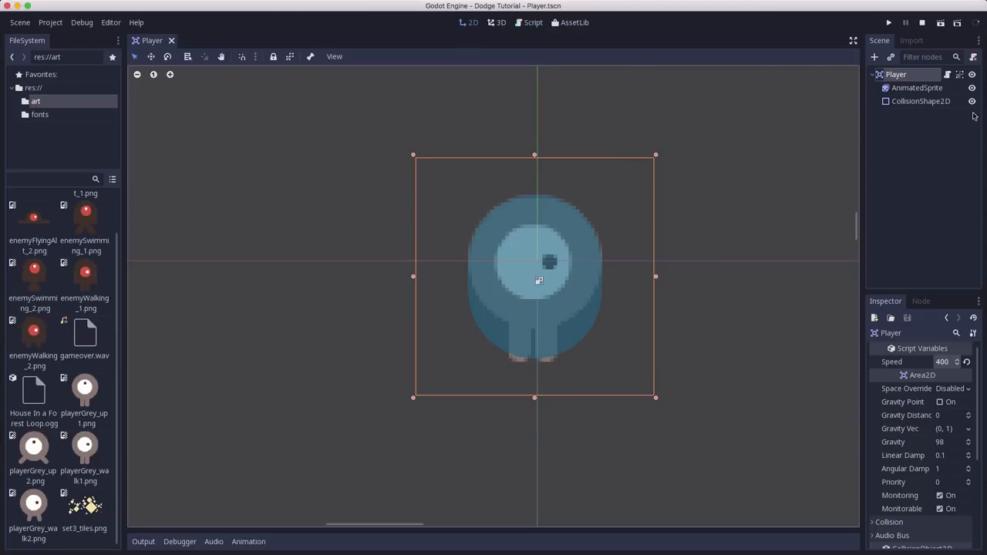
Step: Save and run the Player scene in a Dodge Tutorial game window to test movement
click(941, 23)
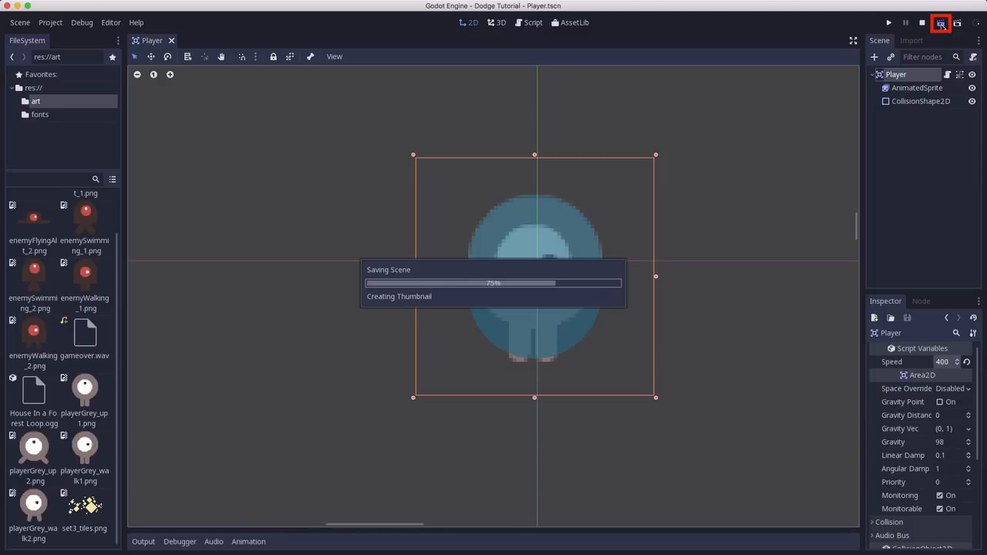
click(941, 24)
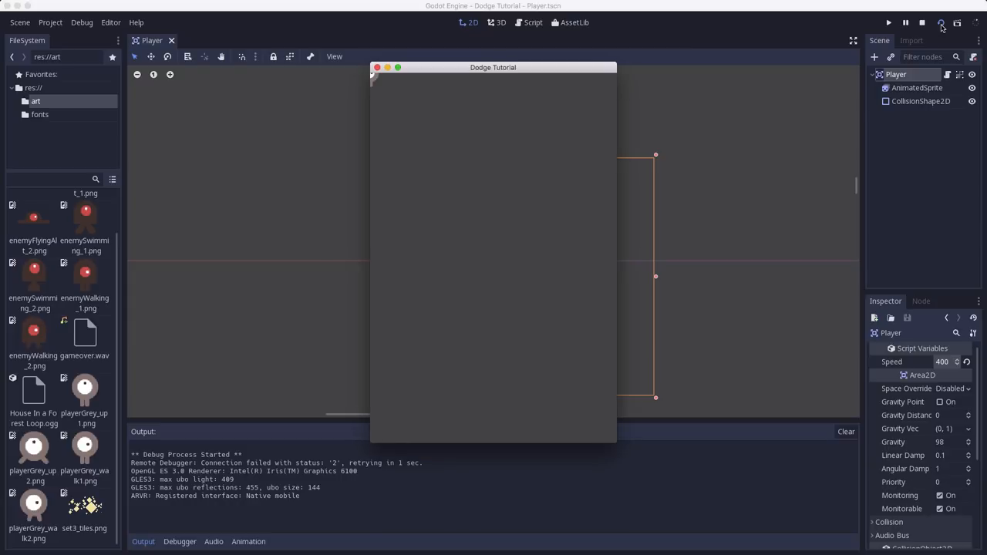
mouse_move(941, 23)
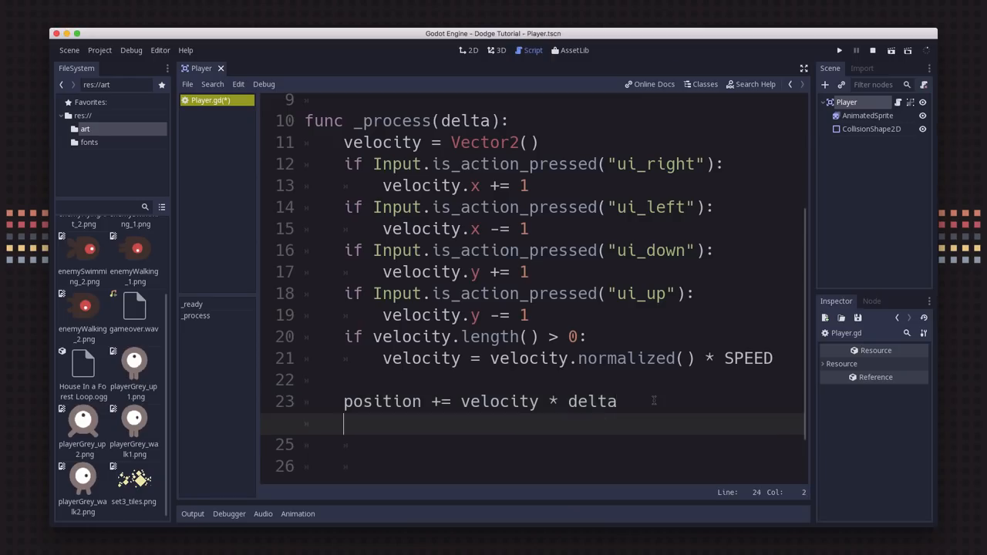
Step: Add 'position.x = clamp(position.x, 0, screensize.x)' in _process
text(position.x)
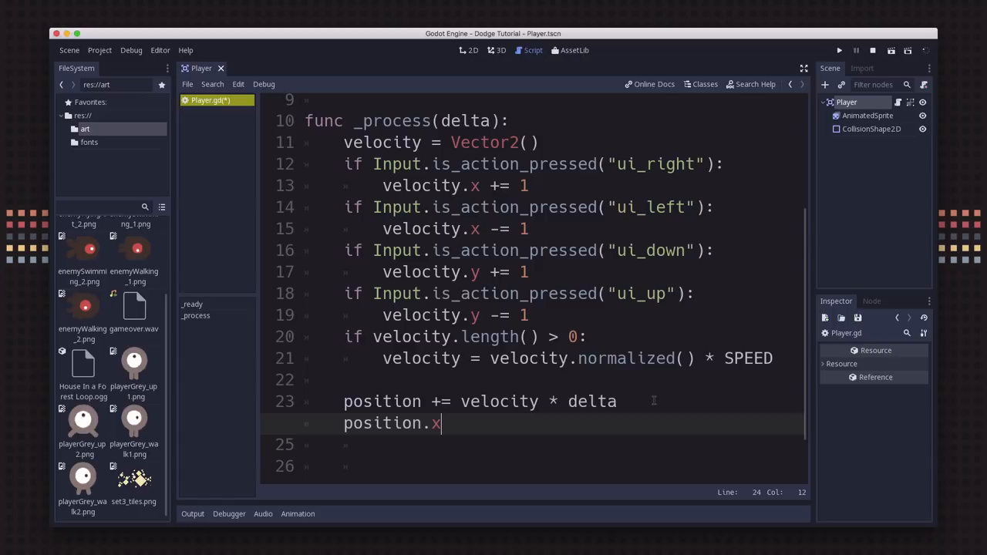
text(=)
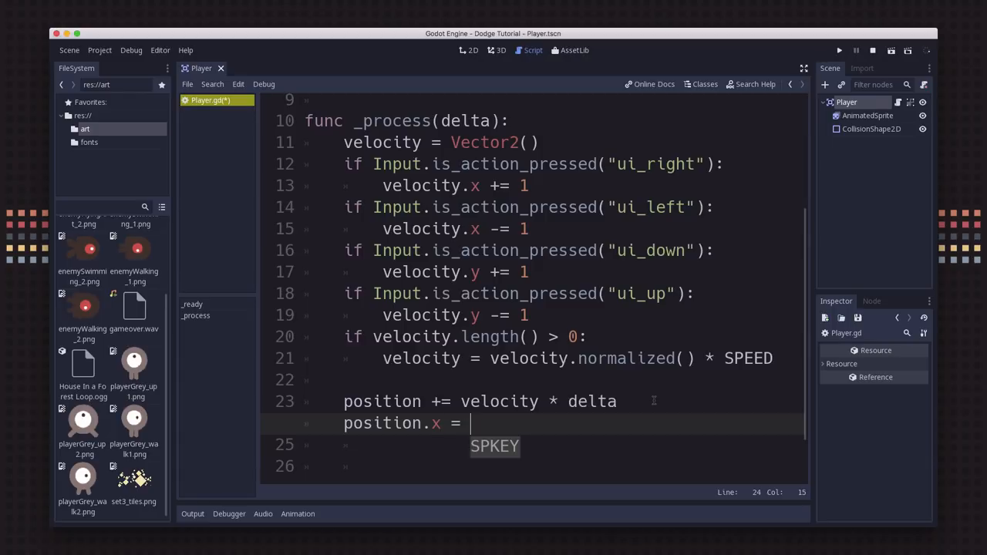
text(clamp(ps)
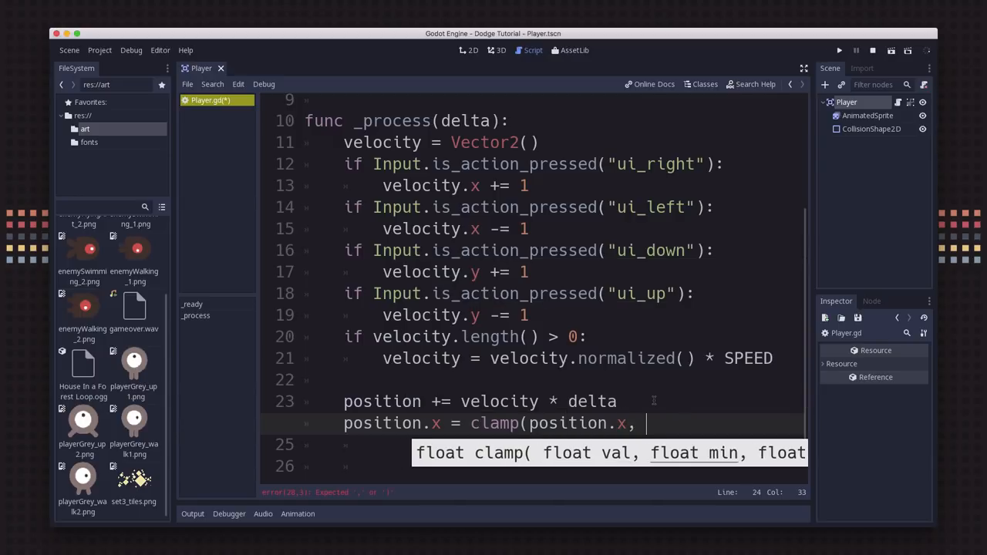
text(0, scr)
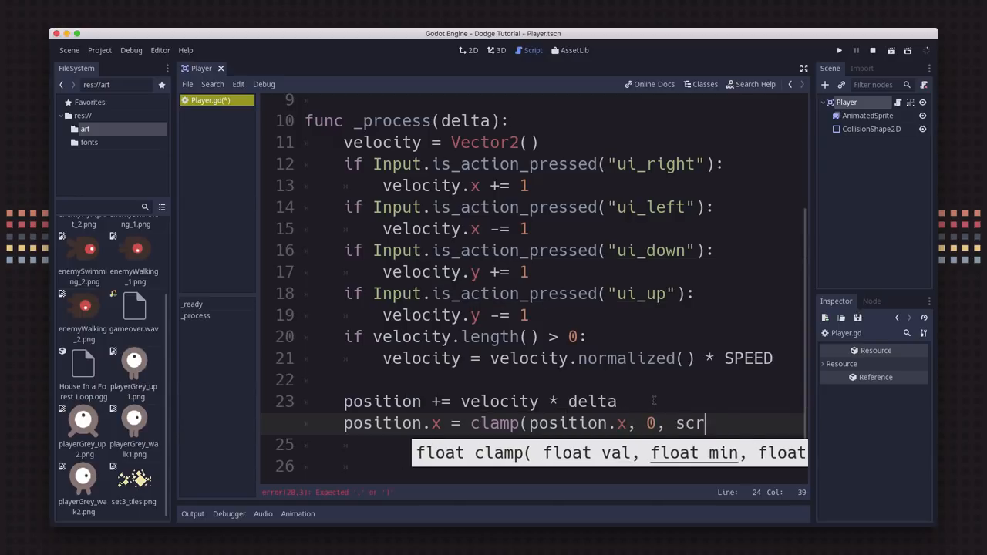
text(eensize.x)
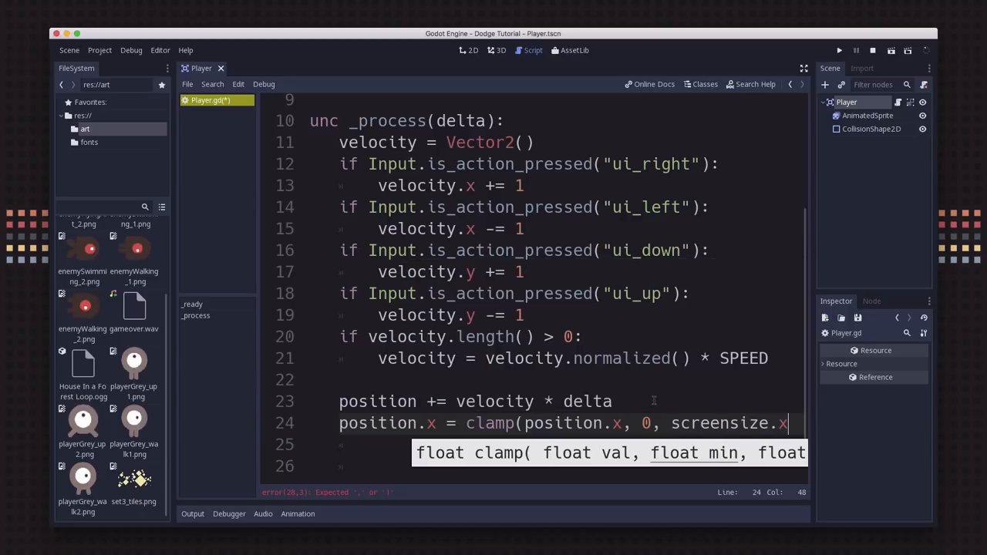
text())
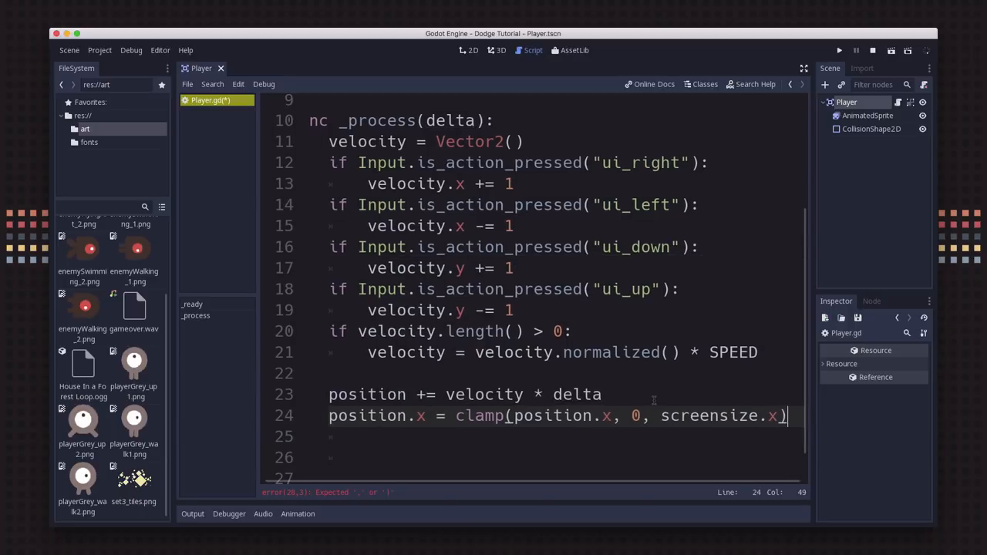
Step: Add 'position.y = clamp(position.y, 0, screensize.y)' below the x clamp
text(position)
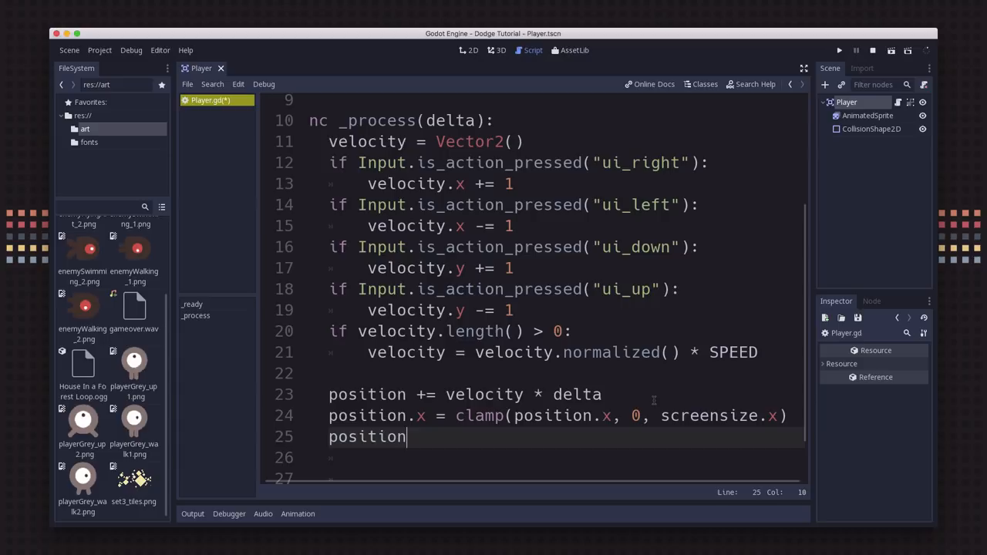
text(.y = clamp()
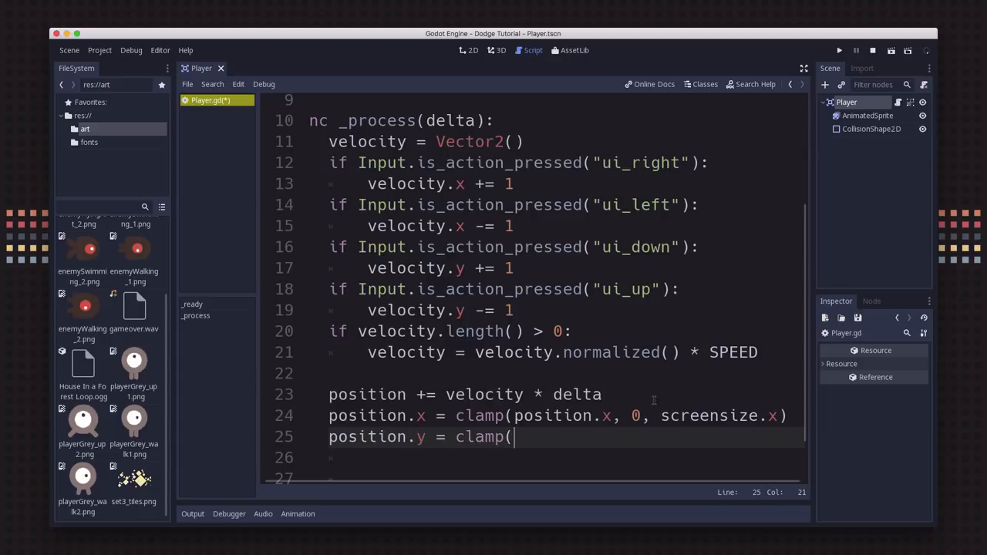
text(position.y,)
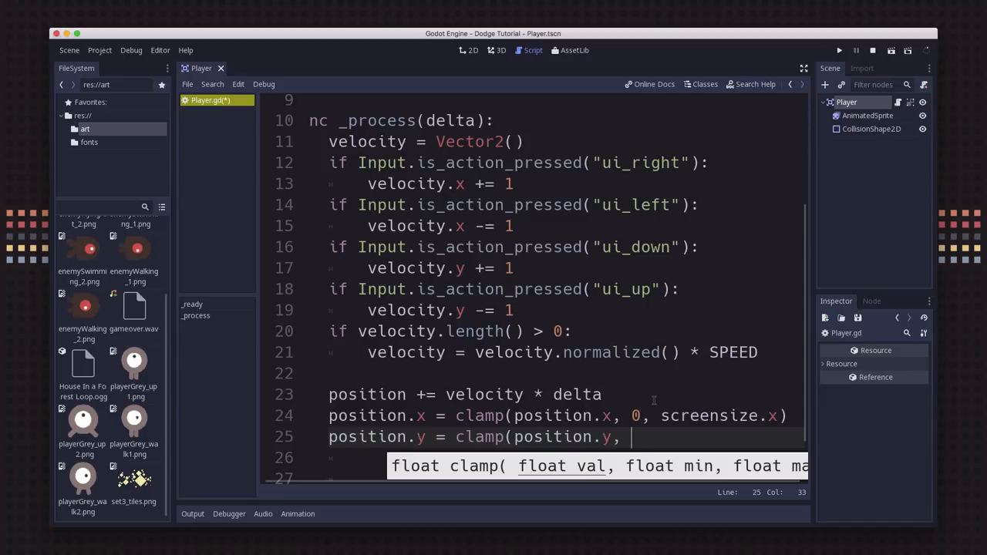
text(0, scrre)
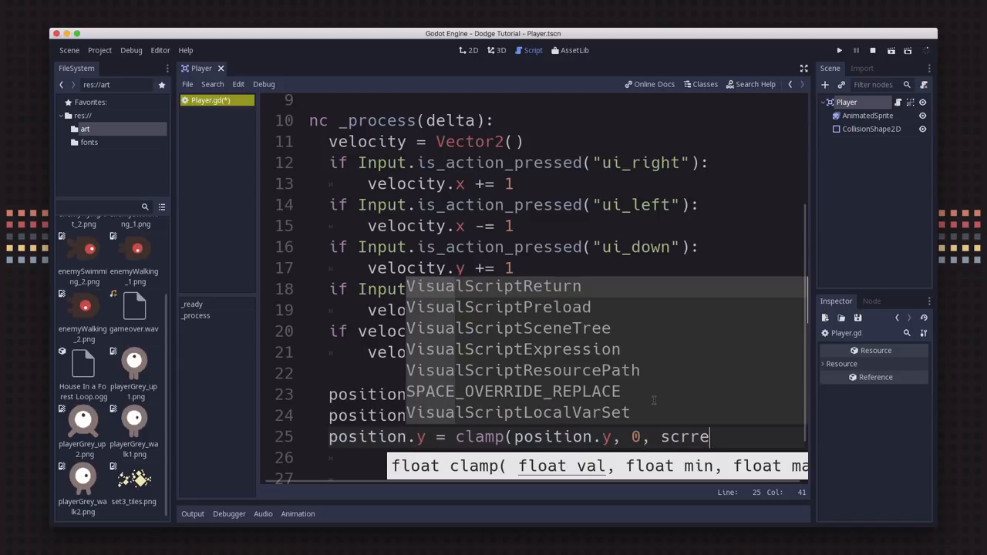
text(ensize.y)
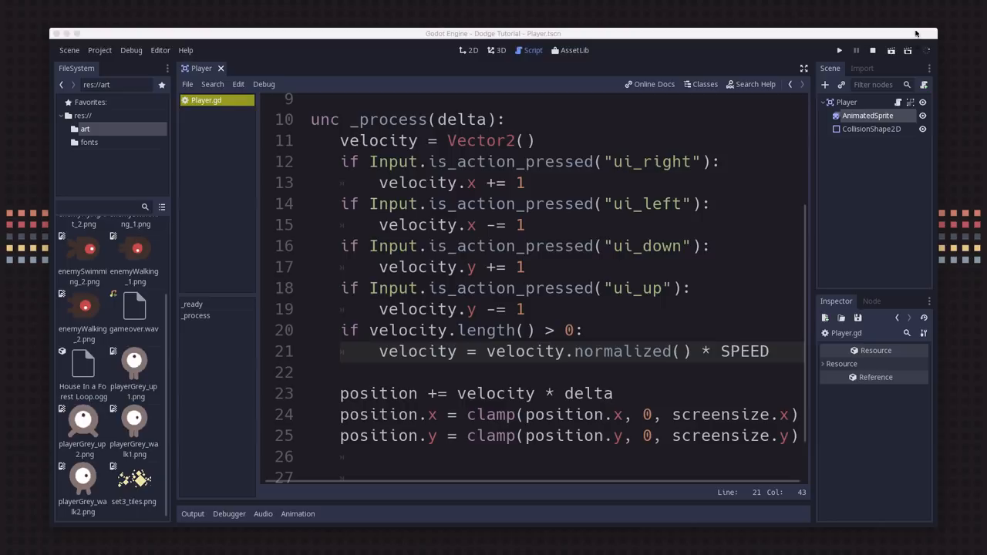
Step: Run the clamped Player scene to test movement, then close the game window
click(892, 49)
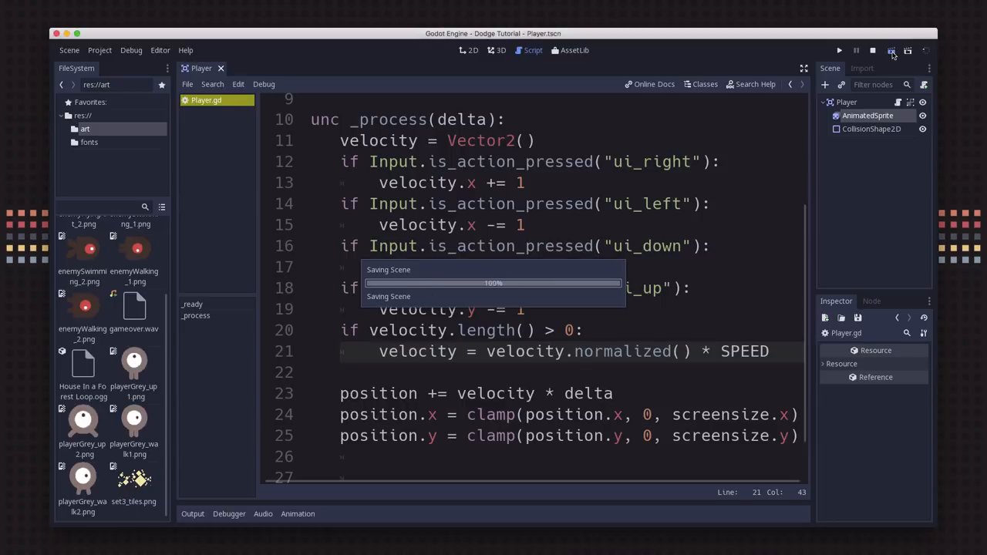
click(892, 49)
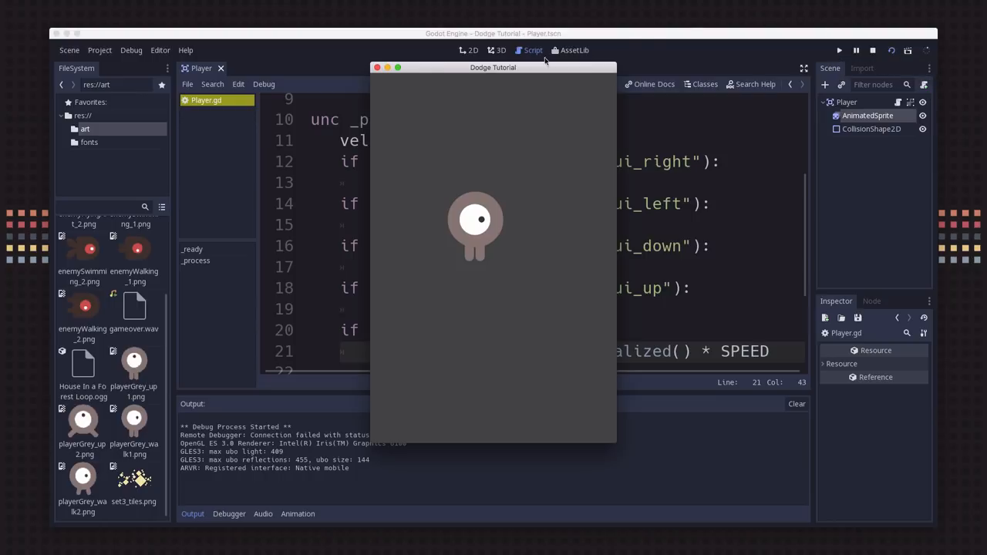
click(376, 68)
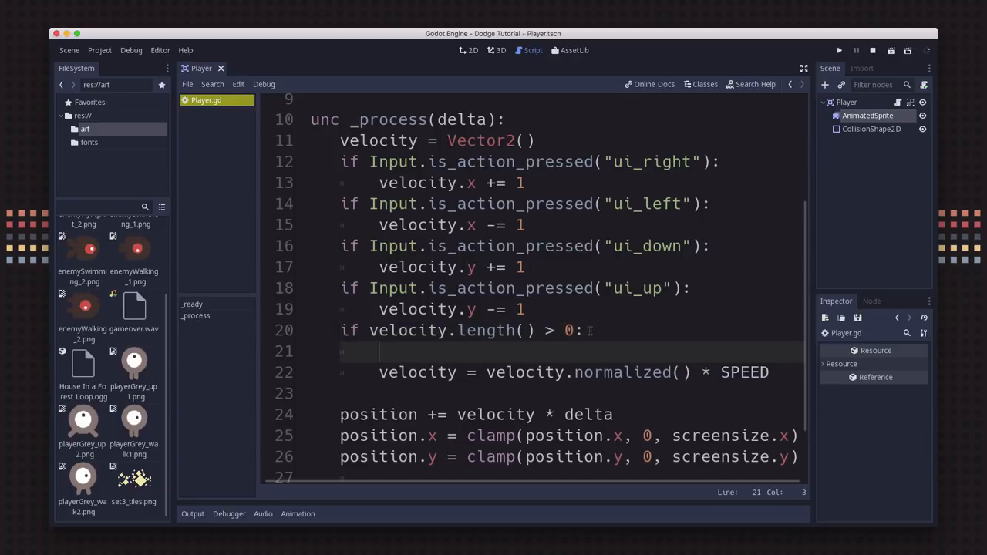
Step: Call $AnimatedSprite.play() inside the velocity check and $AnimatedSprite.stop() in an else branch
text($AnimatedSprite)
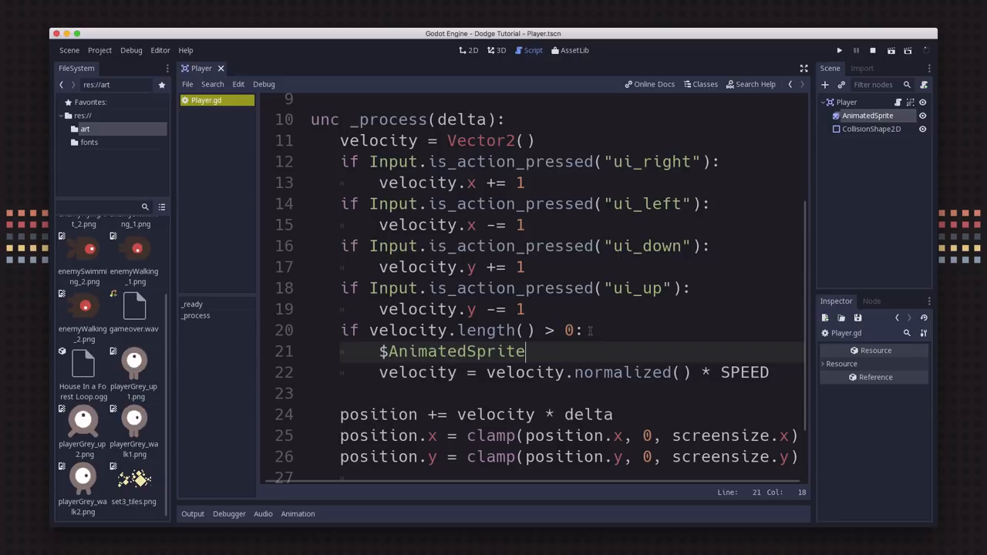
text(.play())
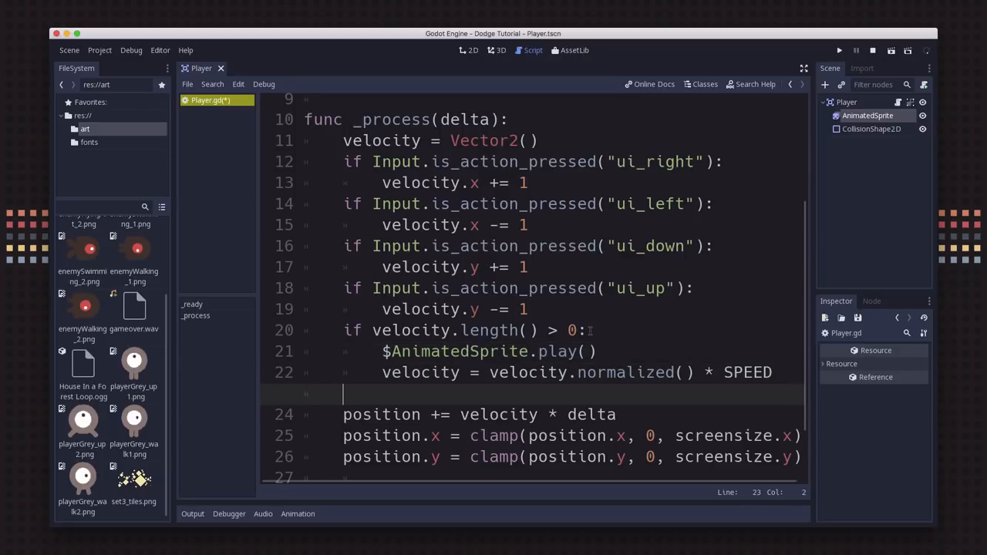
text(else:)
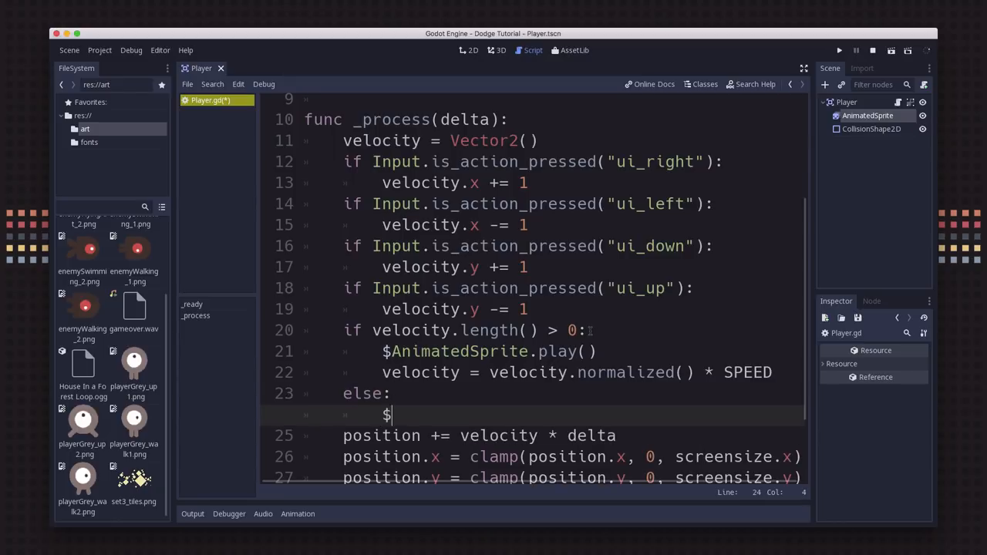
text(AnimatedSprite)
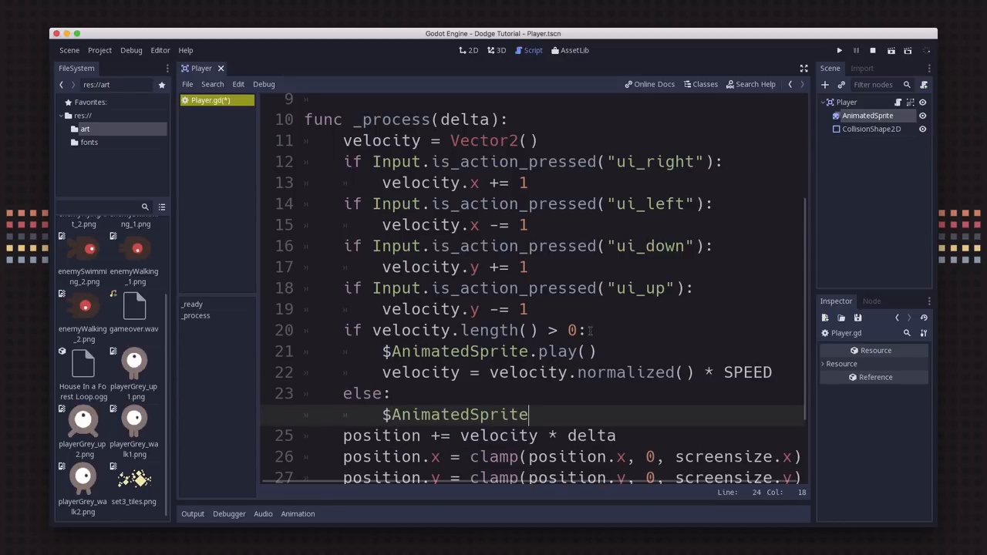
text(.stop())
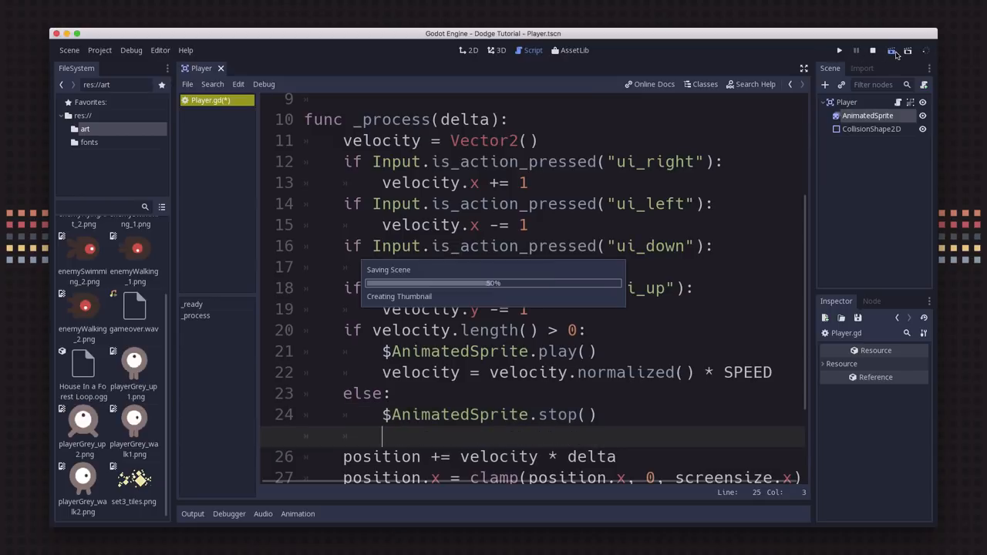
Step: Save and run the scene to check the sprite animation, then close the game window
click(839, 49)
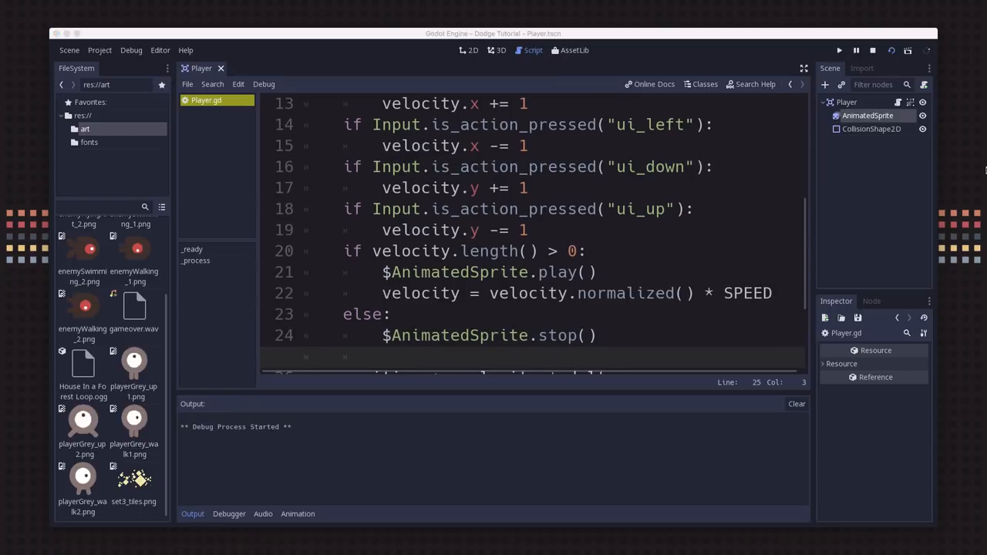
click(839, 49)
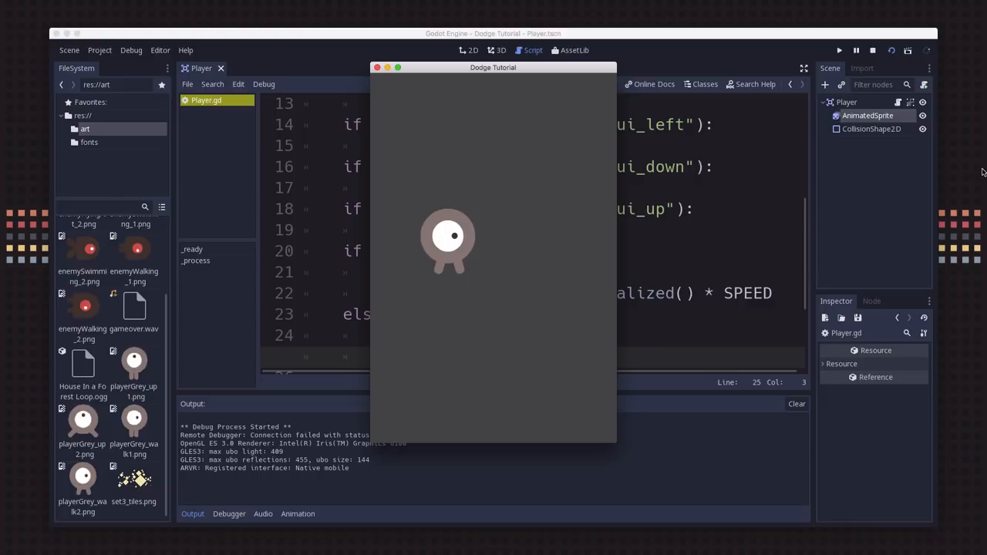
click(377, 68)
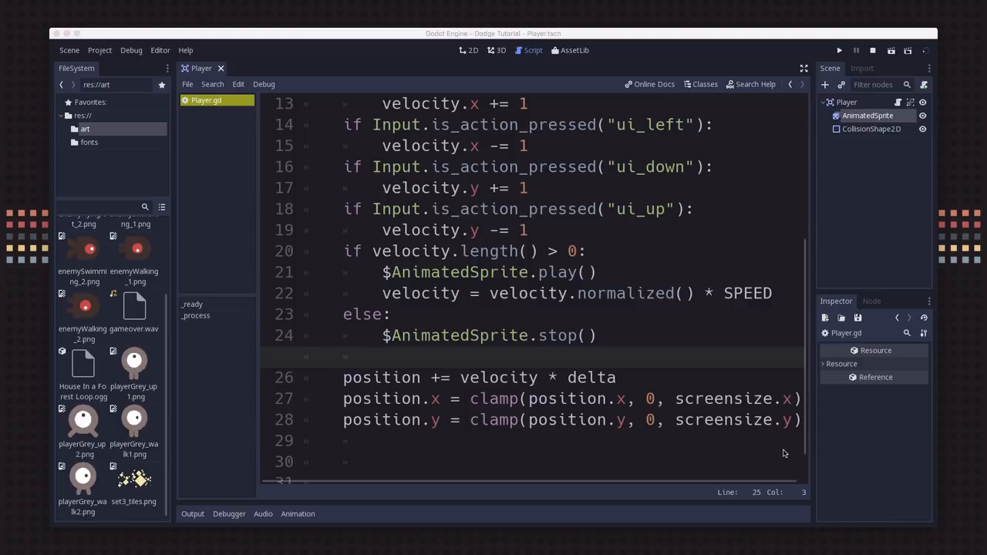
click(467, 21)
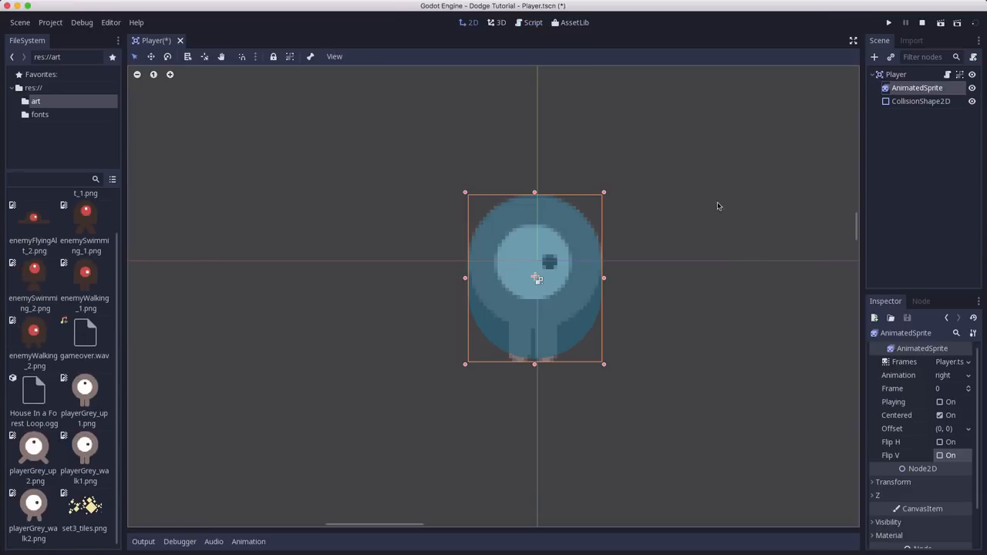
mouse_move(546, 269)
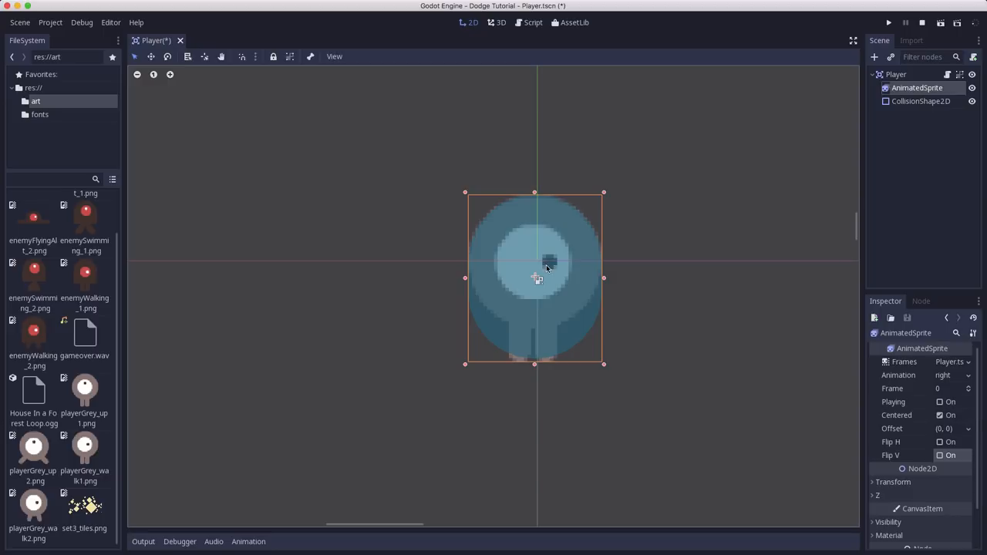
click(895, 74)
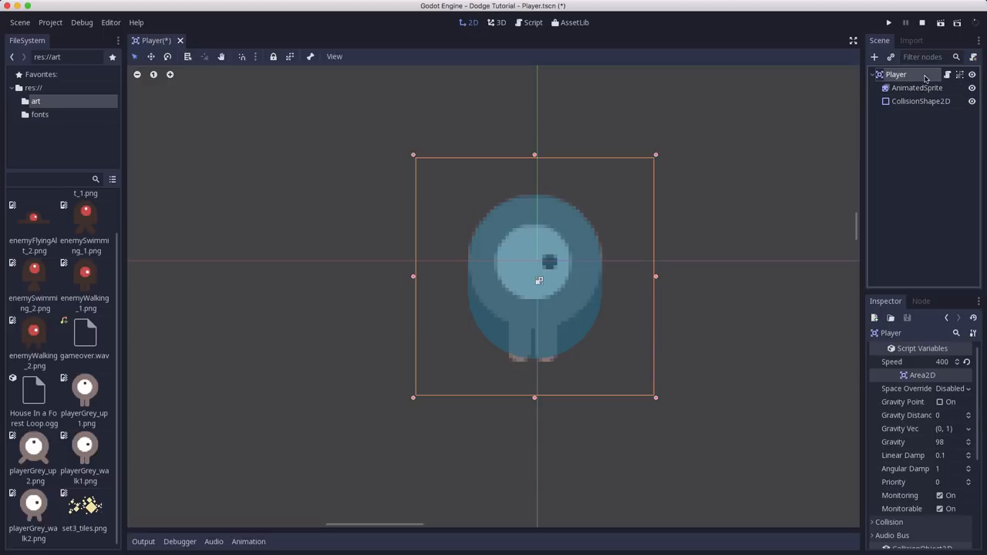
click(916, 86)
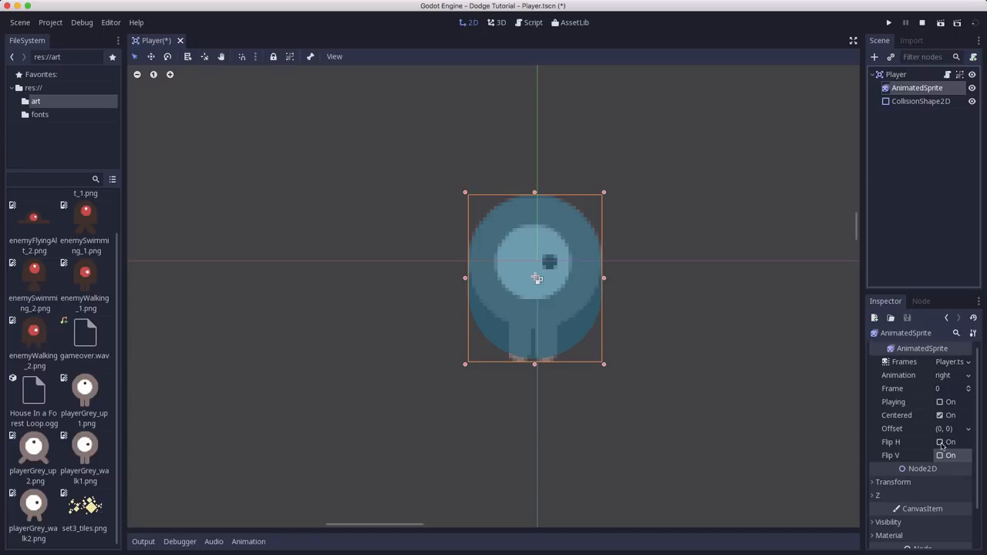
click(941, 441)
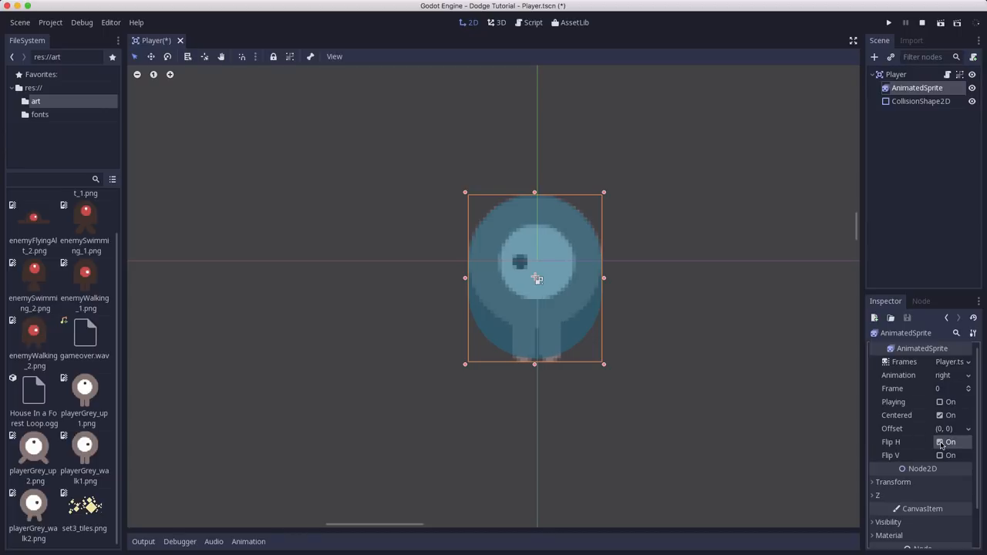
click(941, 441)
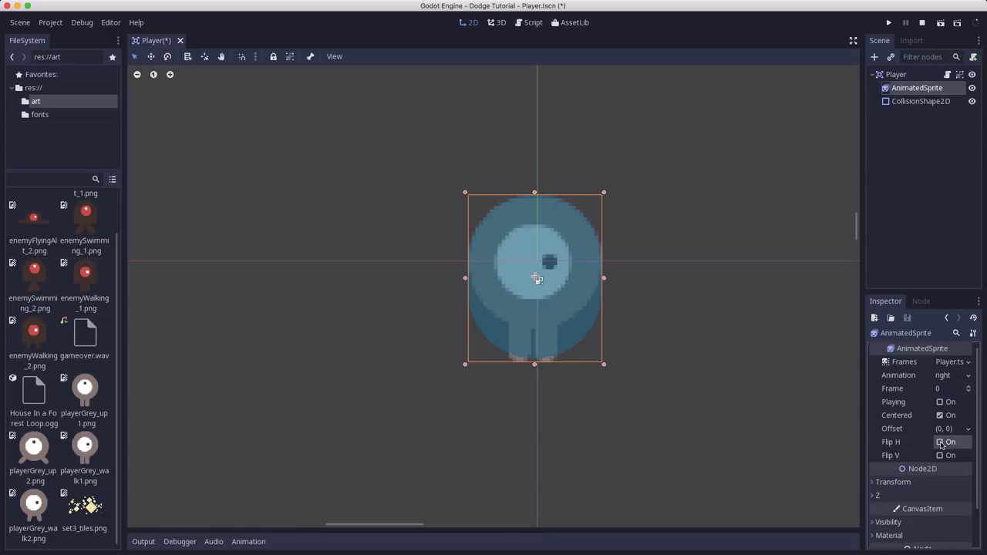
click(941, 441)
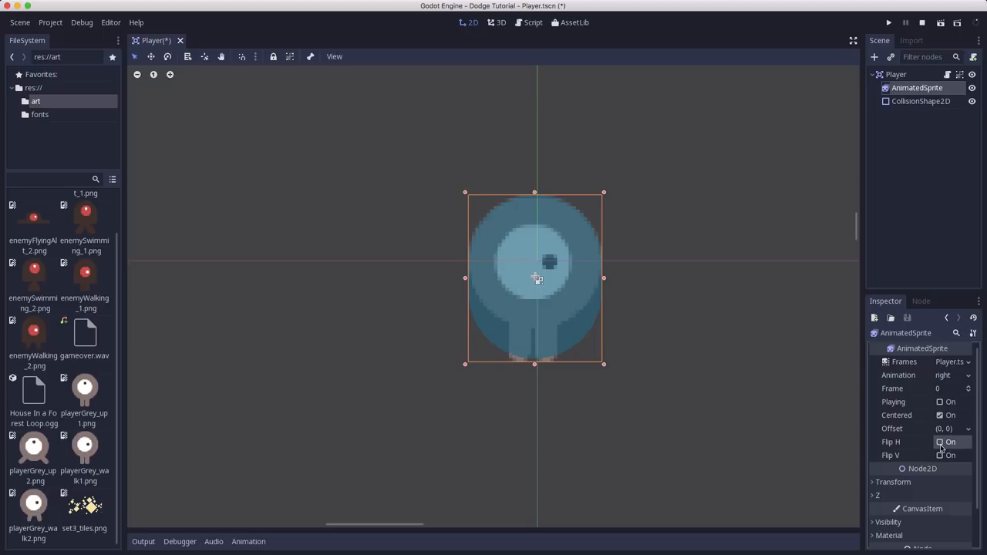
click(941, 441)
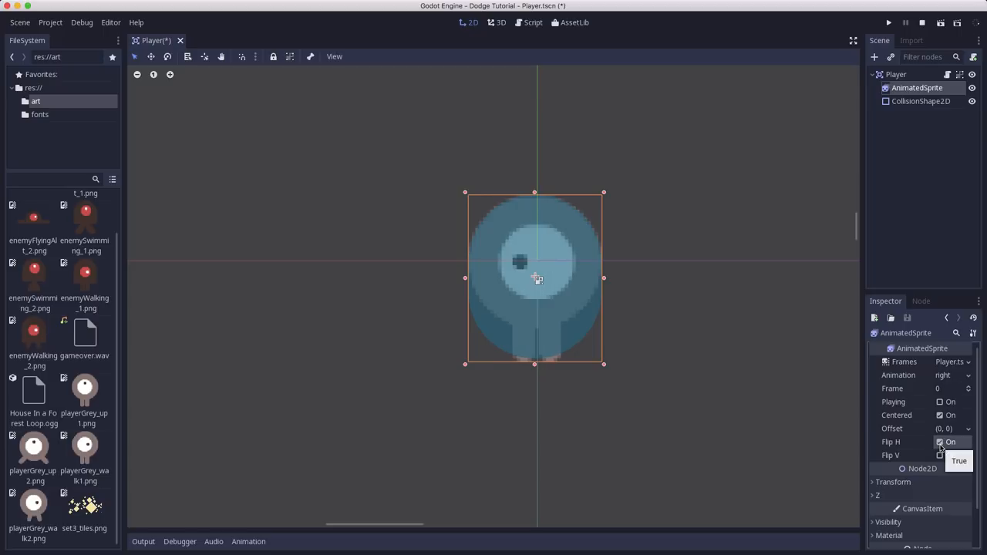
click(941, 441)
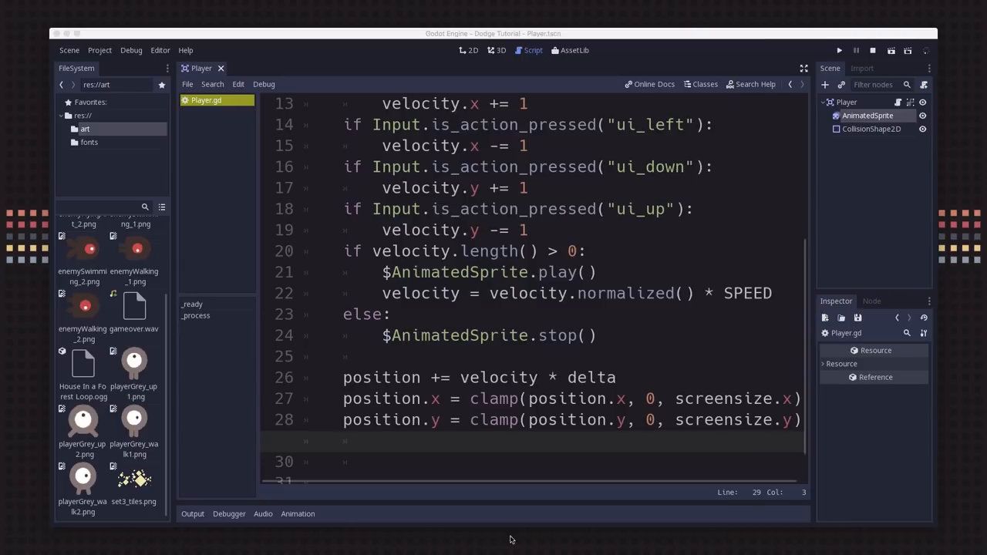
Step: Add 'if velocity.x != 0:' setting $AnimatedSprite.animation = "right"
click(383, 441)
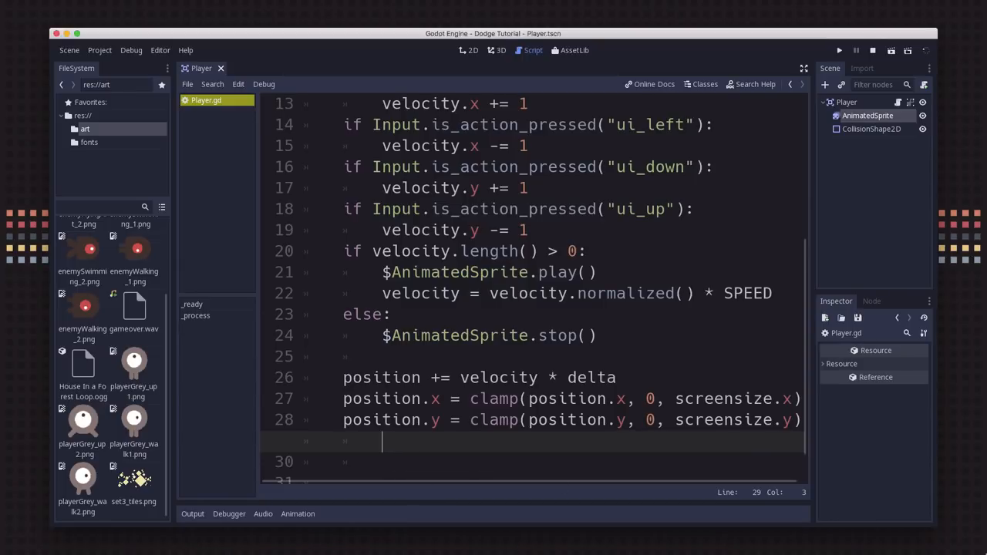
key(Return)
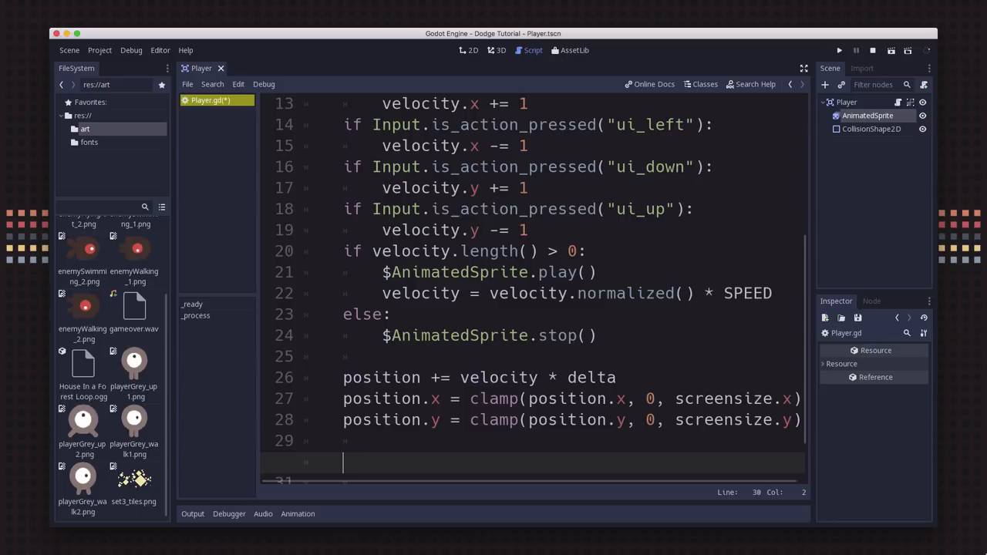
text(if vel)
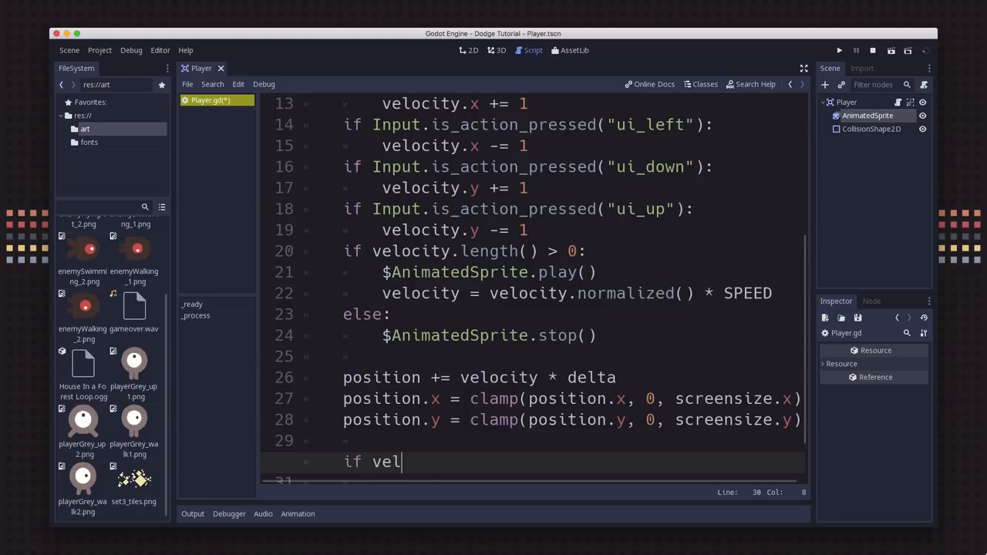
text(ocity.x)
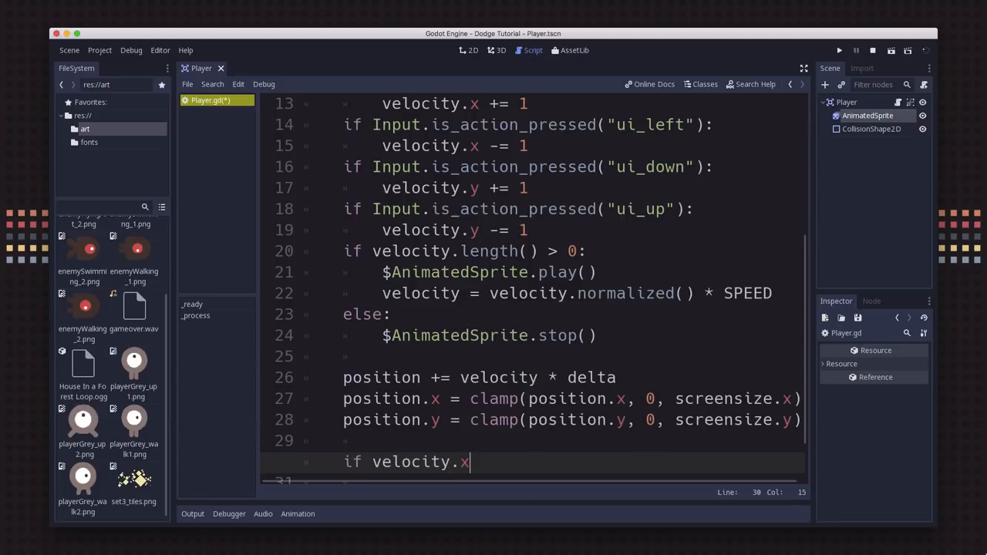
text(!=)
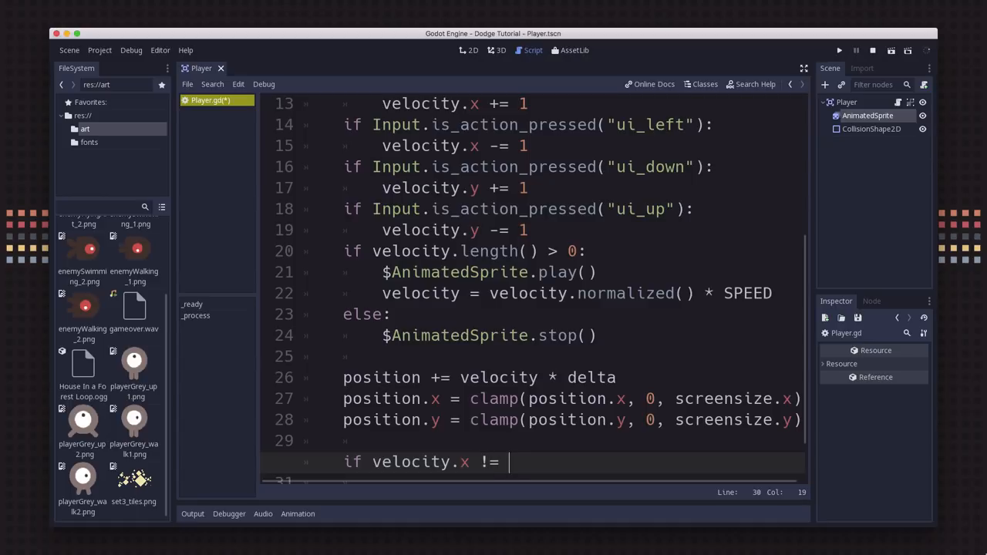
text(0:)
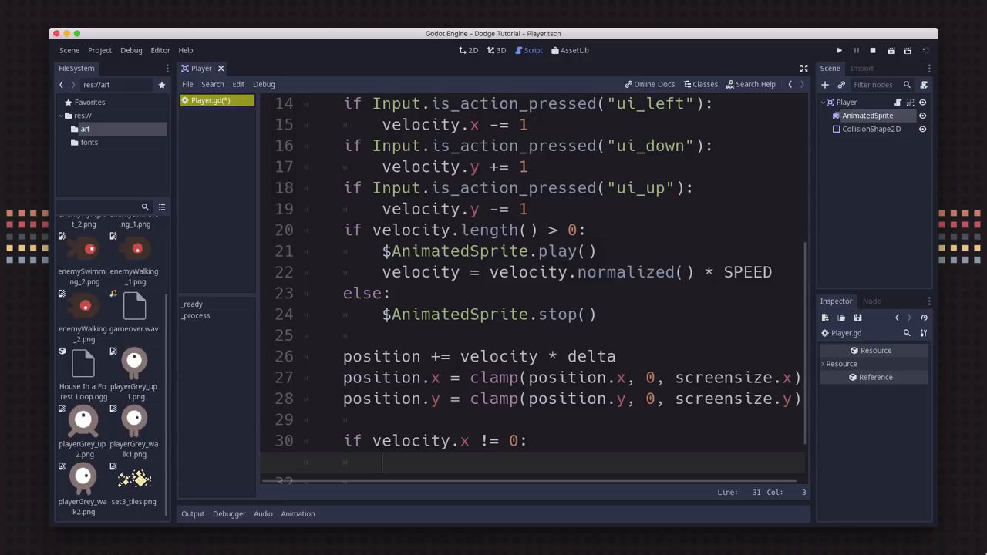
text($AnimatedSprite.animation =)
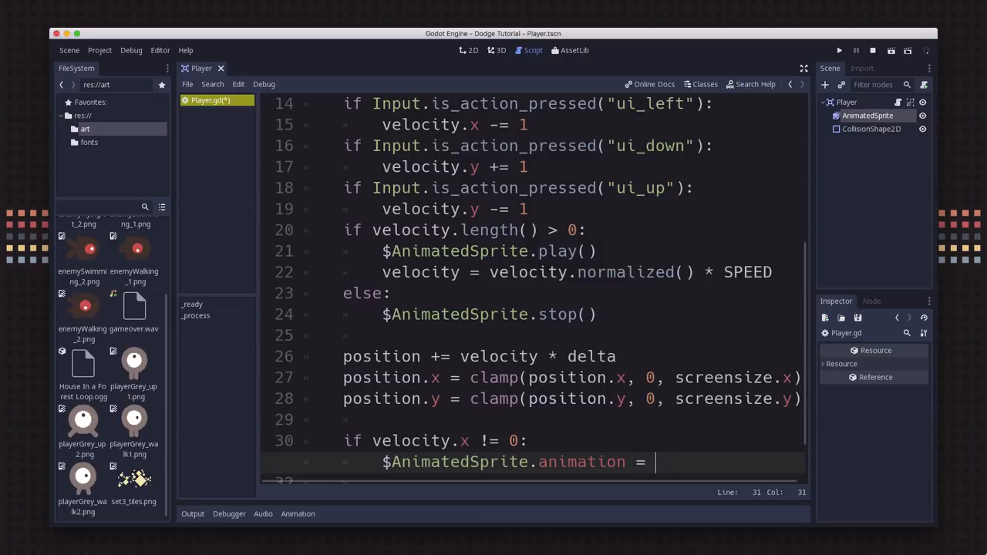
text("right")
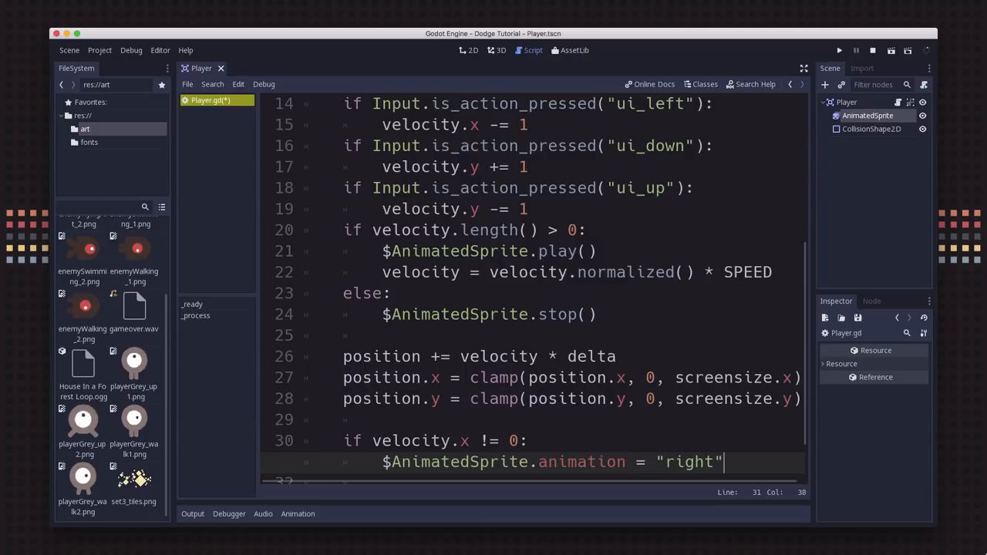
Step: Set $AnimatedSprite.flip_v = false and flip_h = velocity.x < 0 in that branch
key(Return)
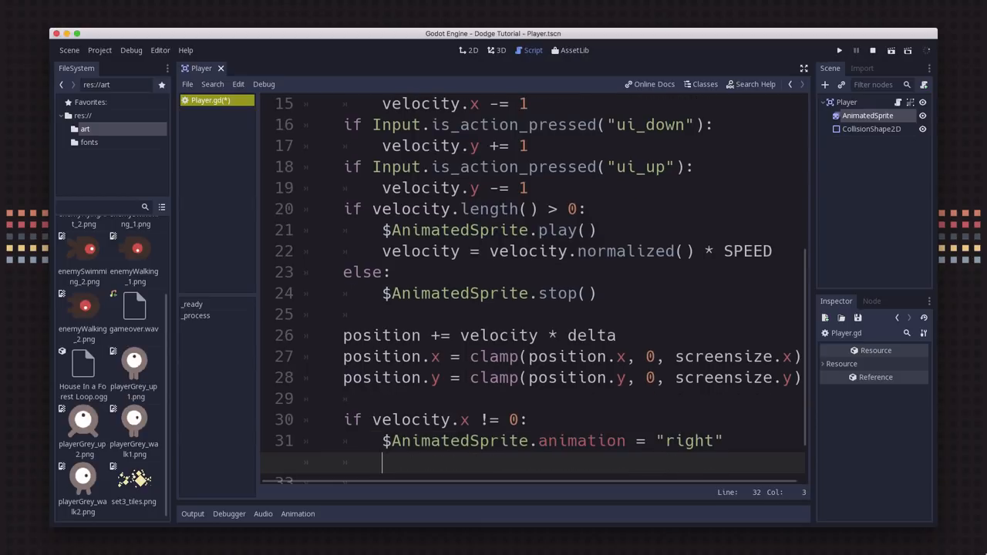
text($AnimatedSprite.flip_v = f)
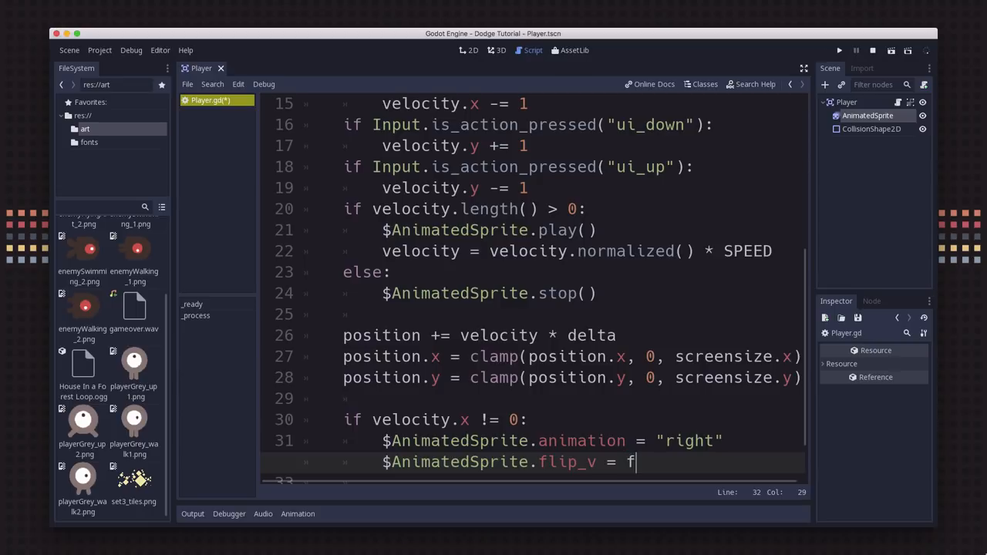
text(alse)
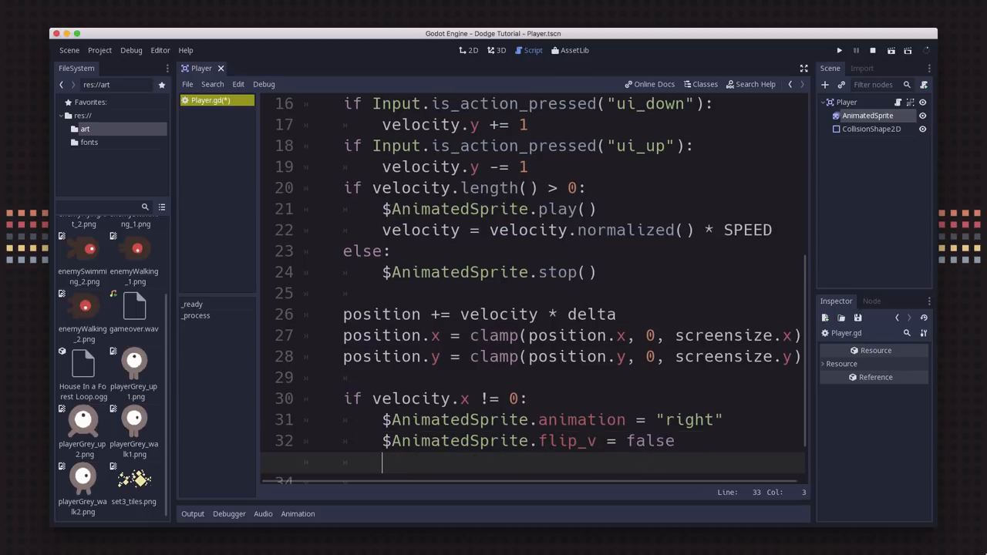
text($A)
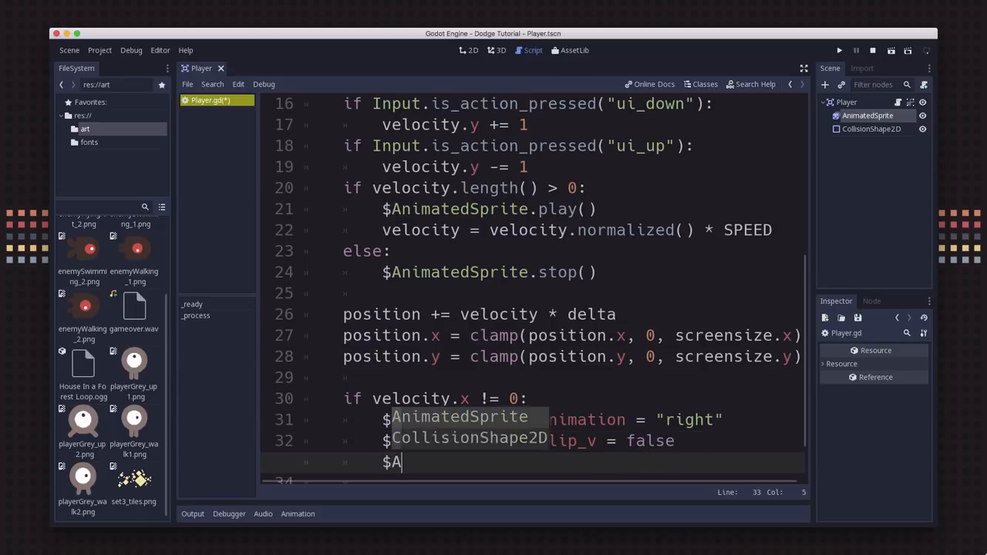
text(AnimatedSprite.flip_h)
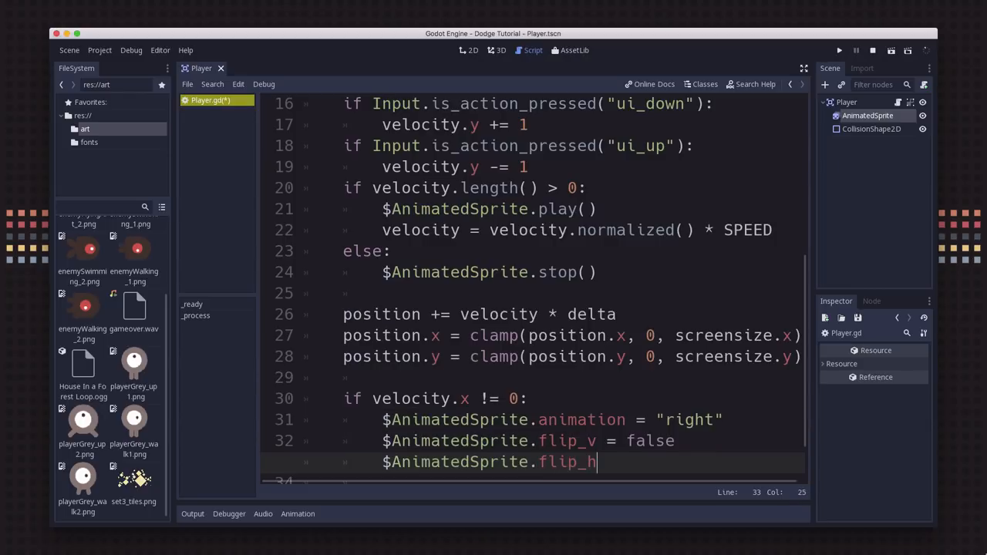
text(=)
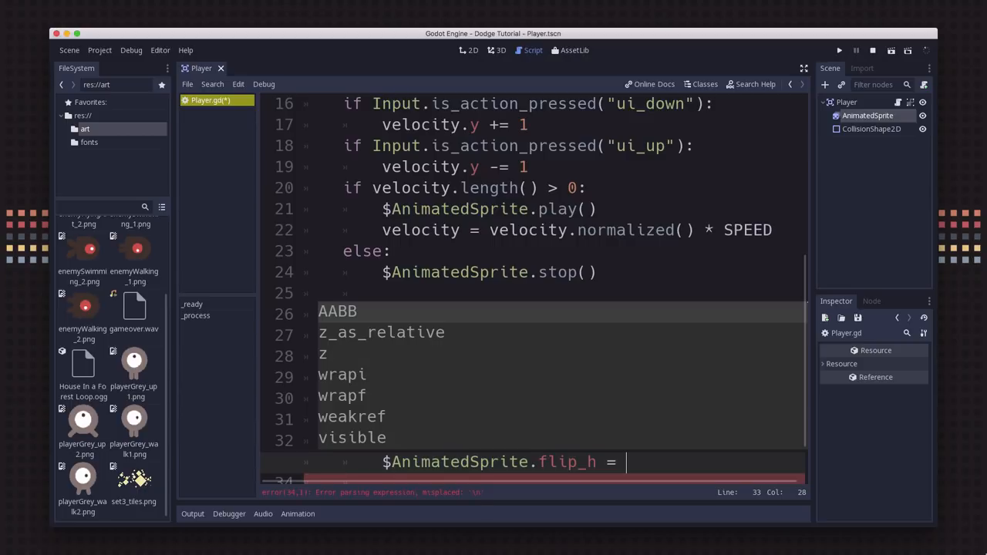
text(veloci)
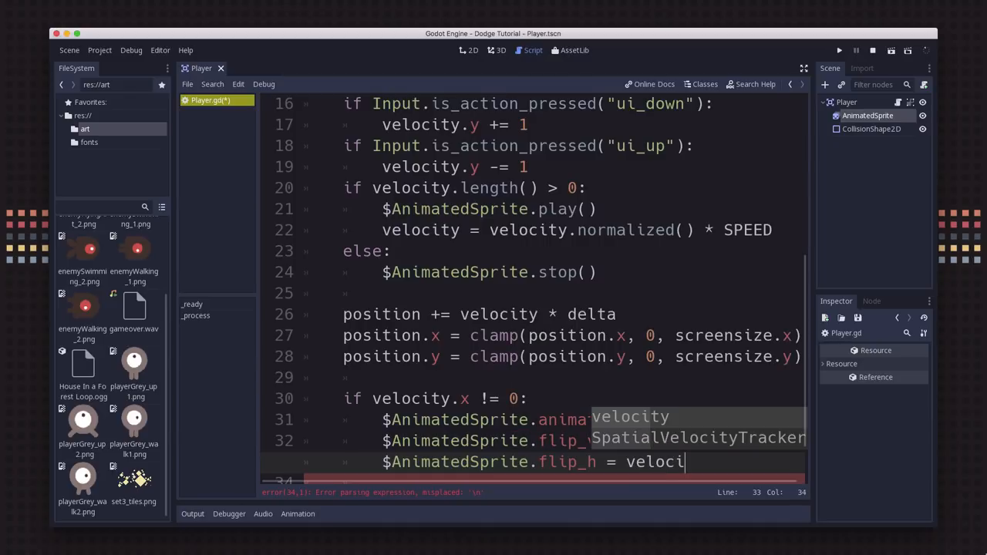
text(ty.x <)
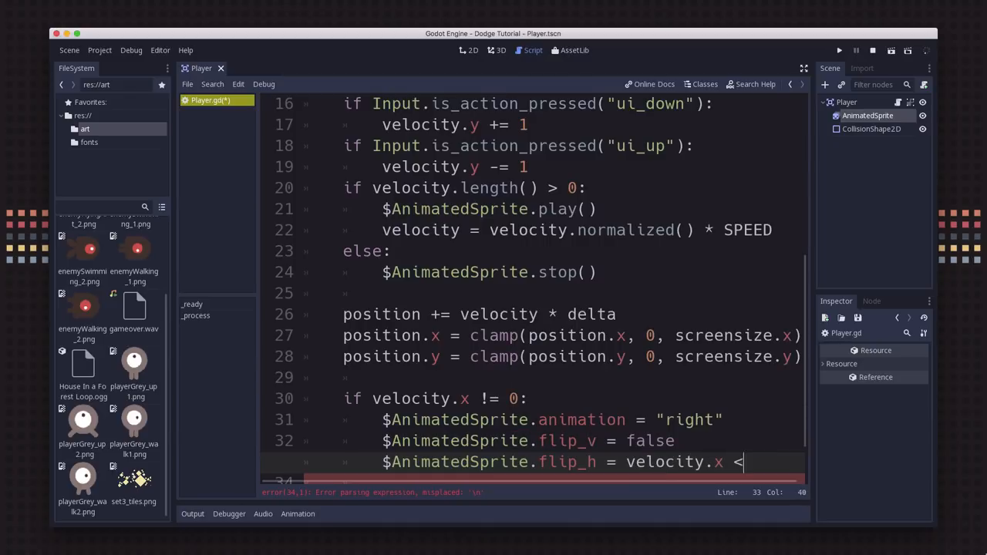
text(0)
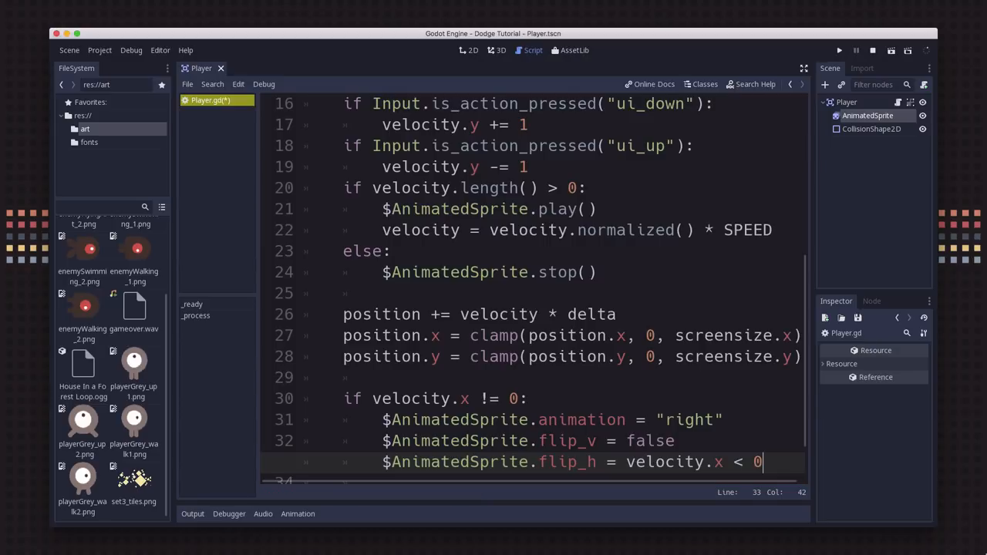
key(Return)
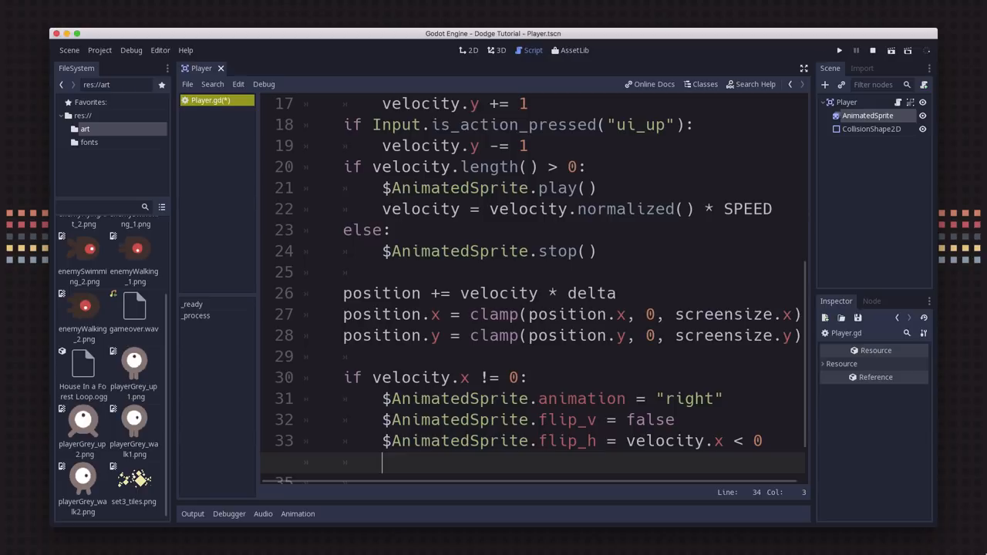
Step: Add 'elif velocity.y != 0:' setting $AnimatedSprite.animation = "up"
text(elif velocity.y)
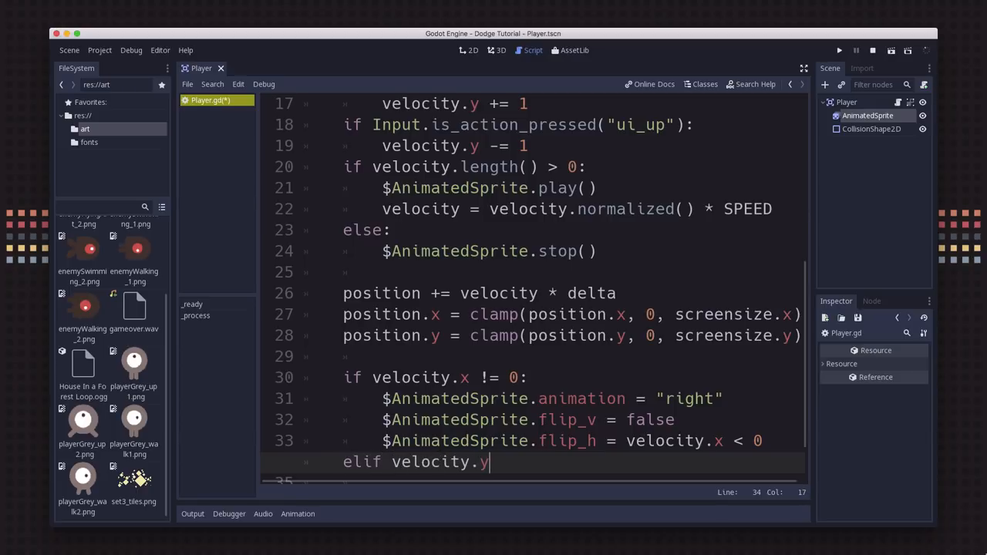
text(!=)
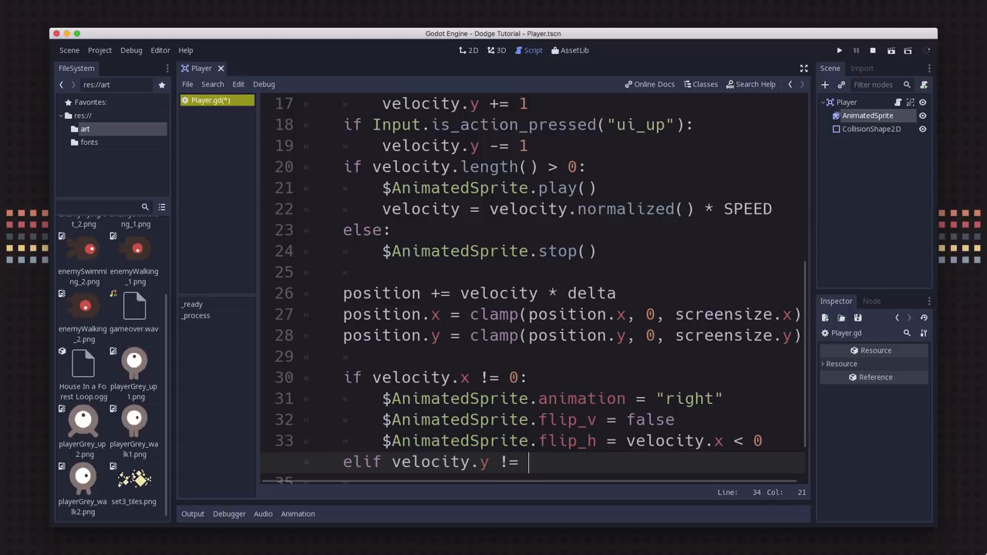
key(enter)
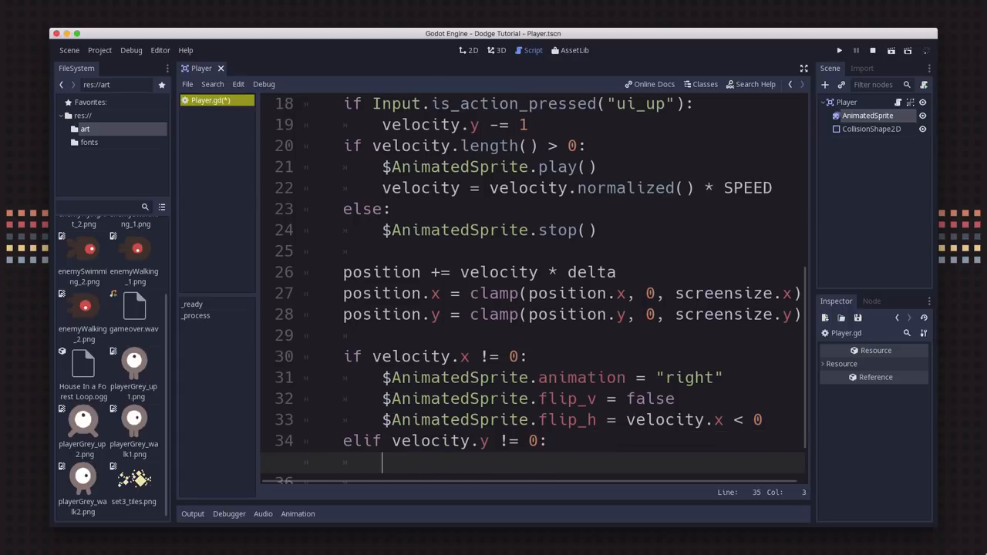
text($A)
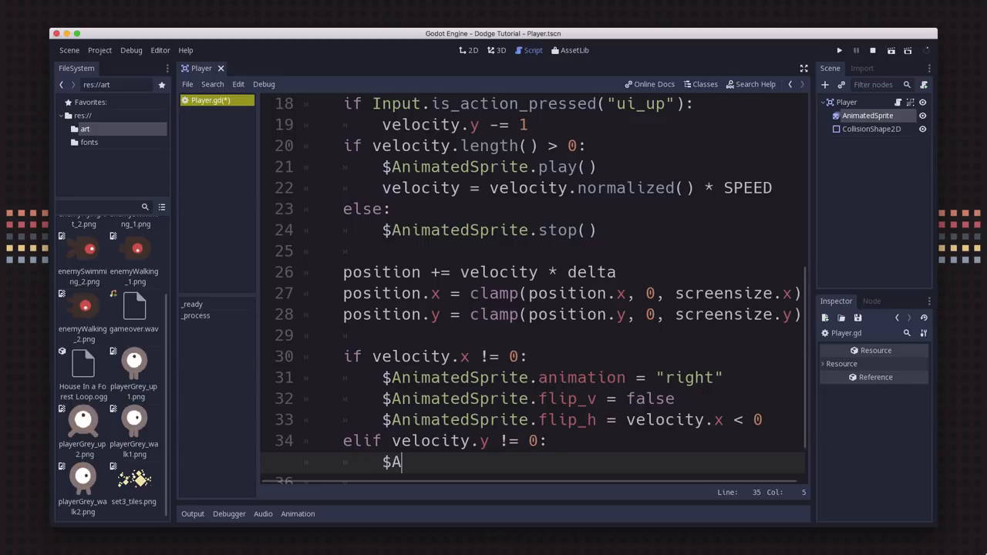
text(nimatedSprite.ani)
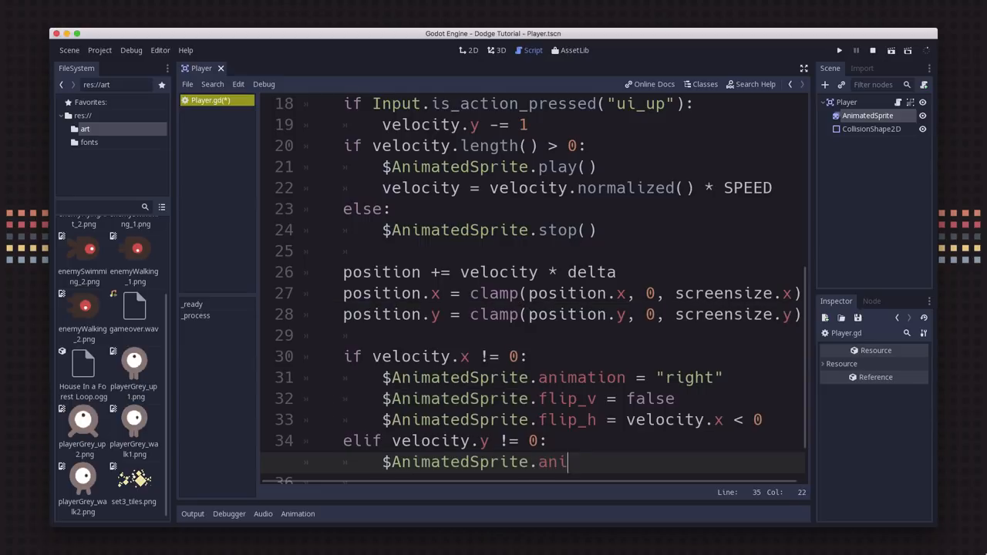
text(mation = "up)
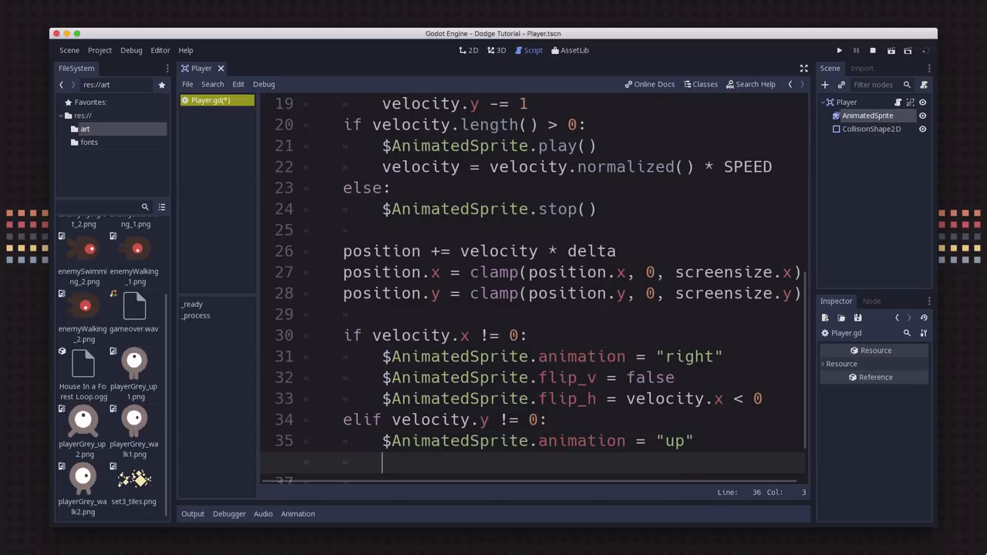
Step: Set $AnimatedSprite.flip_v = velocity.y > 0 in the vertical branch
text($AnimatedSprite)
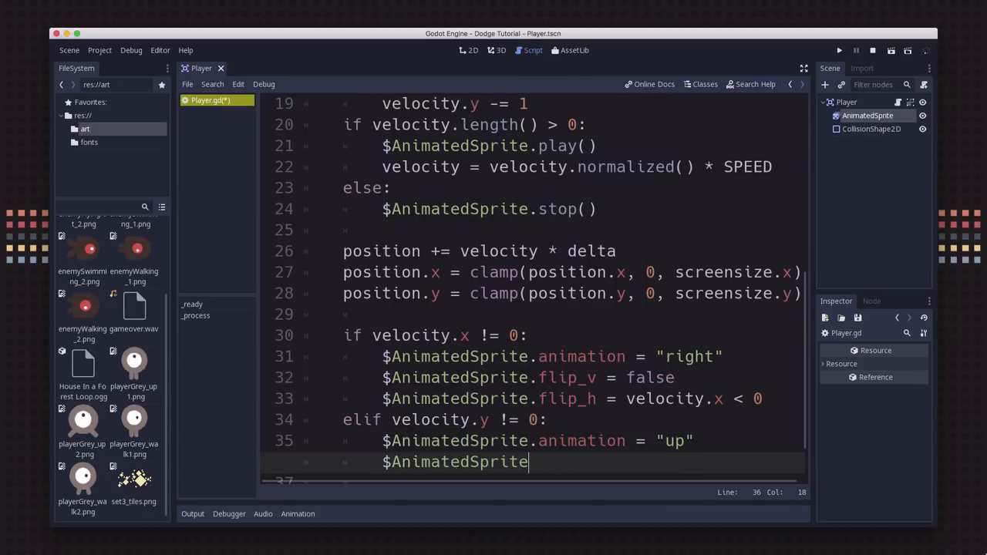
text(.flip_v = velocity.y >)
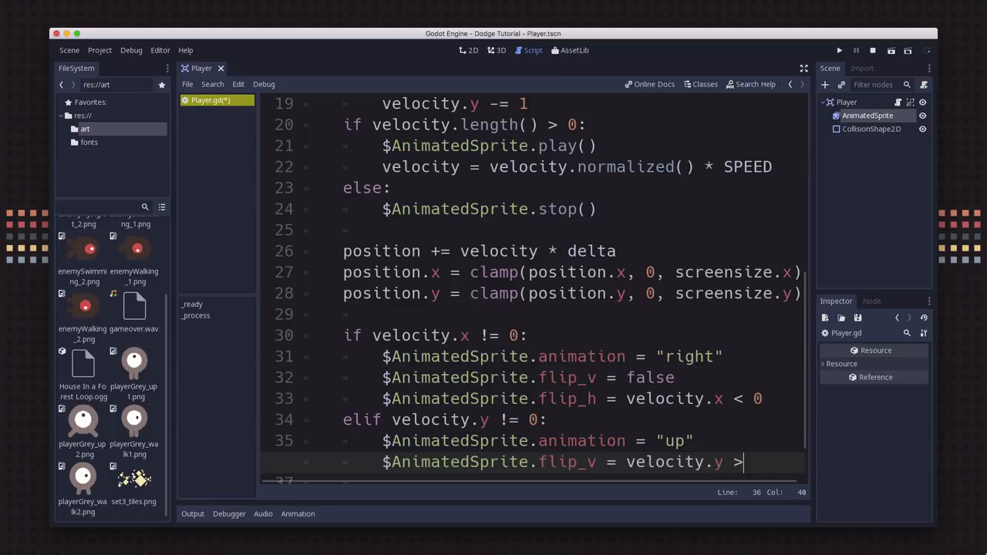
text(0)
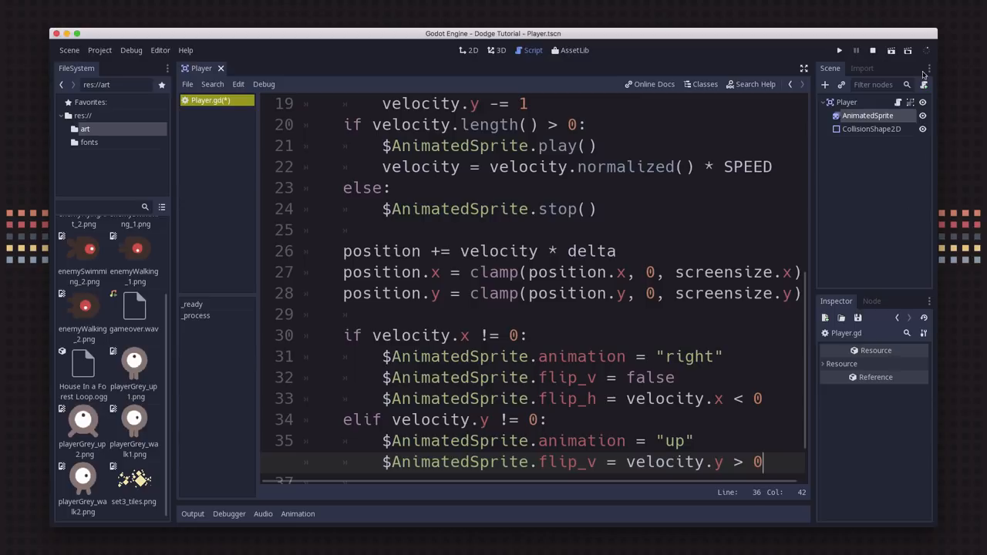
Step: Save and run the game with the new animation code, then close it
click(892, 50)
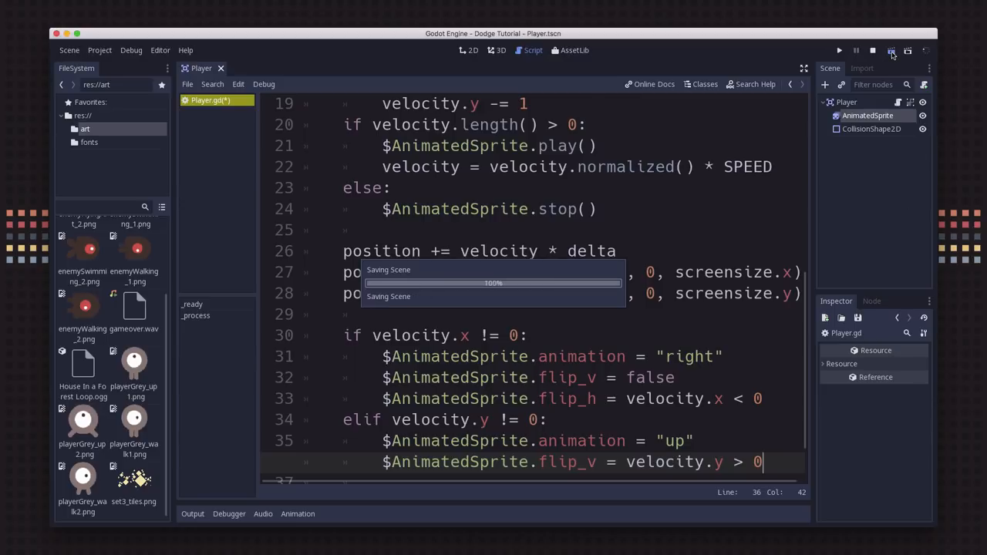
click(839, 50)
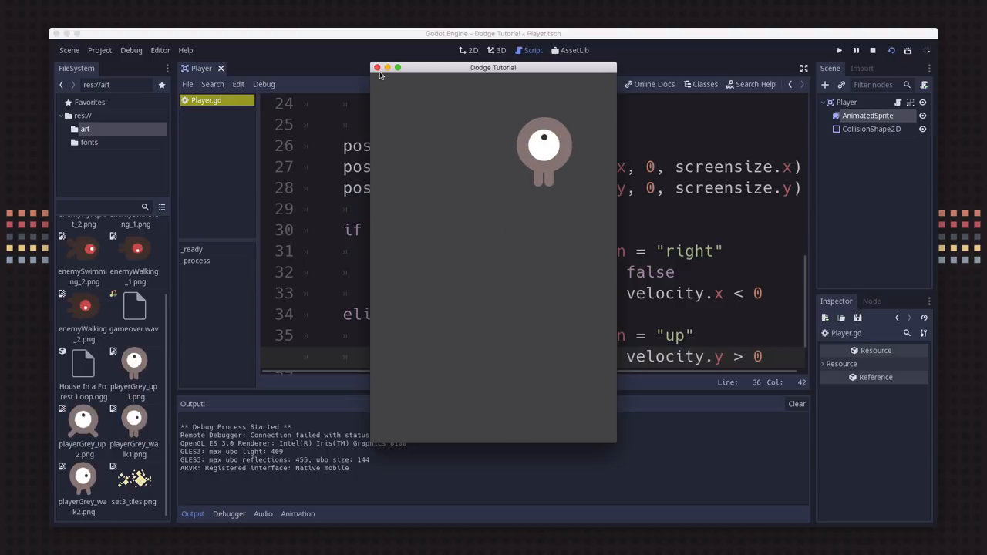
click(377, 67)
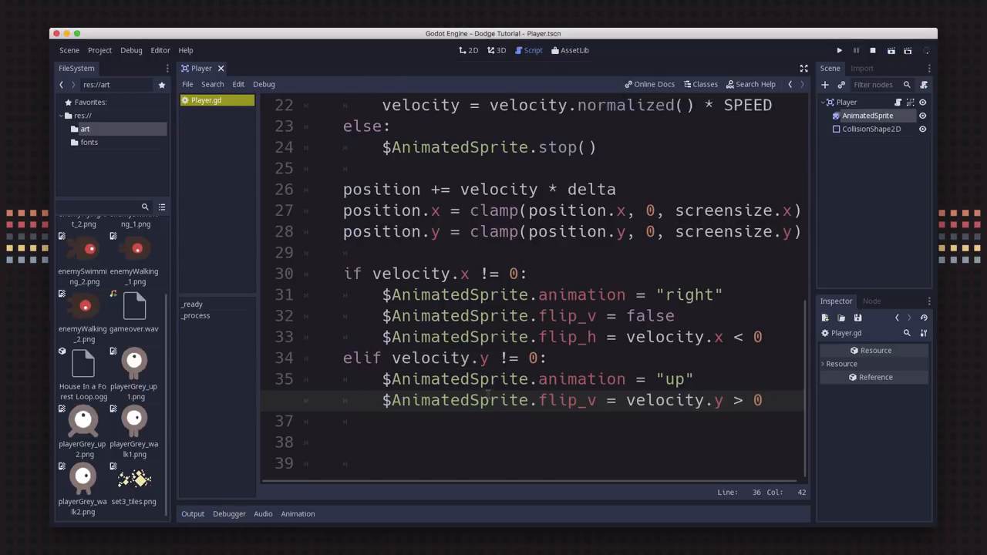
Step: Call hide() in _ready() and declare 'signal hit' below extends Area2D
scroll(up, 3)
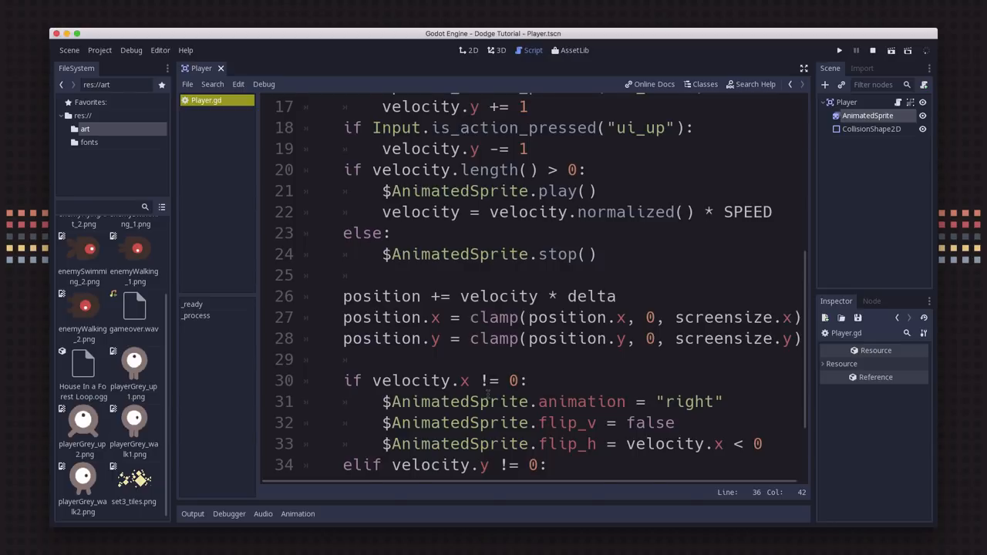
scroll(up, 3)
text(h)
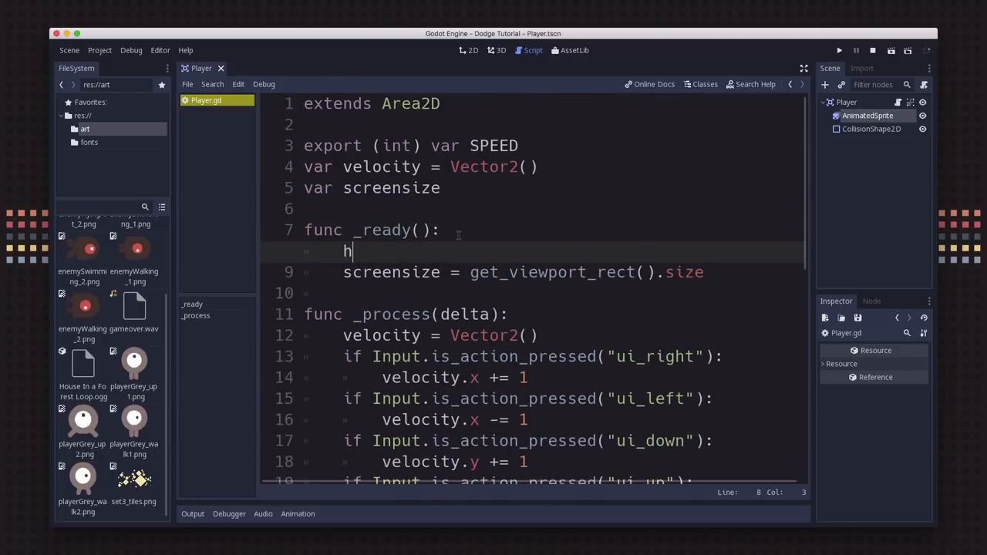
text(ide())
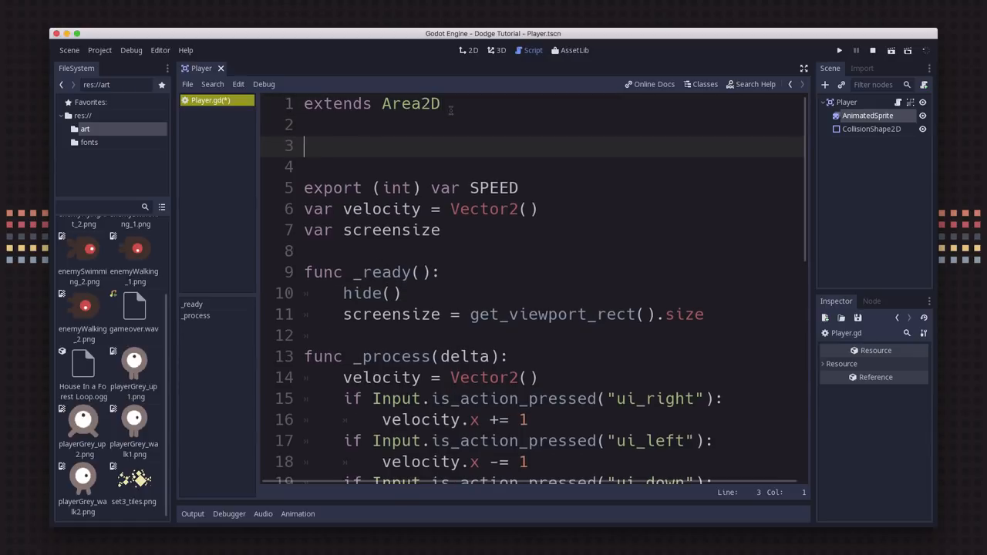
text(signal hit)
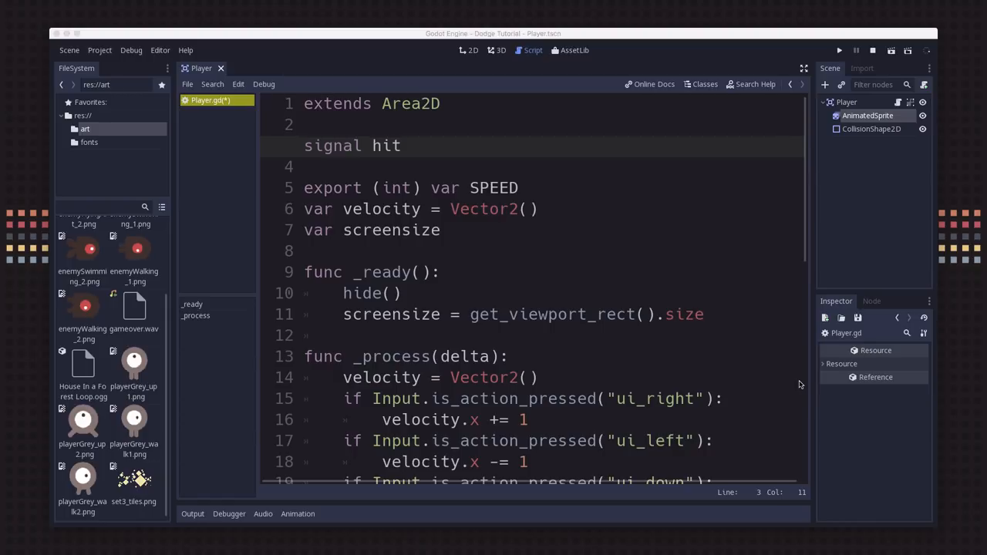
mouse_move(864, 105)
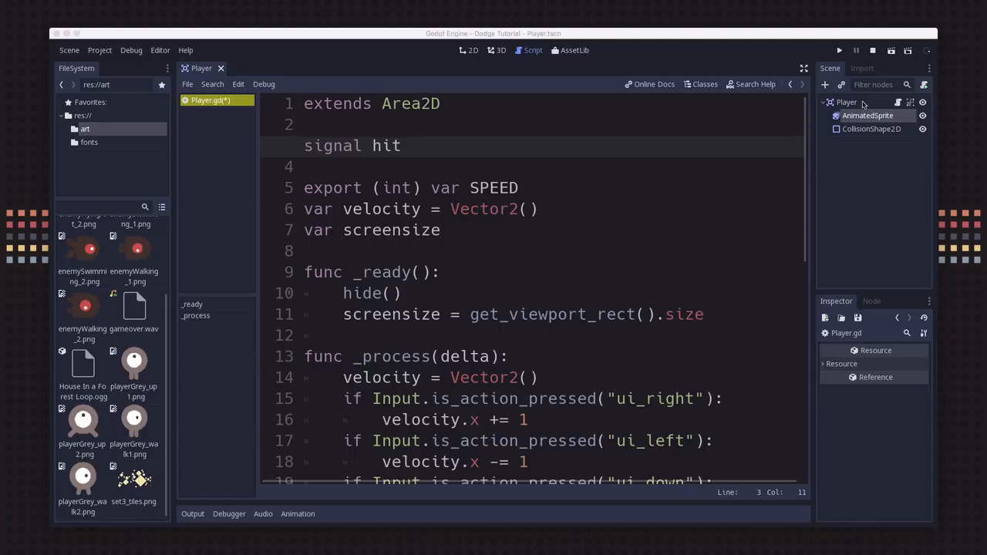
Step: Select the Player node's body_entered signal under Area2D and start its Connect dialog
click(469, 23)
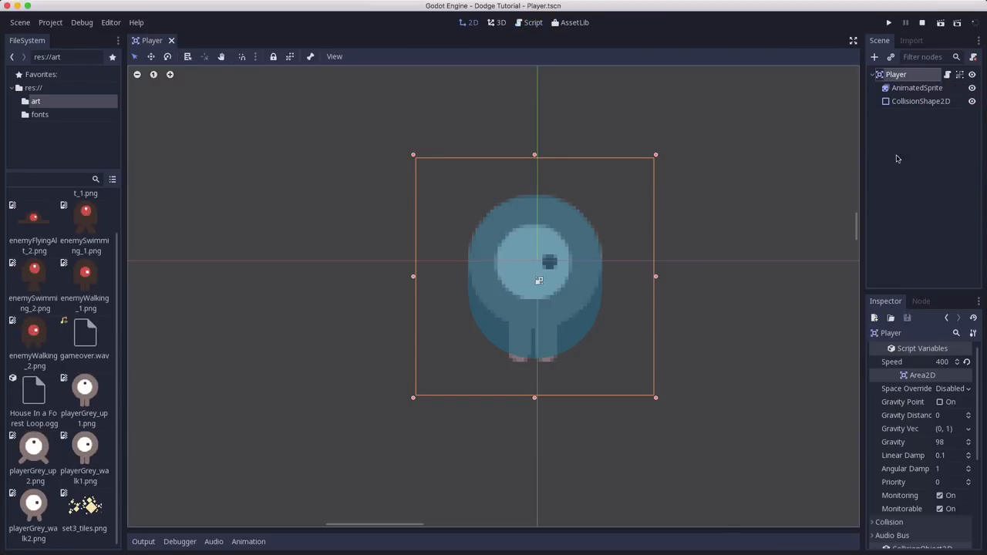
mouse_move(923, 301)
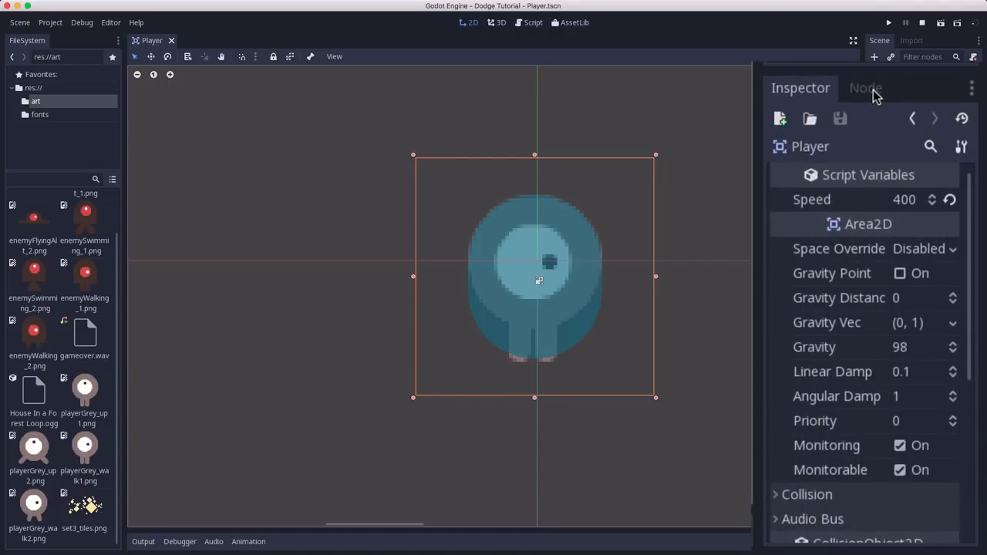
click(865, 88)
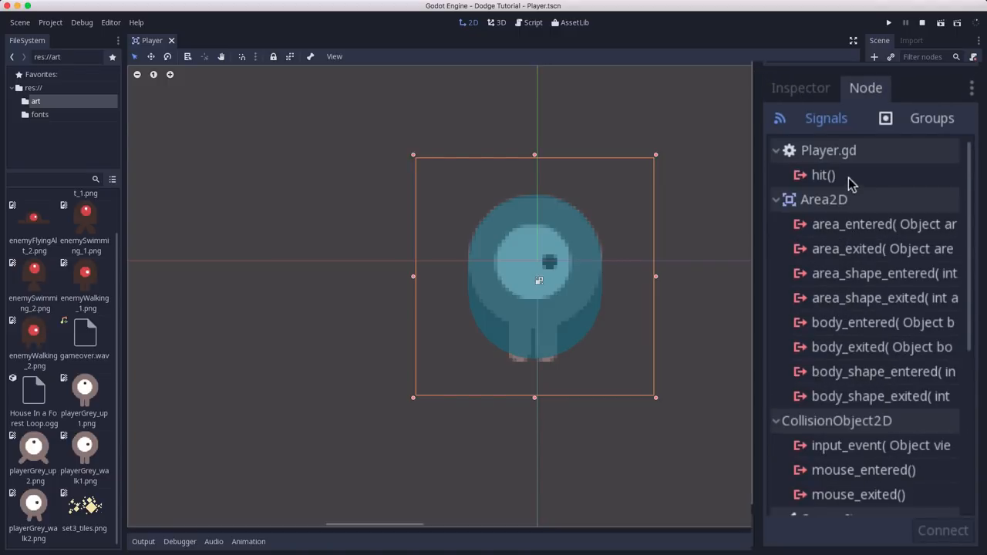
mouse_move(895, 204)
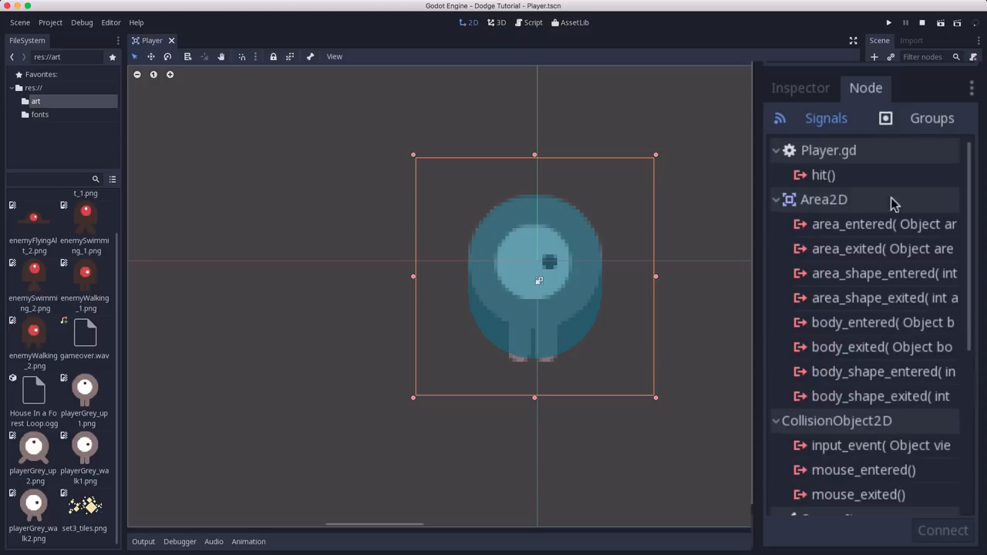
mouse_move(805, 310)
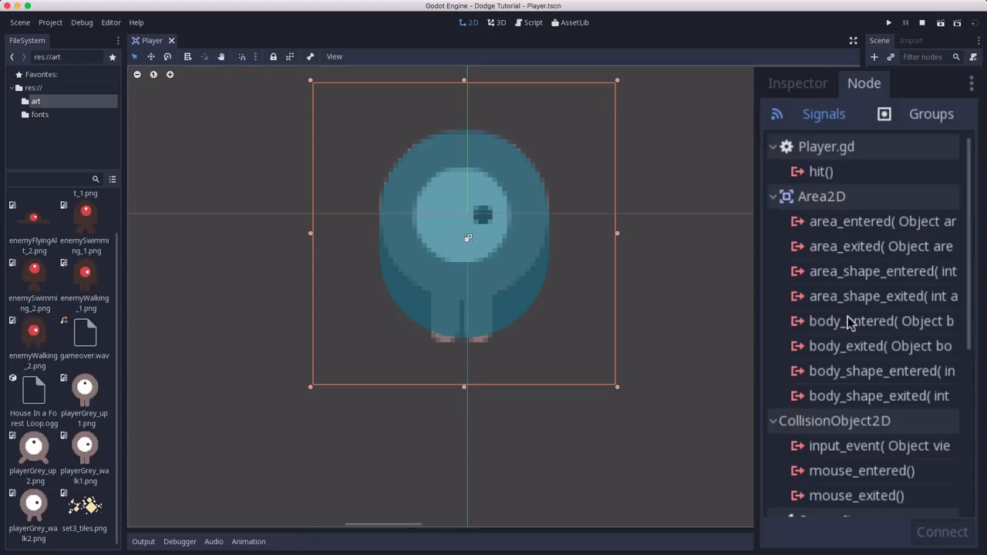
click(883, 321)
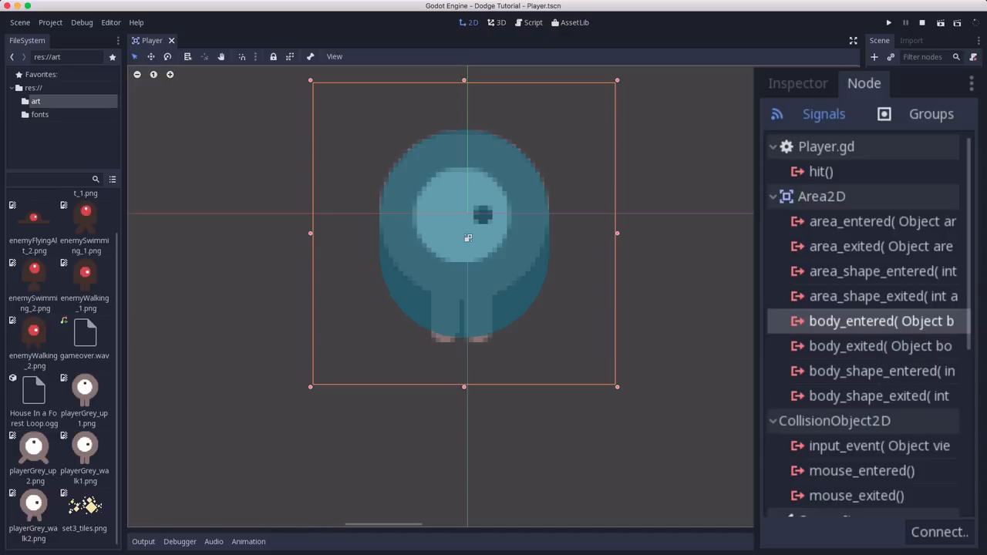
mouse_move(938, 533)
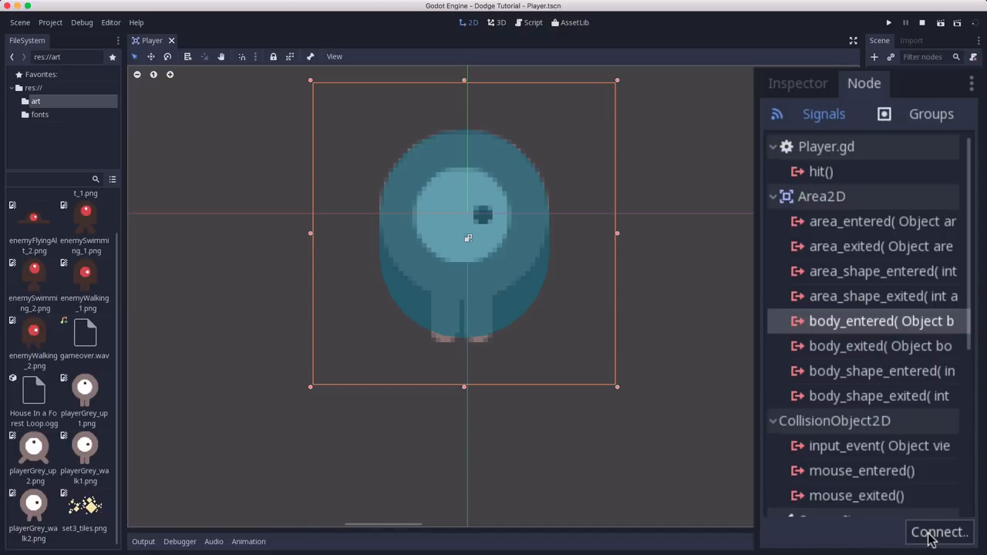
click(938, 532)
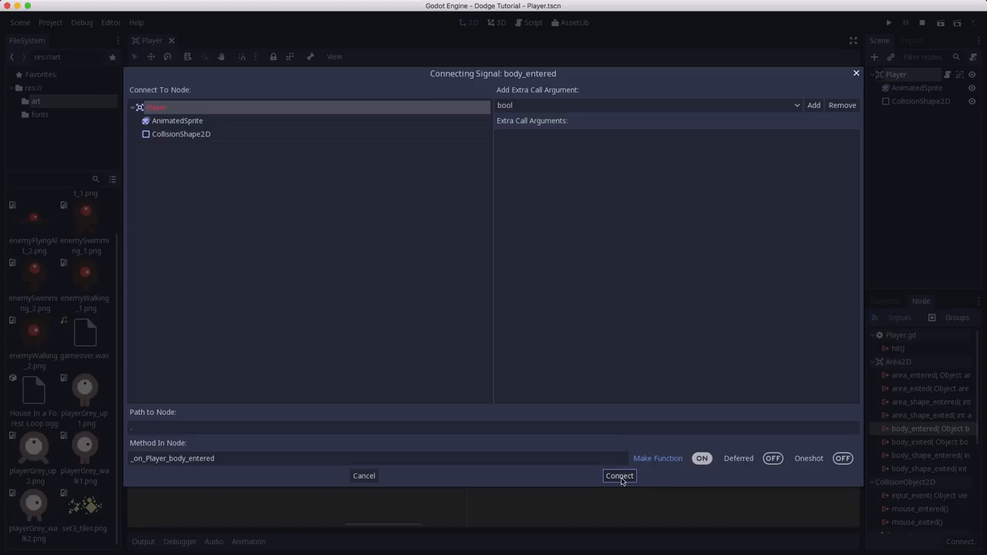
Step: Confirm the connection so _on_Player_body_entered(body) is generated in Player.gd
click(621, 475)
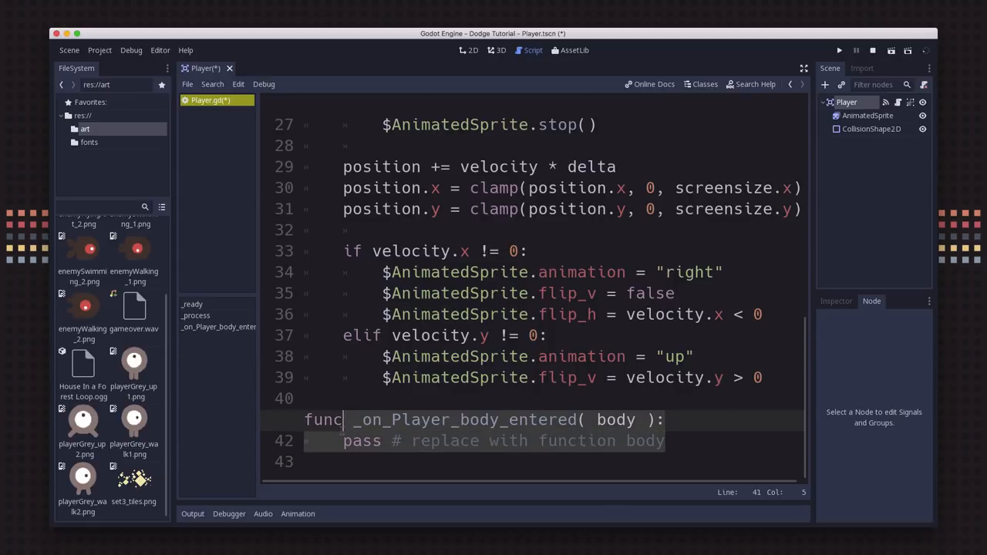
Step: Replace the handler's pass with hide() and emit_signal("hit")
click(361, 441)
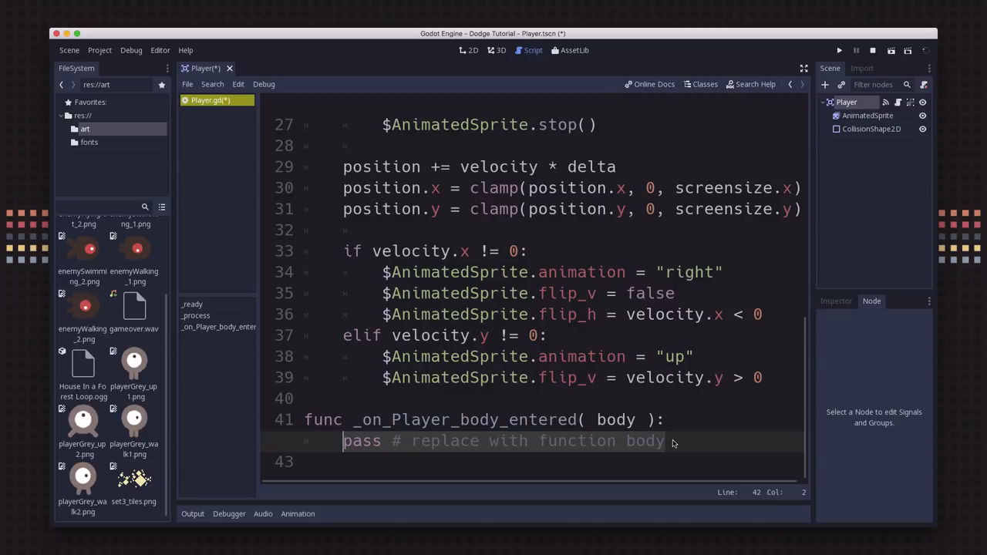
key(Delete)
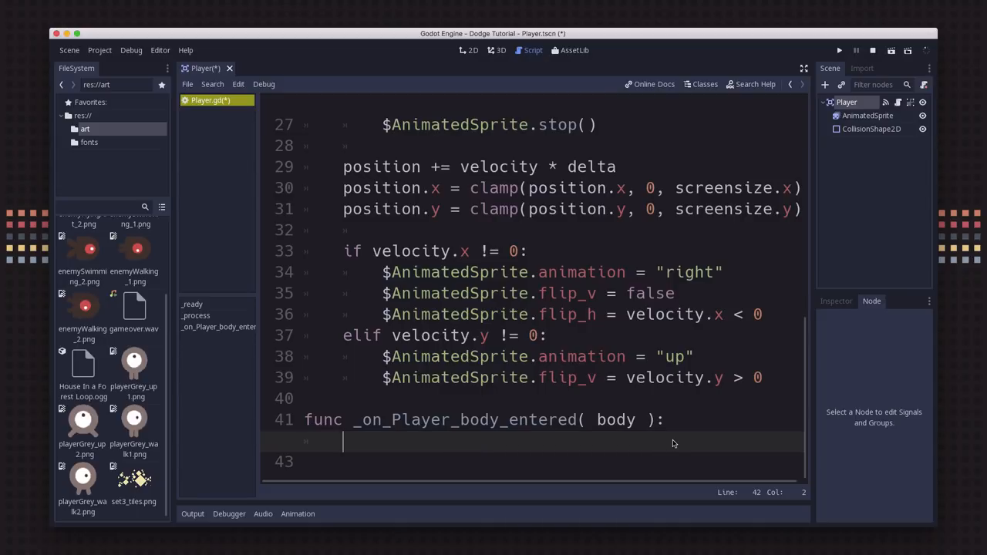
text(hide())
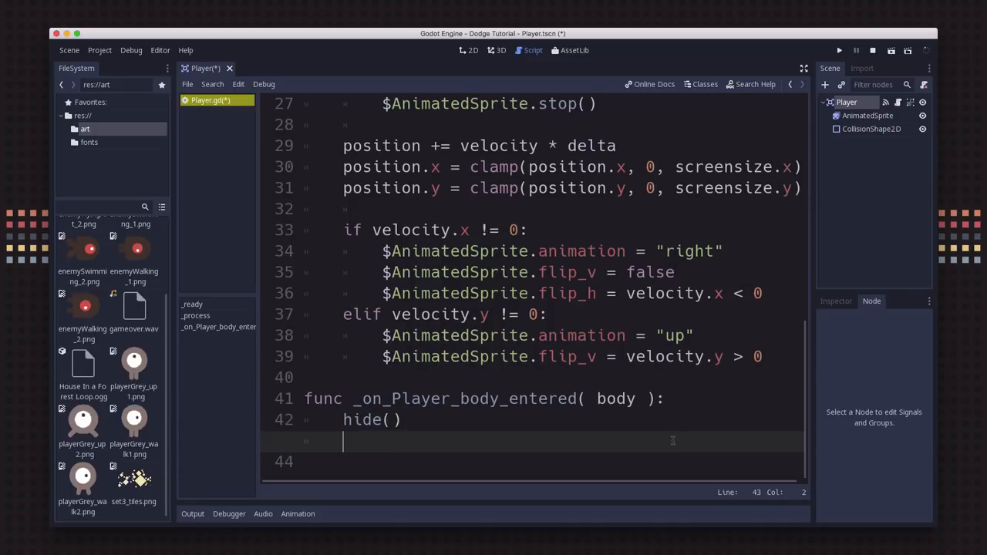
text(emits)
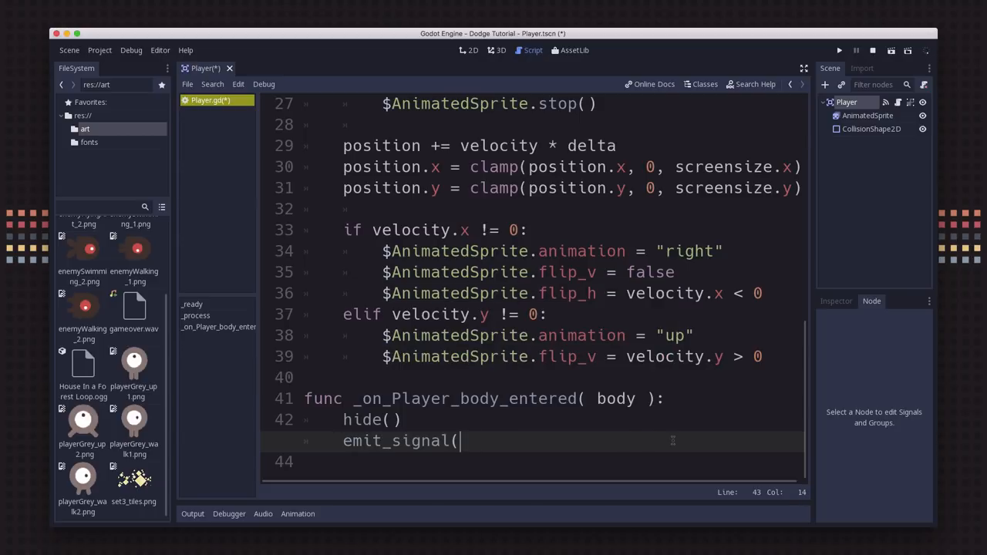
text("hit"))
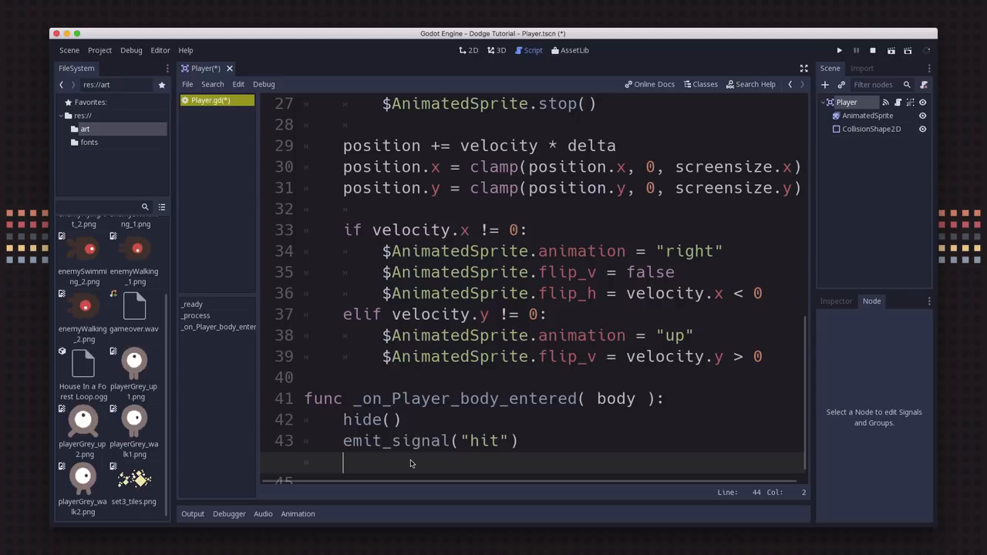
Step: Add call_deferred("set_monitoring", false) to the handler and begin a new func
text(cal)
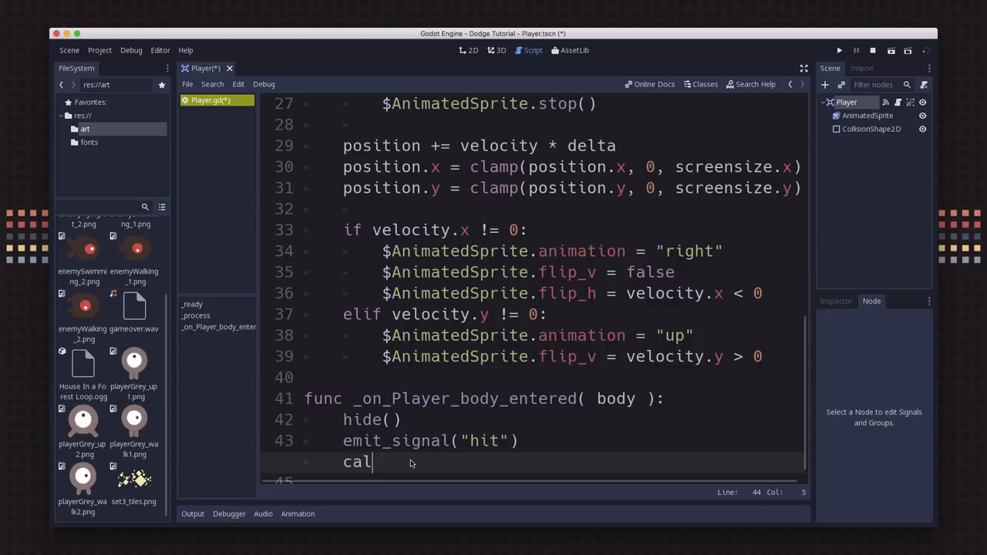
text(l_deferred()
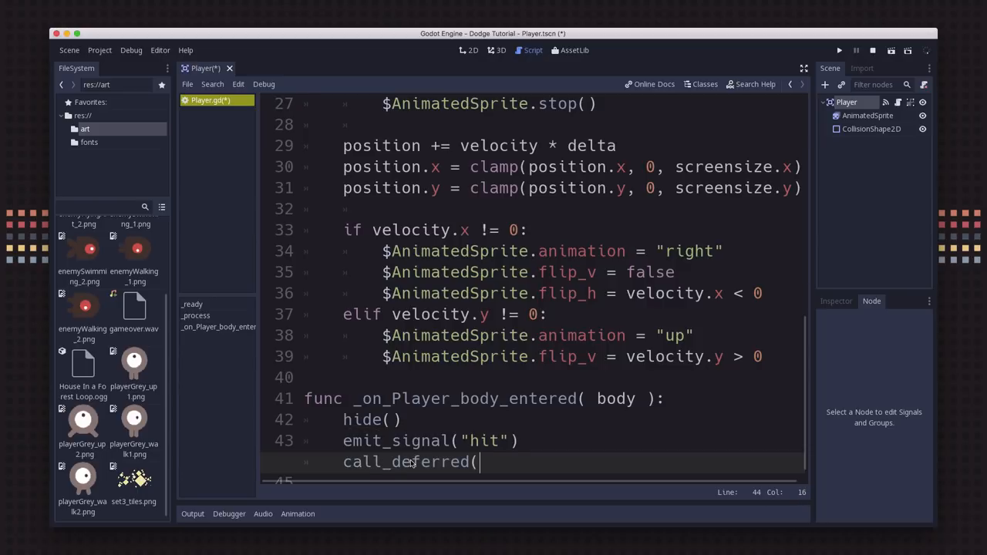
text(")
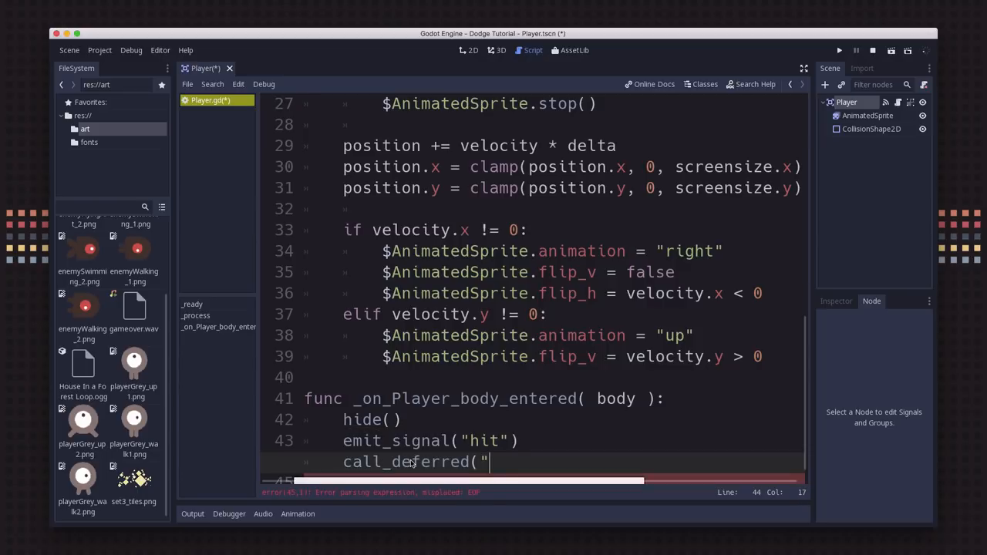
text(set_moni)
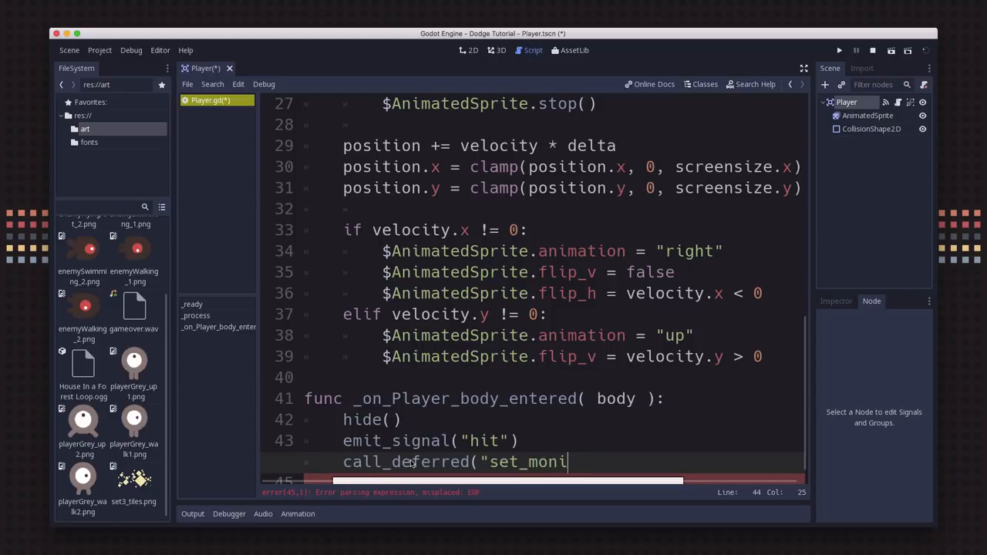
text(toring",)
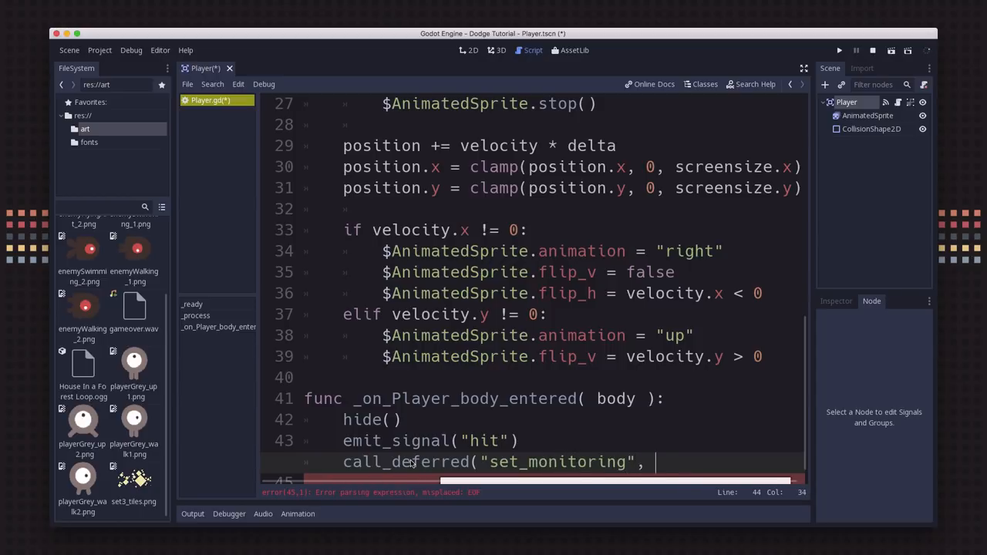
text(false))
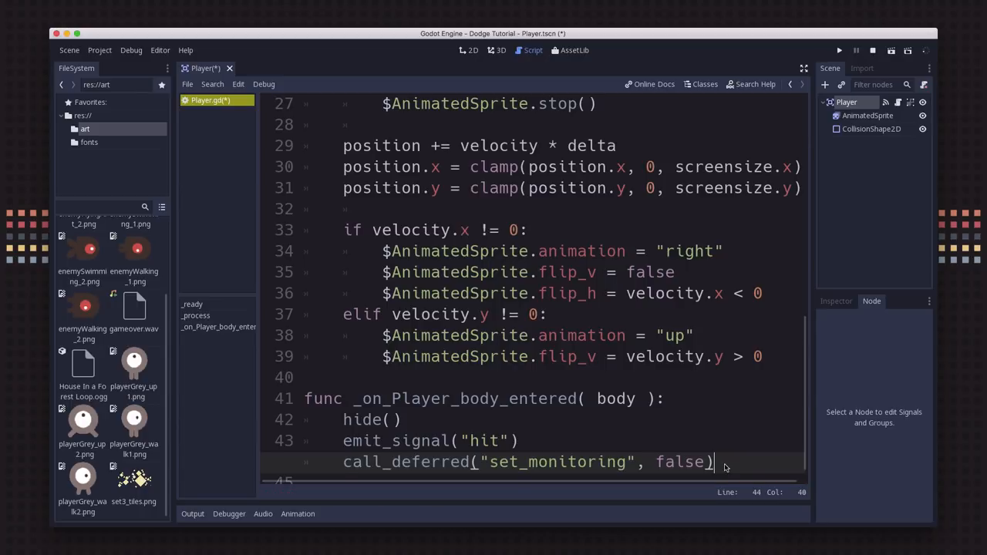
text(func)
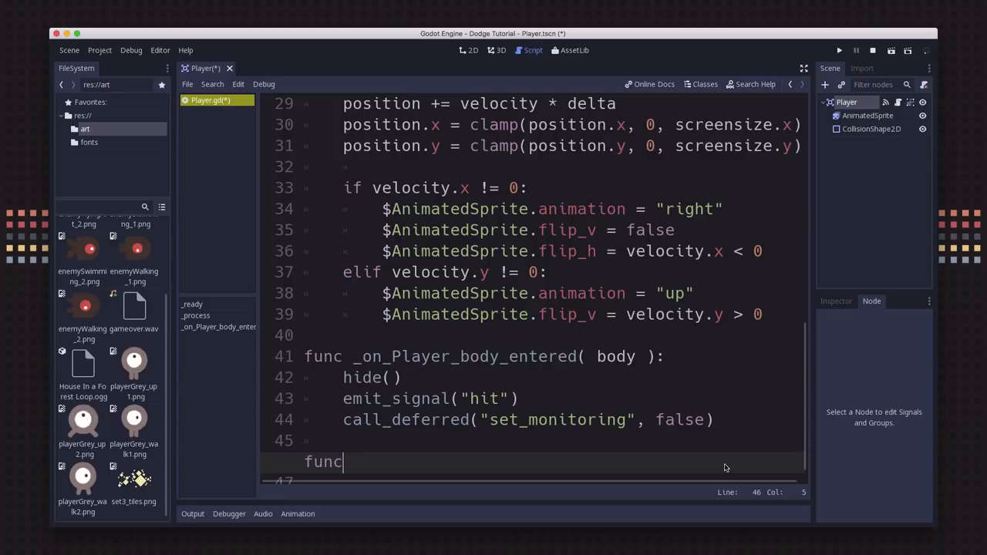
Step: Define start(pos) and set position = pos inside it
text(start(po)
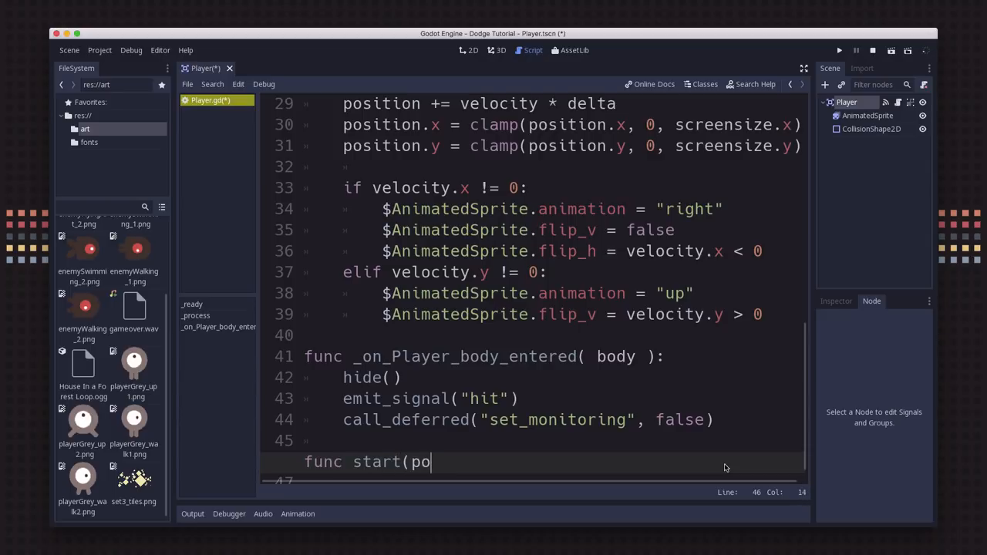
text(s):)
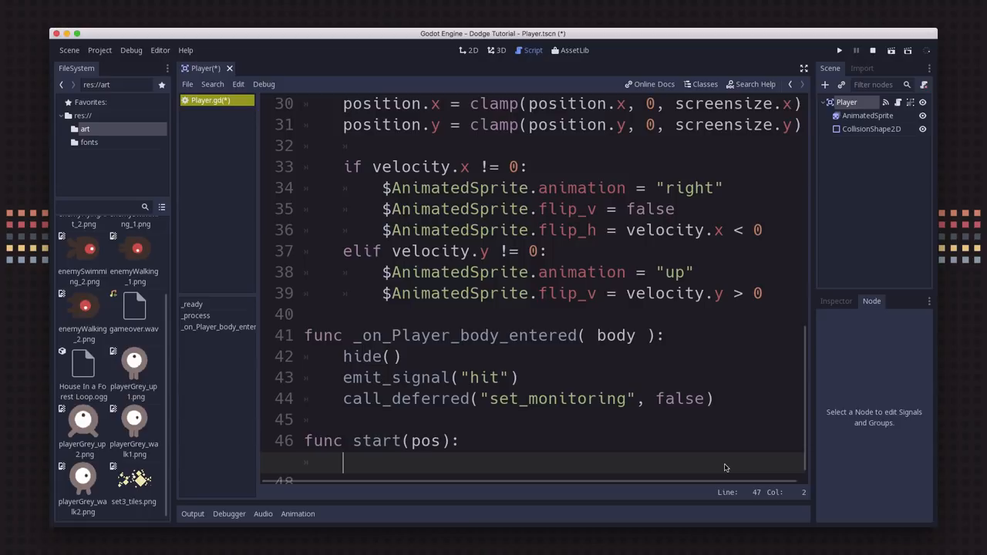
text(position =)
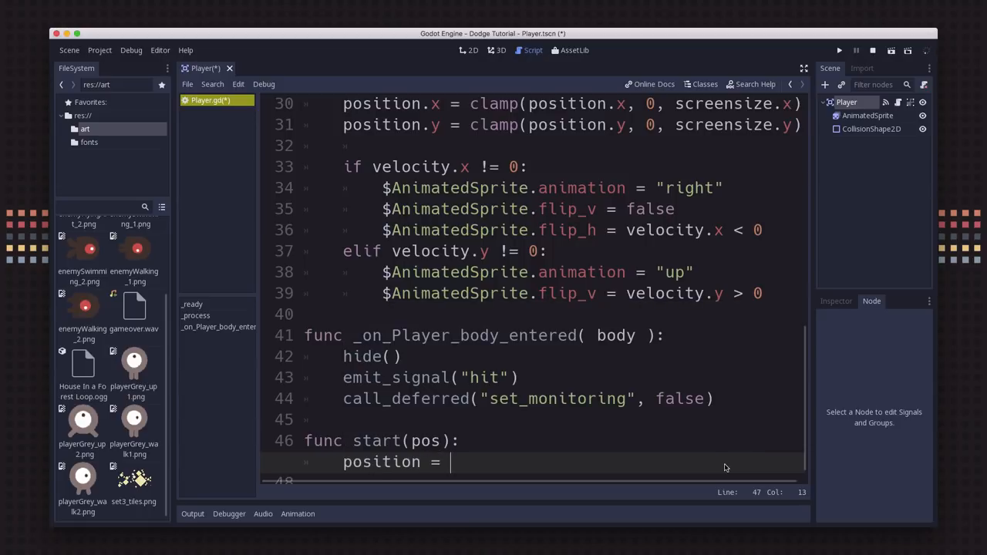
text(pos)
text(sh)
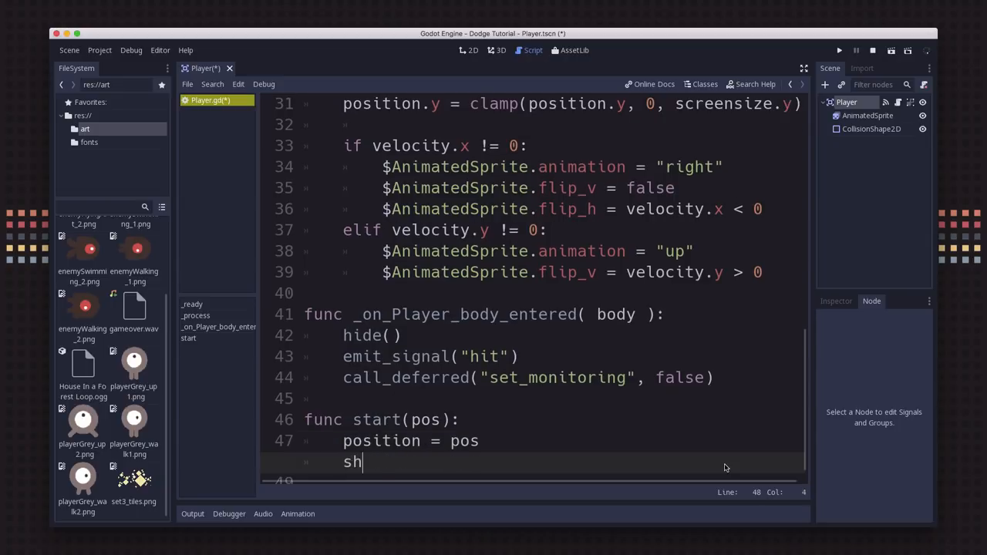
Step: Finish start(pos) with show() and monitoring = true
text(ow())
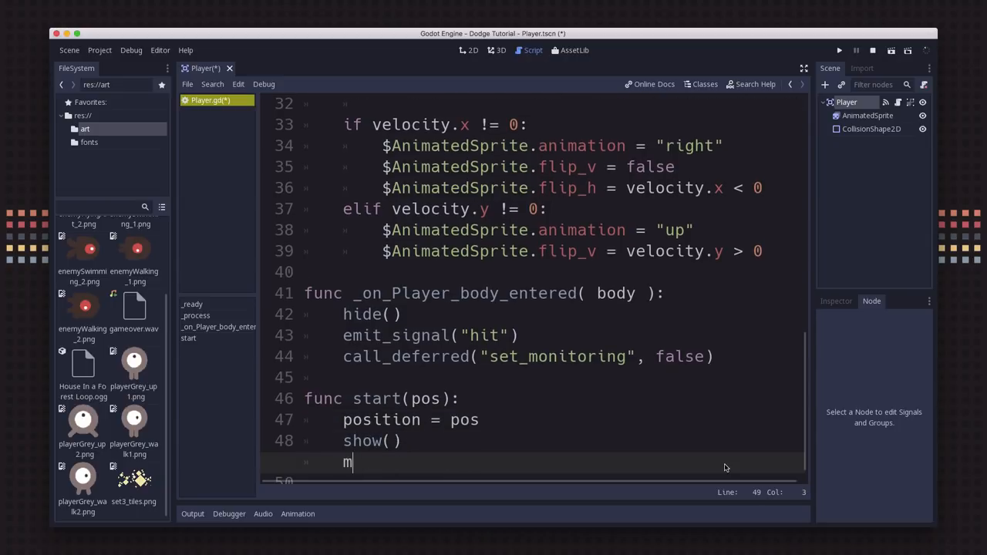
text(onii)
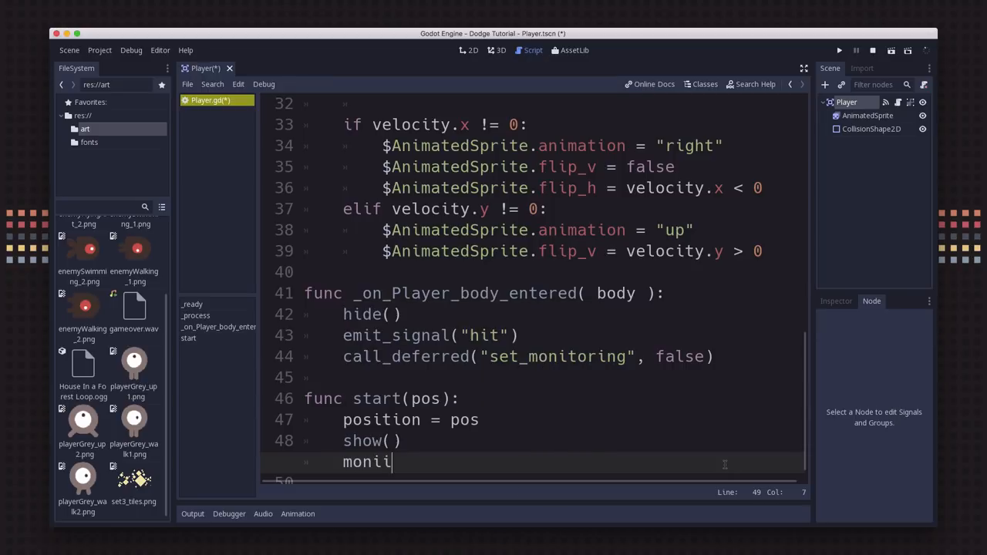
text(toring = tru)
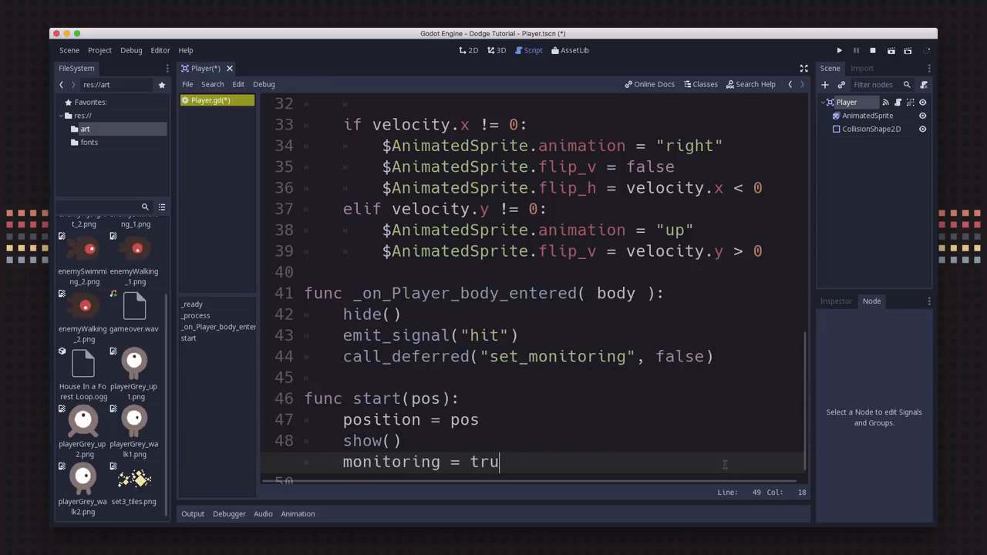
text(e)
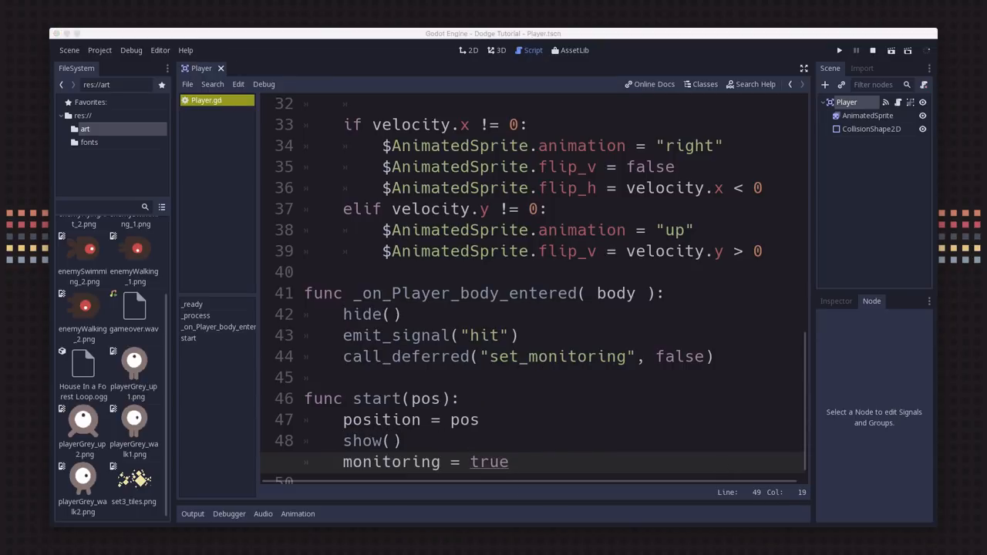